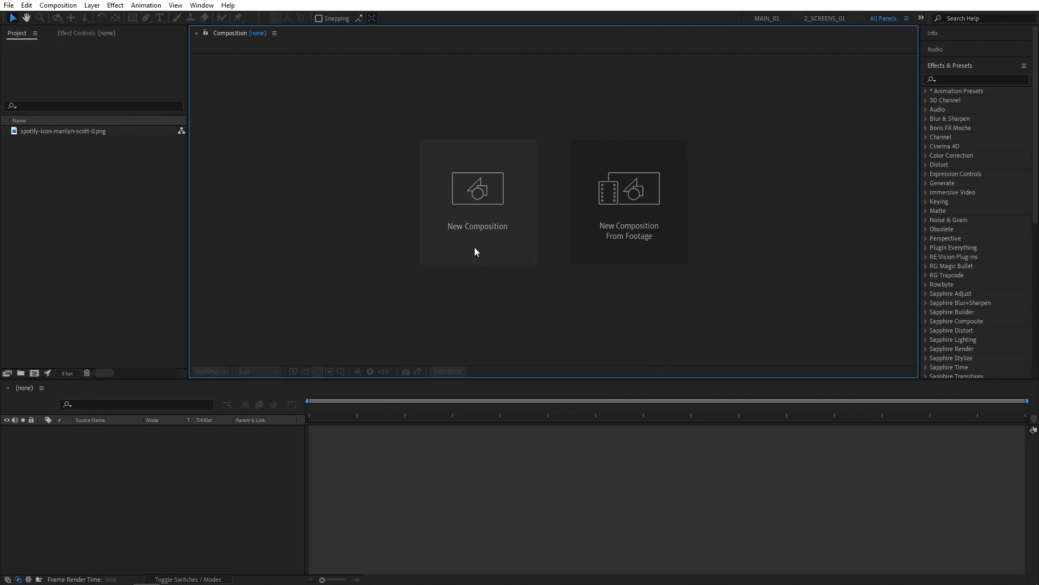
Step: Make a new 'Render' comp: 1920×1080, 30 fps, 10 seconds, black background
click(476, 199)
text(Render)
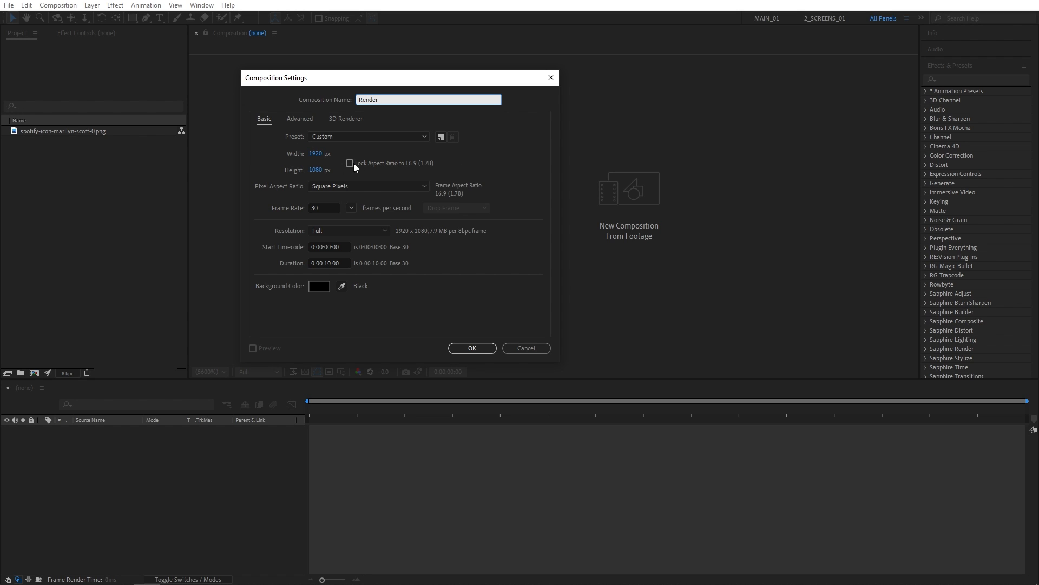
mouse_move(391, 288)
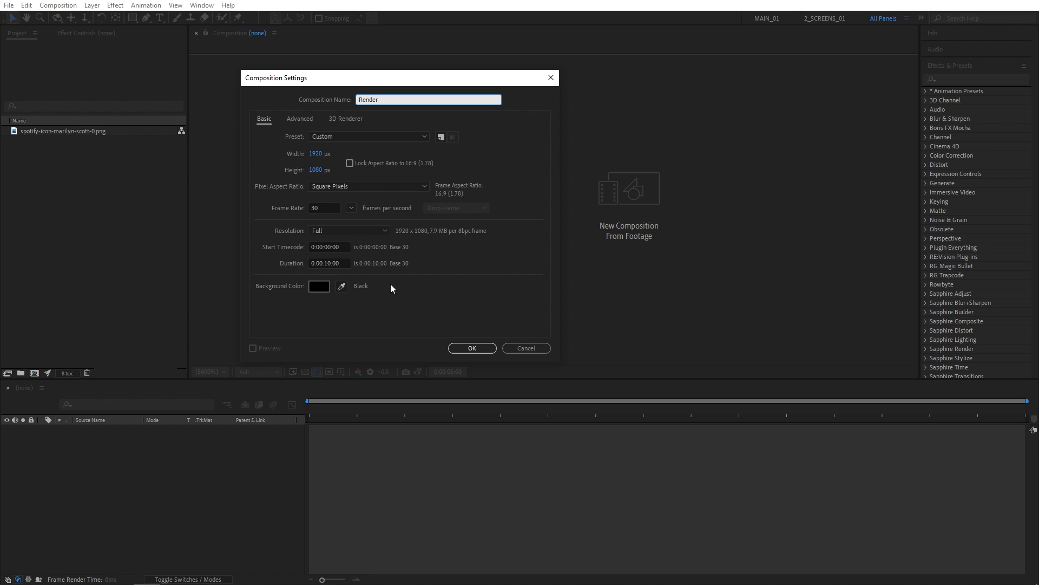
click(471, 348)
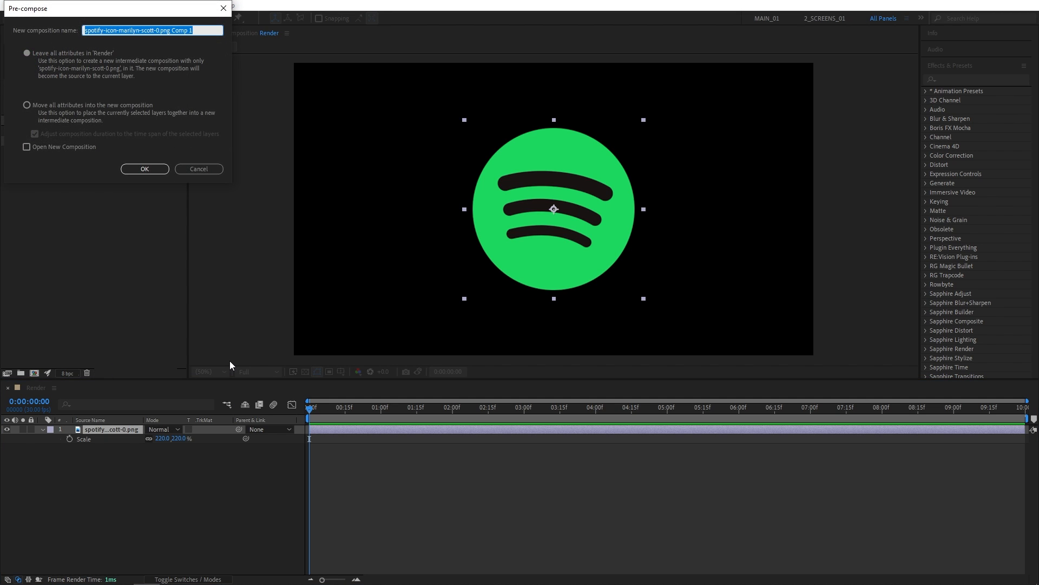
Step: Pre-compose the 220%-scaled Spotify logo layer into a composition named 'Logo'
text(Logo)
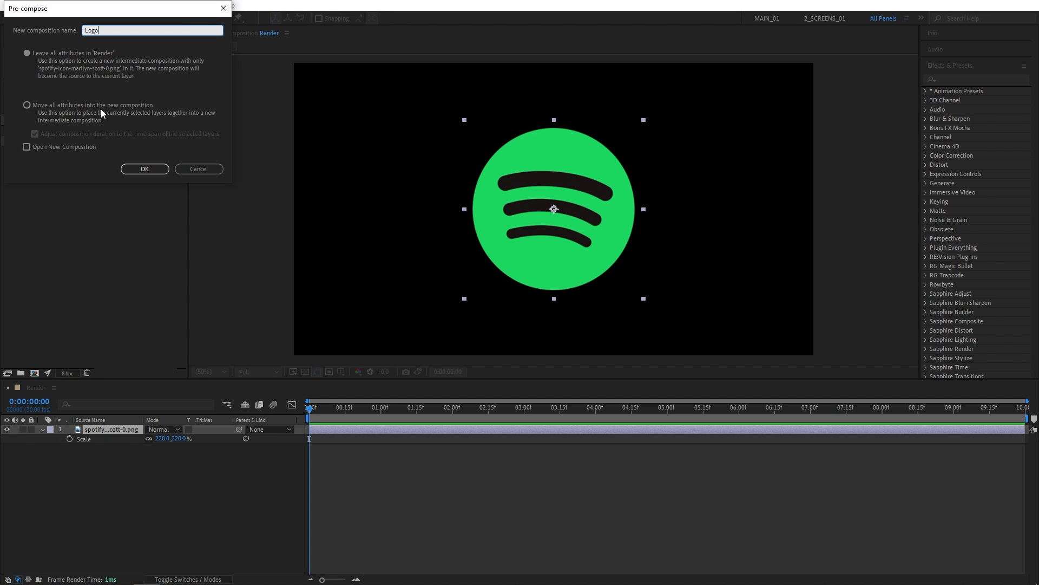
click(145, 168)
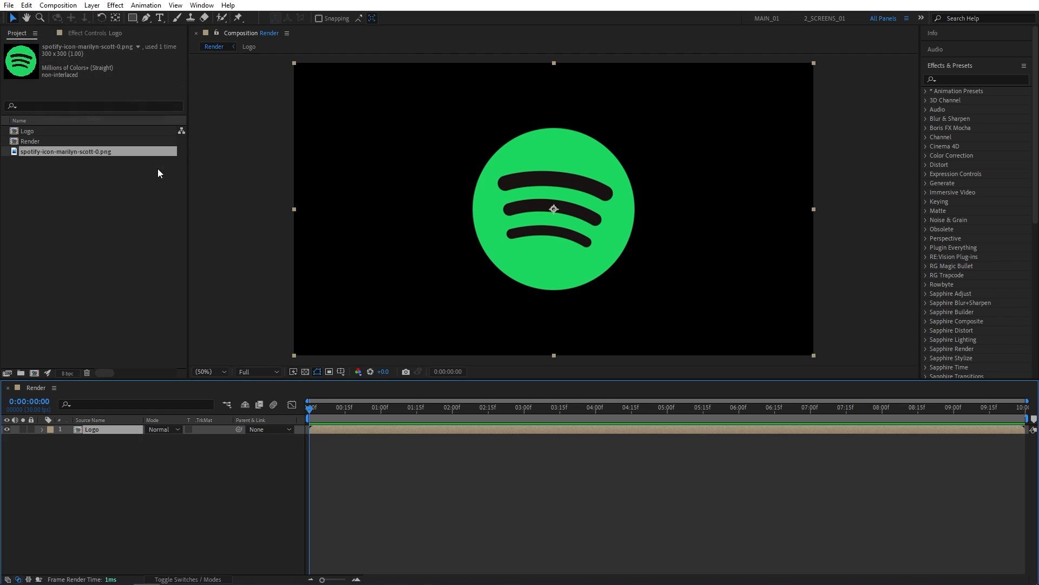
mouse_move(126, 467)
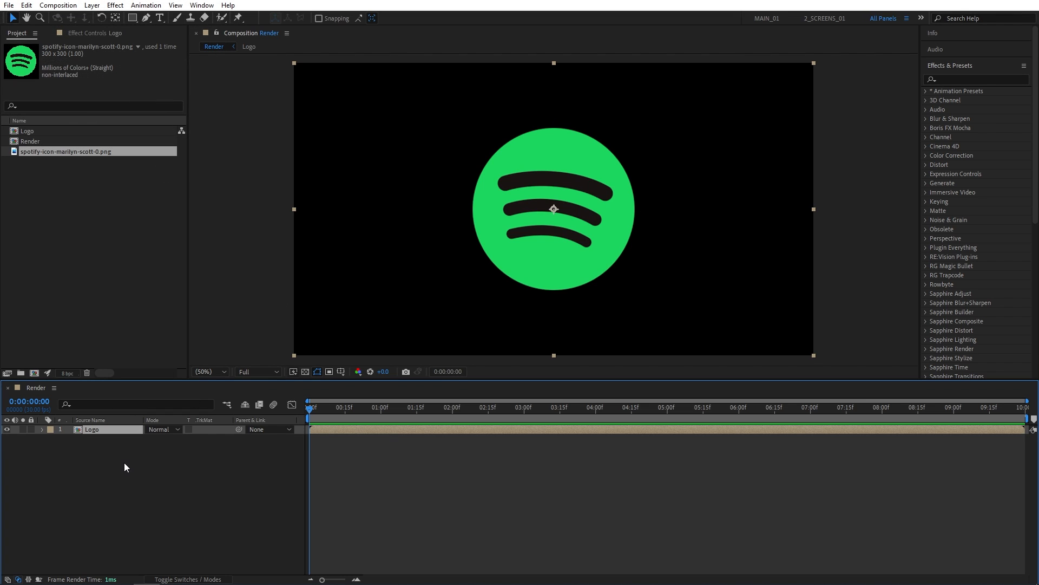
Step: Create a white-filled full-comp rectangle shape layer above the Logo layer
click(118, 459)
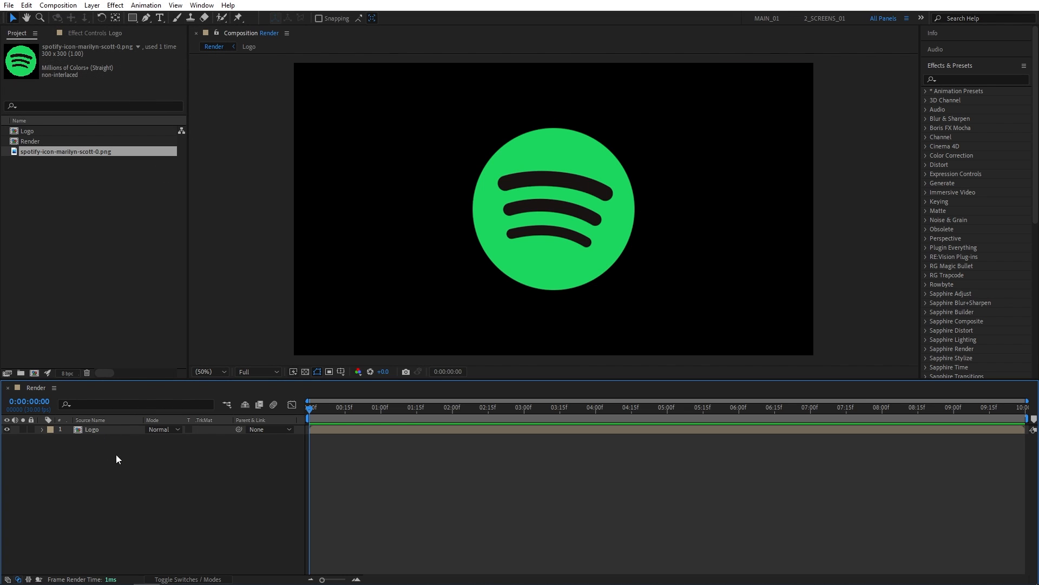
mouse_move(133, 30)
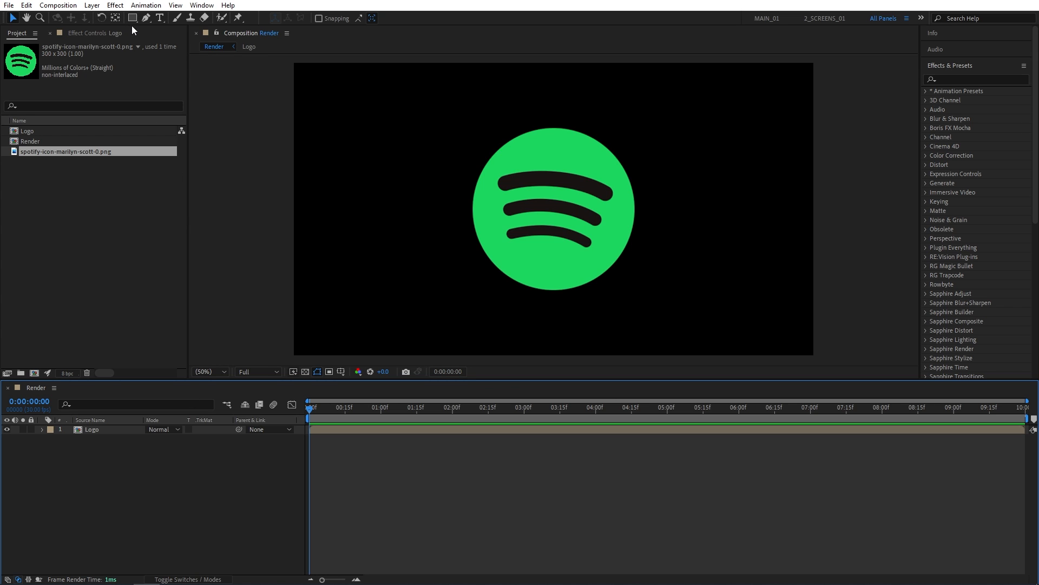
click(133, 18)
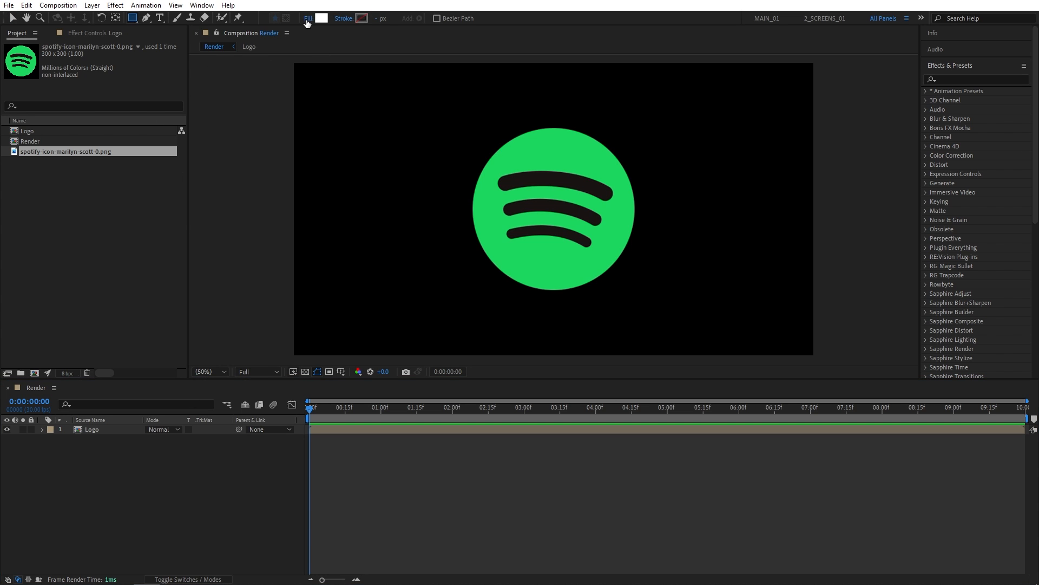
click(308, 18)
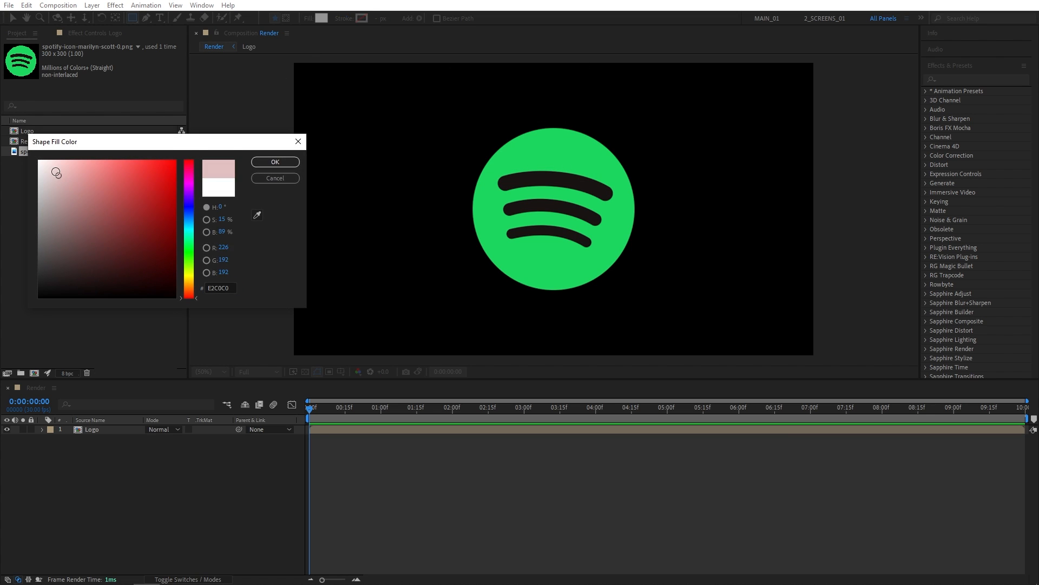
click(274, 162)
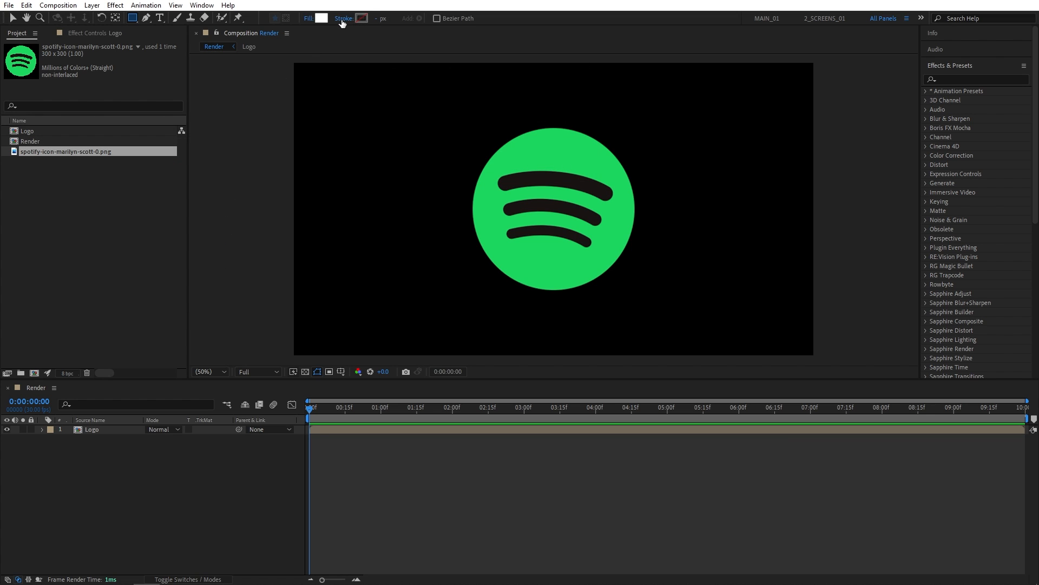
mouse_move(475, 129)
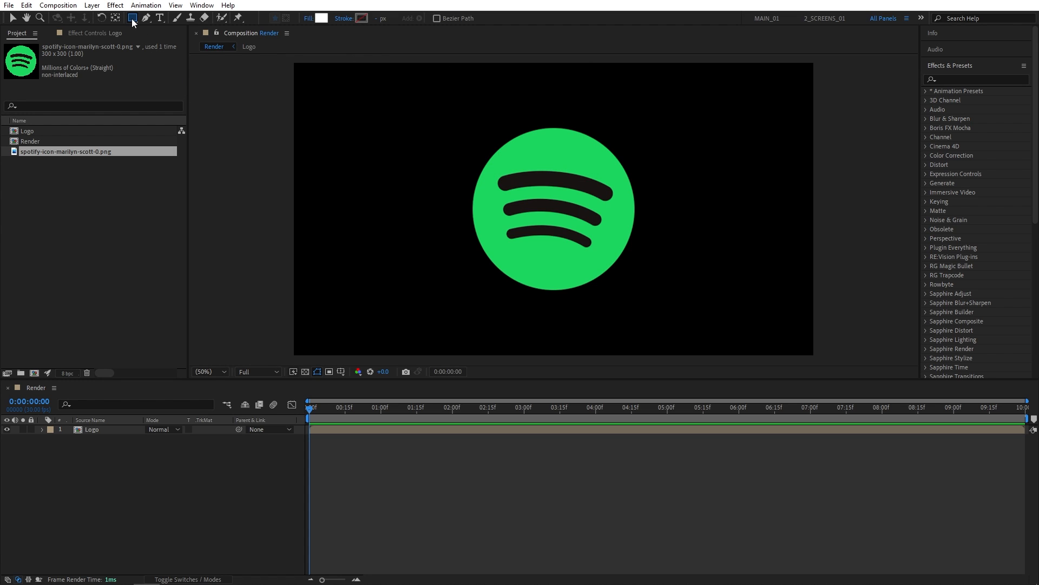
click(132, 18)
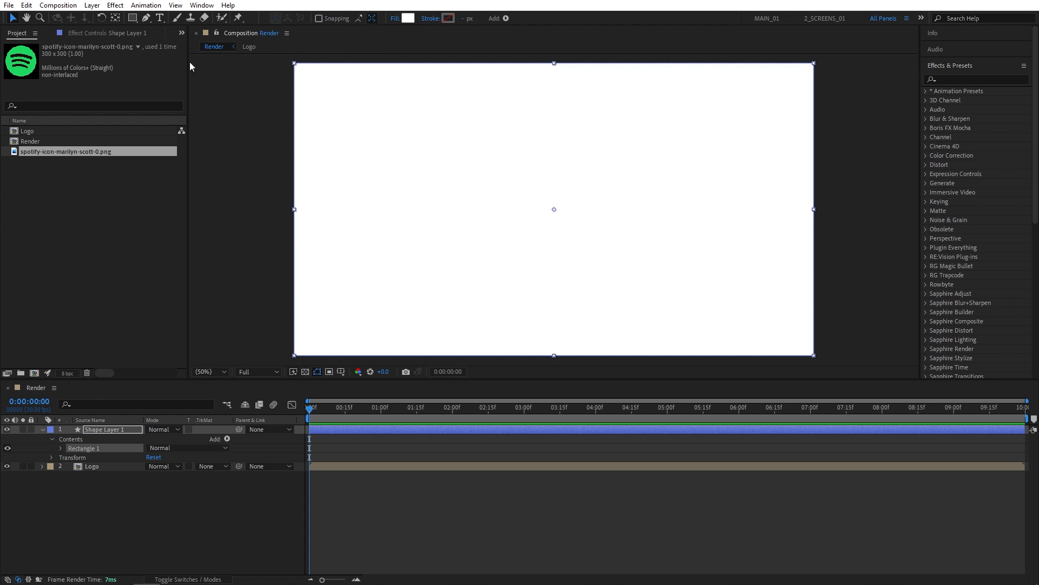
mouse_move(569, 150)
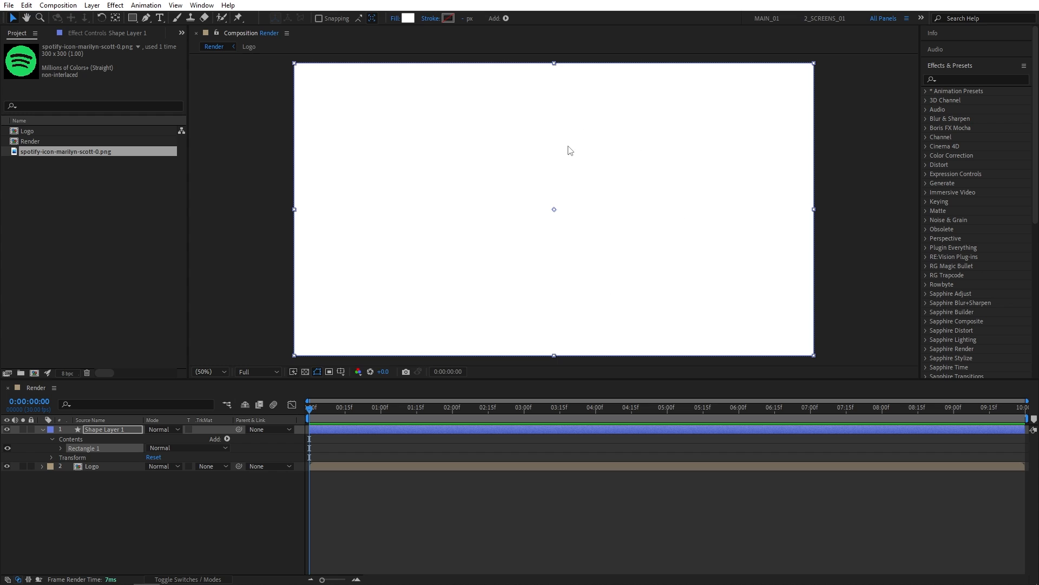
mouse_move(419, 330)
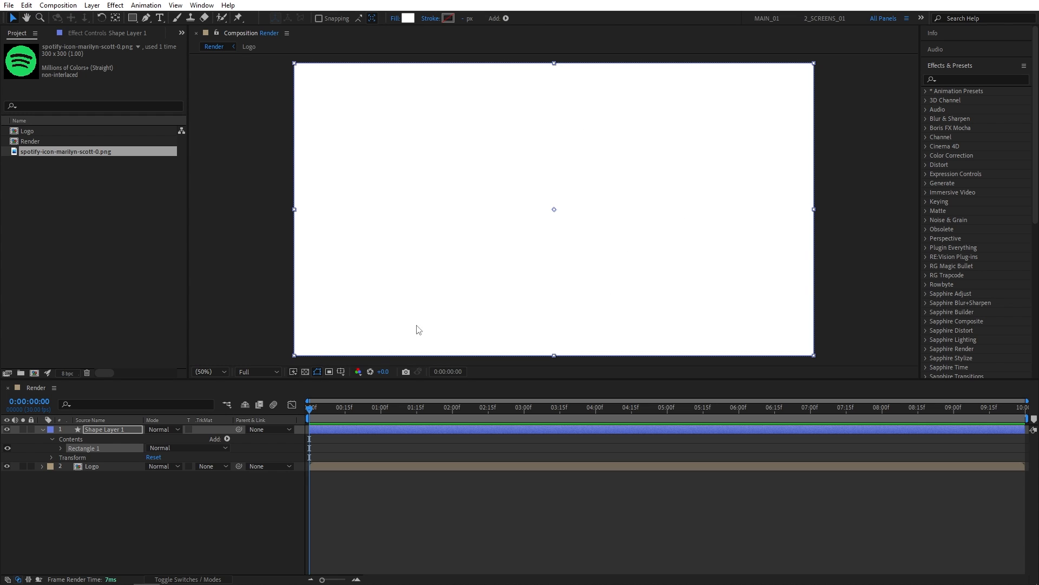
Step: Keyframe Shape Layer 1's Position from -970,540 at 0s to 960,540 at 4s
key(p)
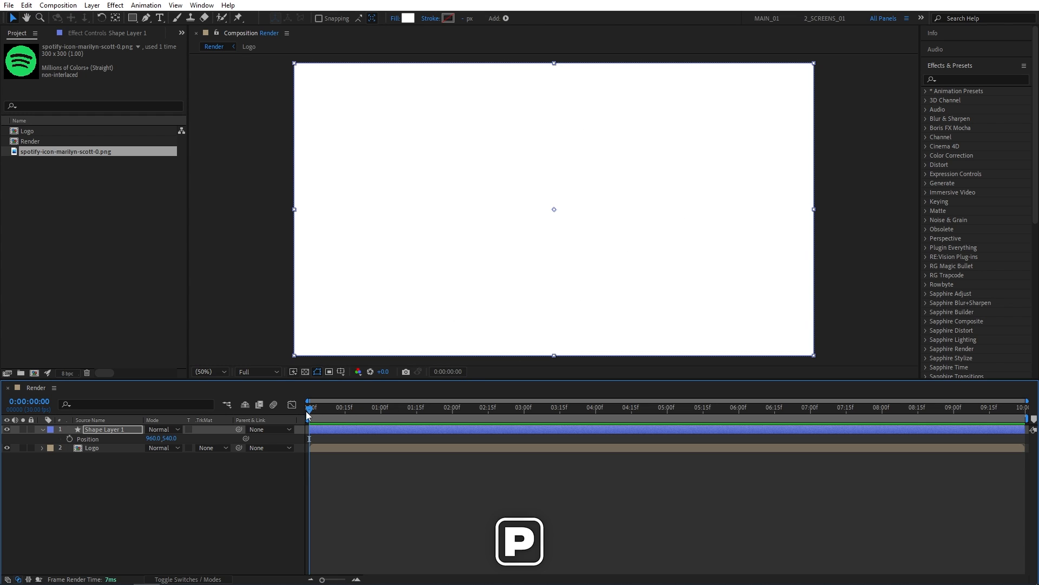
mouse_move(335, 426)
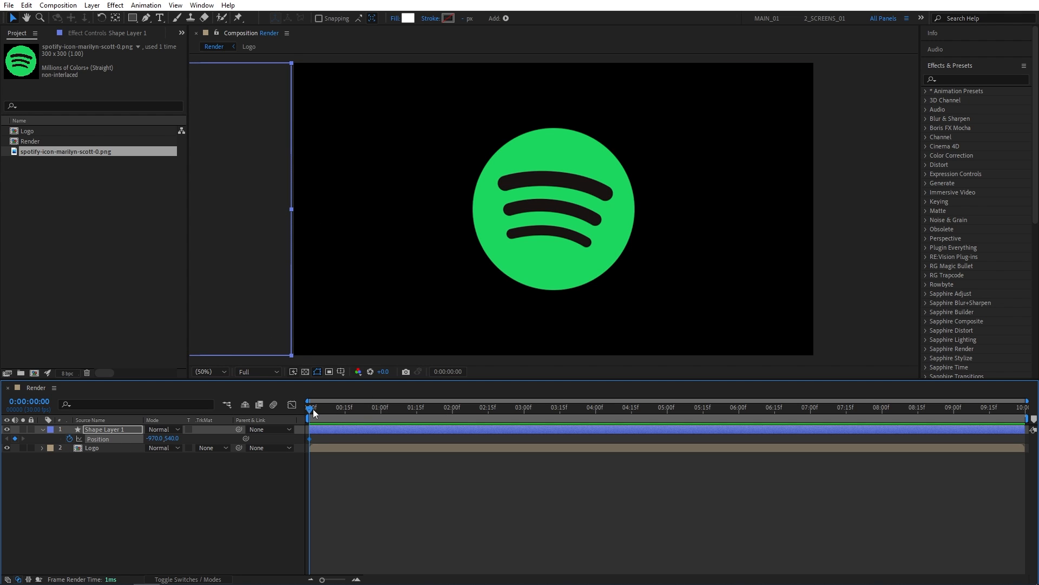
click(596, 406)
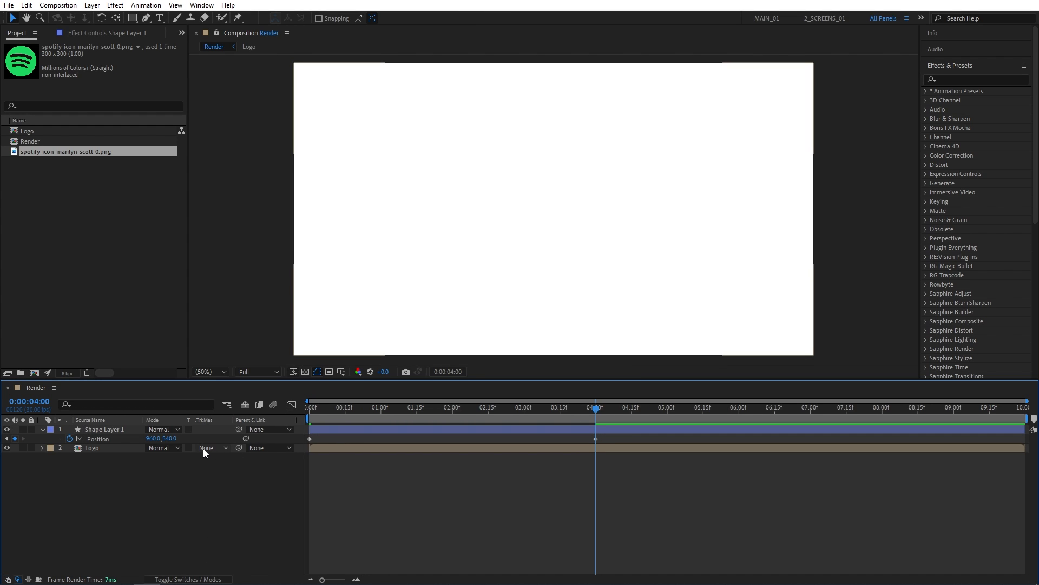
Step: Set the Logo layer's track matte to Alpha Matte 'Shape Layer 1' and preview at 2s
click(213, 448)
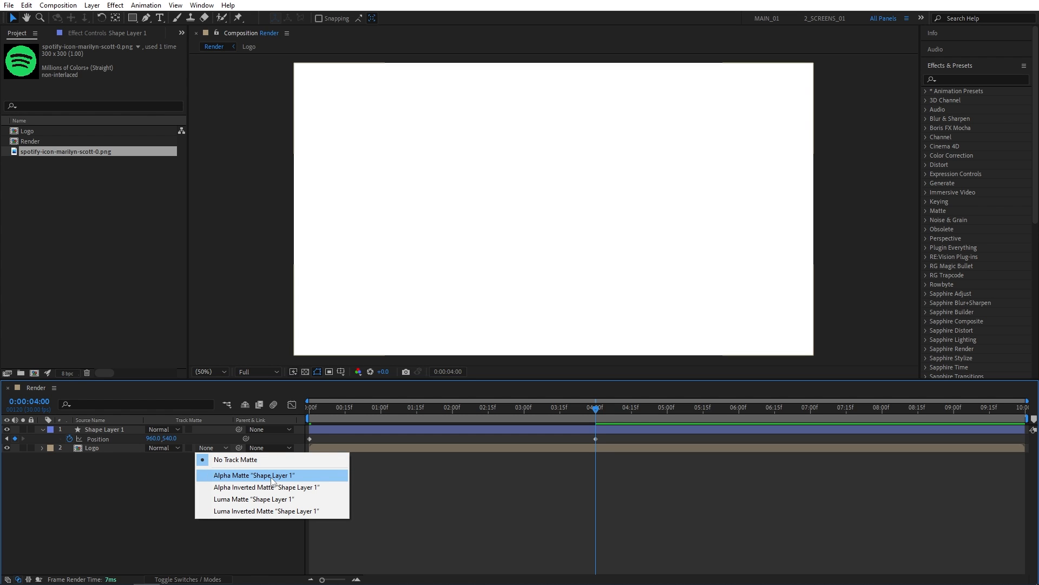
click(253, 475)
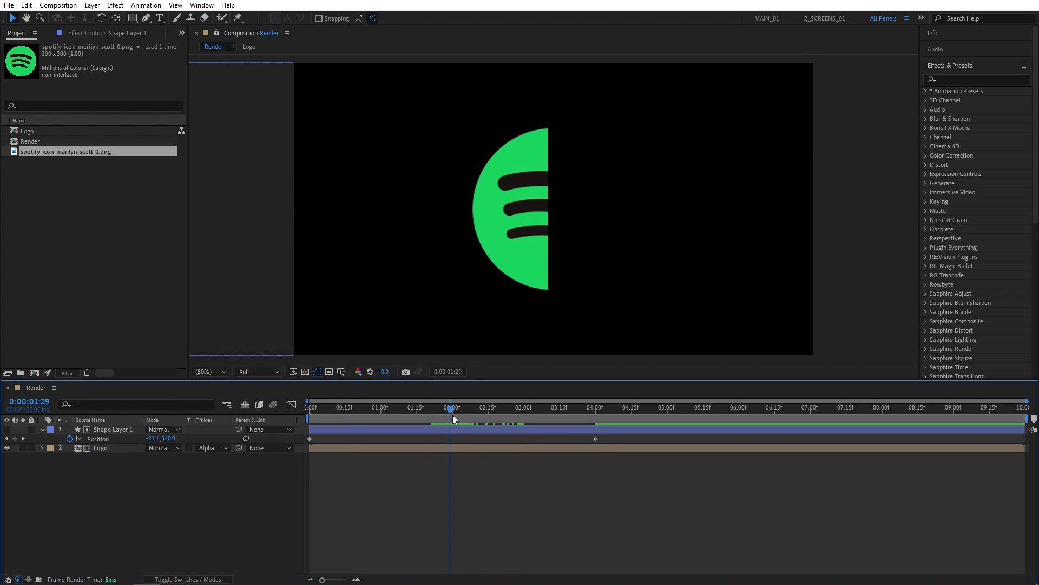
click(452, 407)
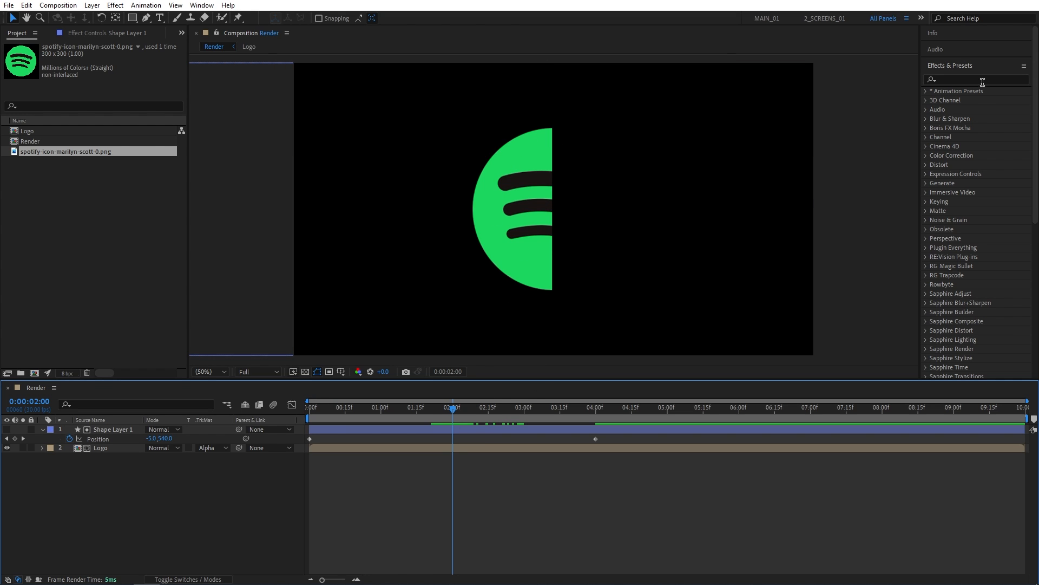
Step: Apply Turbulent Displace to Shape Layer 1 and adjust its Complexity value
click(975, 80)
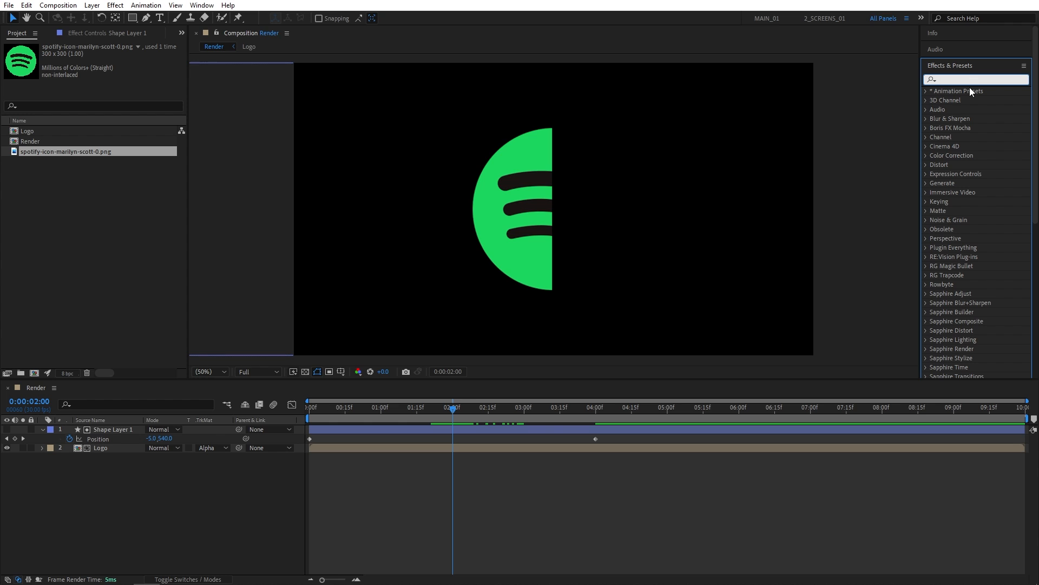
text(turb)
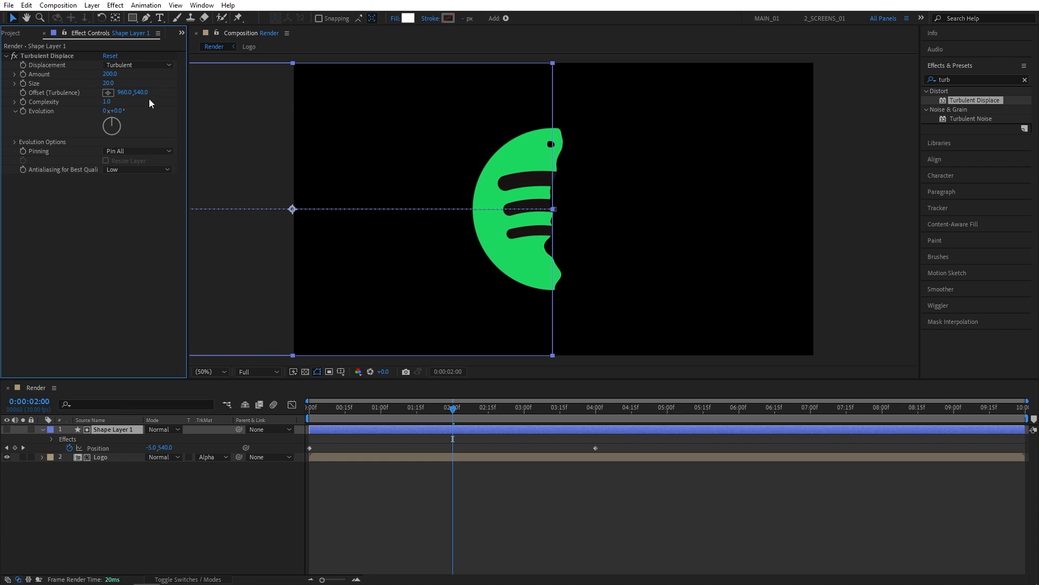
click(107, 102)
text(mosai)
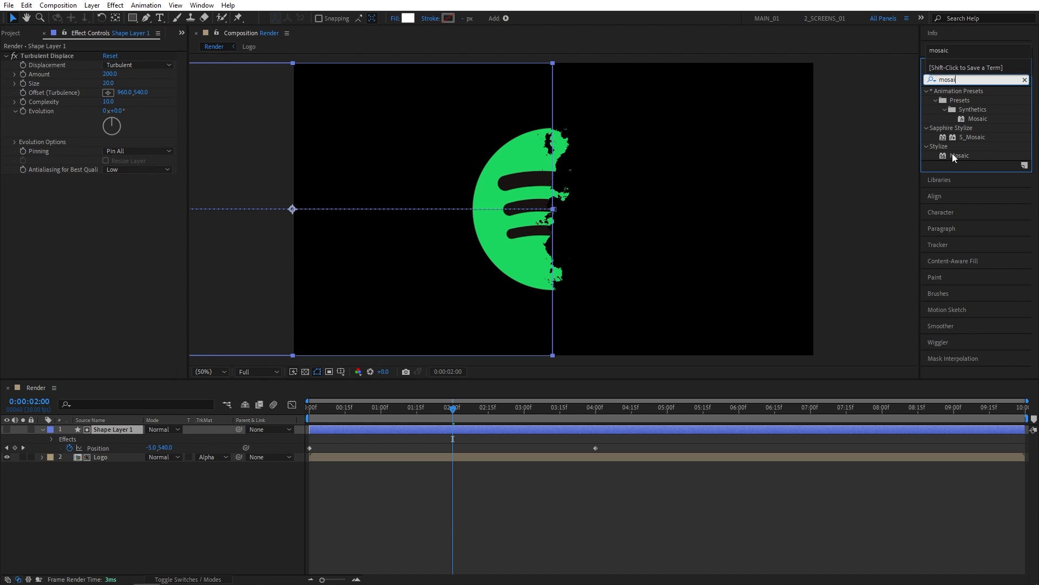
Step: Add Mosaic to Shape Layer 1 at 100 by 50 blocks and set viewer to 50%
double_click(960, 155)
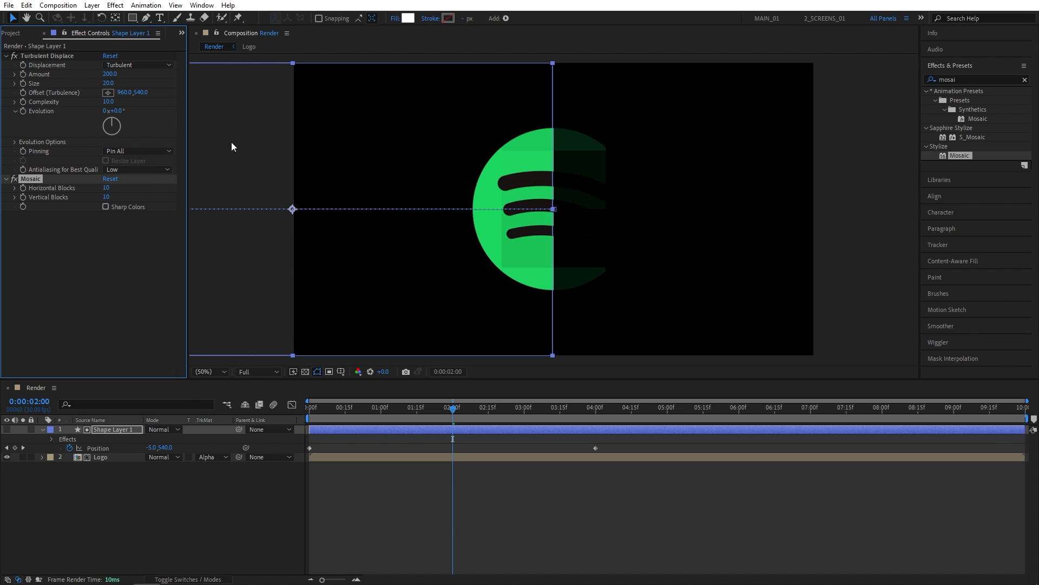
mouse_move(153, 211)
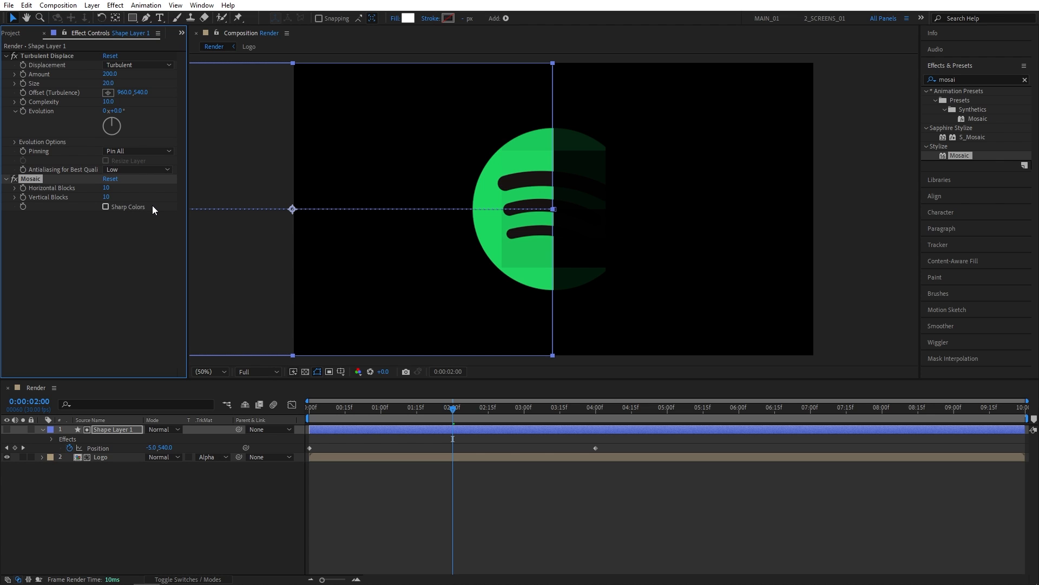
mouse_move(130, 221)
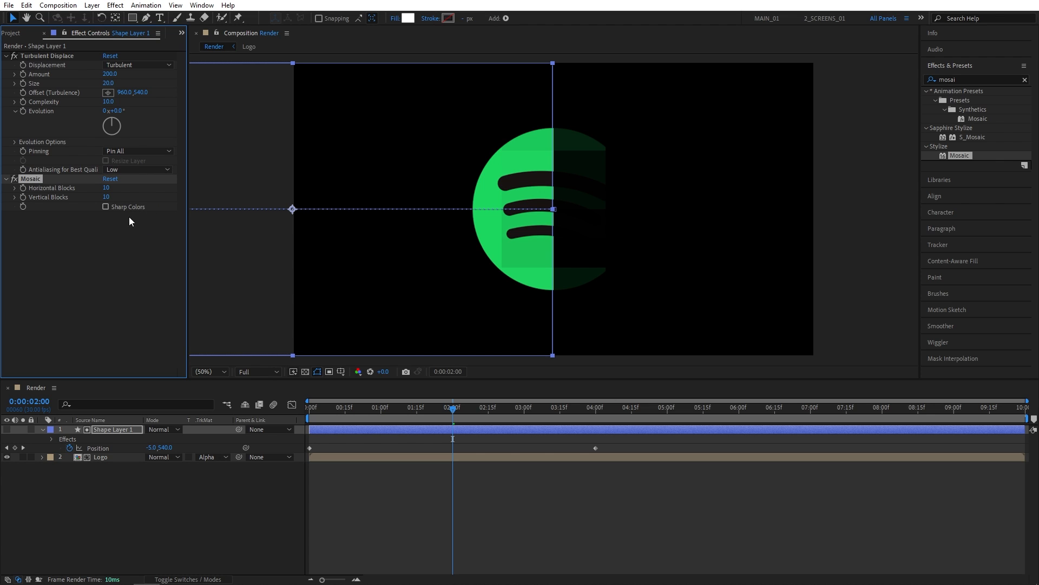
mouse_move(101, 195)
text(50)
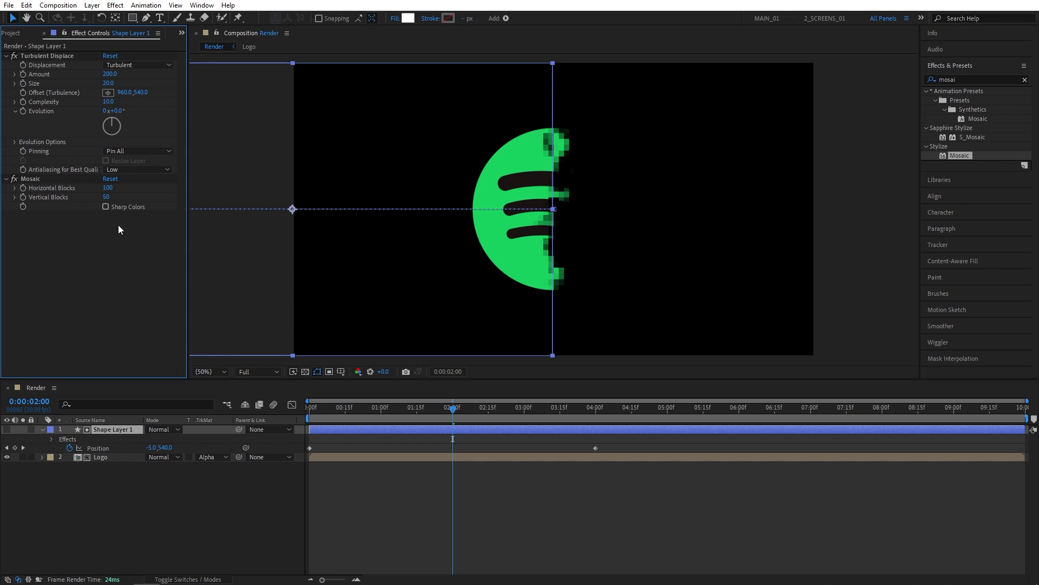
mouse_move(579, 160)
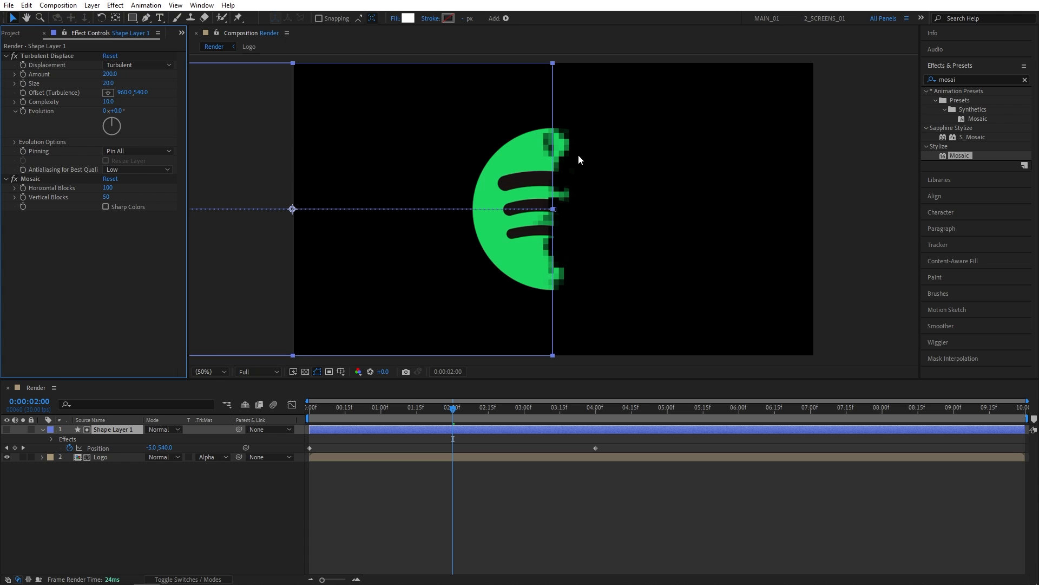
click(208, 372)
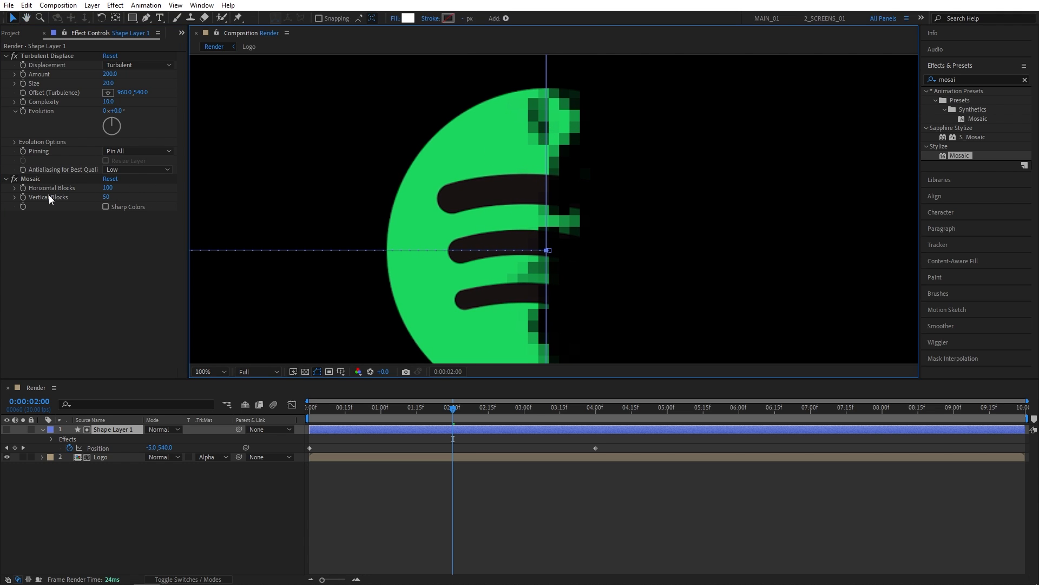
mouse_move(65, 193)
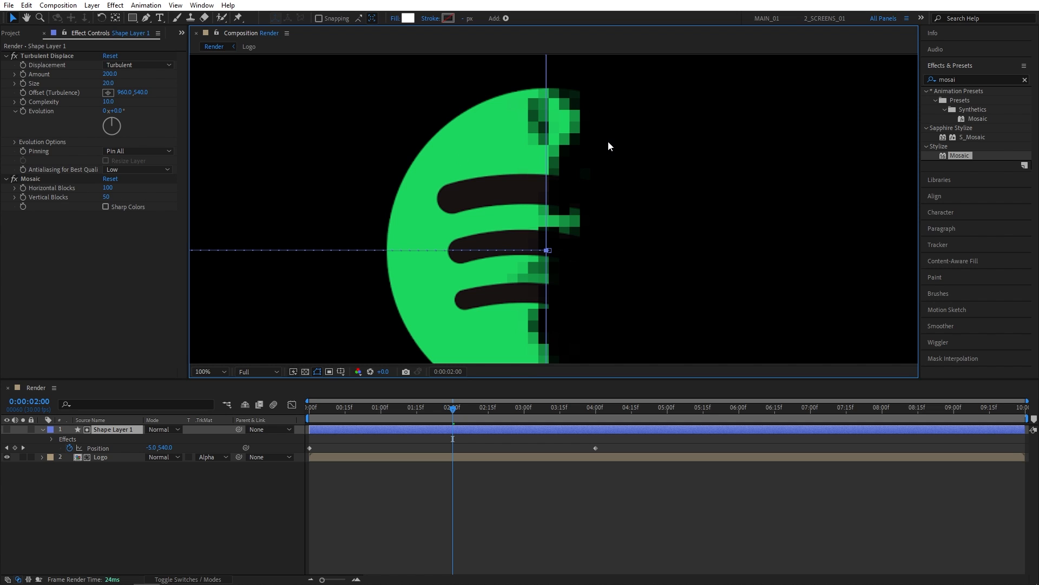
click(209, 370)
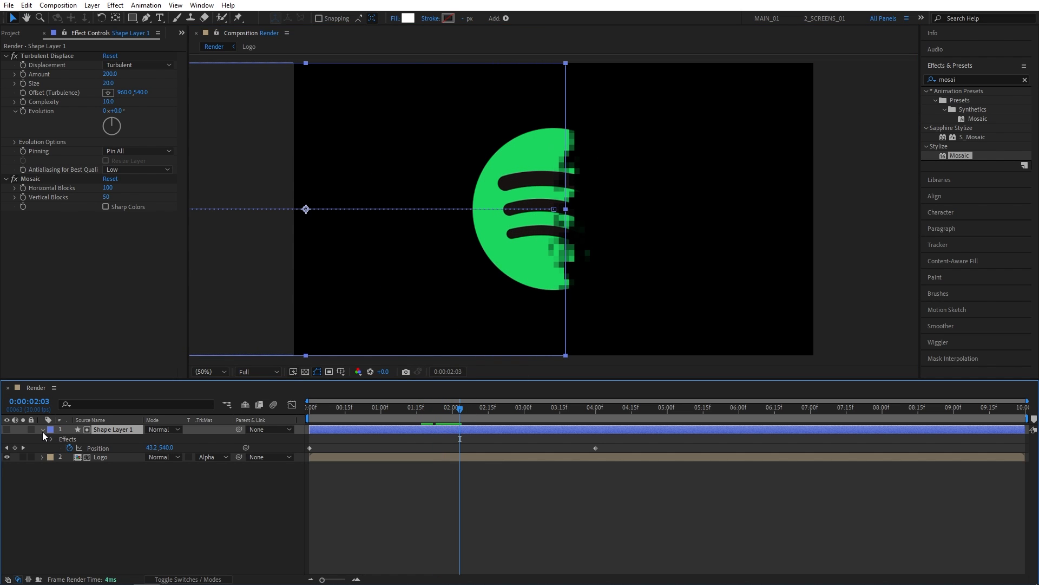
Step: Pre-compose Shape Layer 1 and Logo into 'Logo reveal', moving all attributes
click(42, 429)
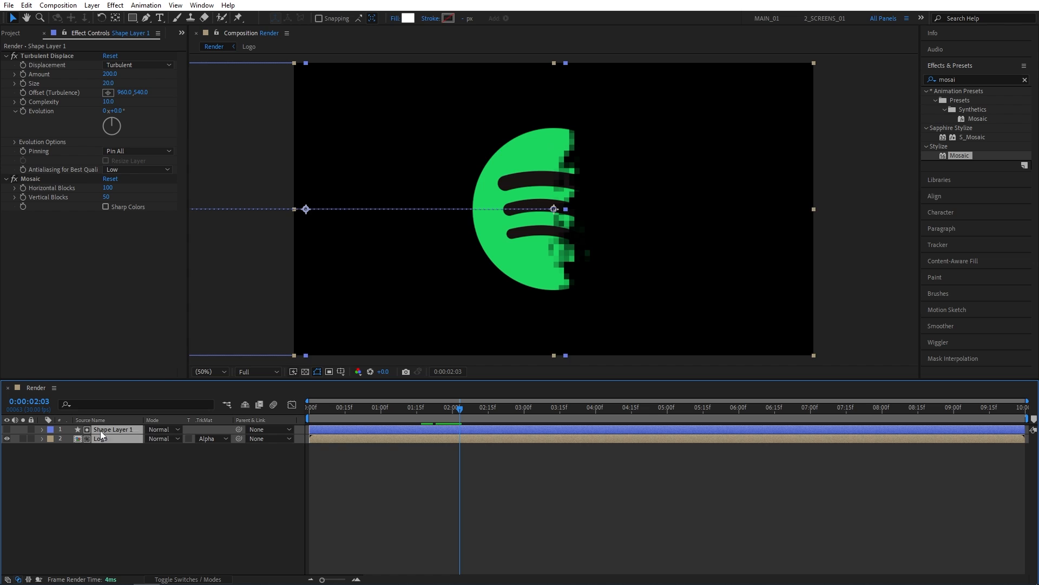
right_click(99, 438)
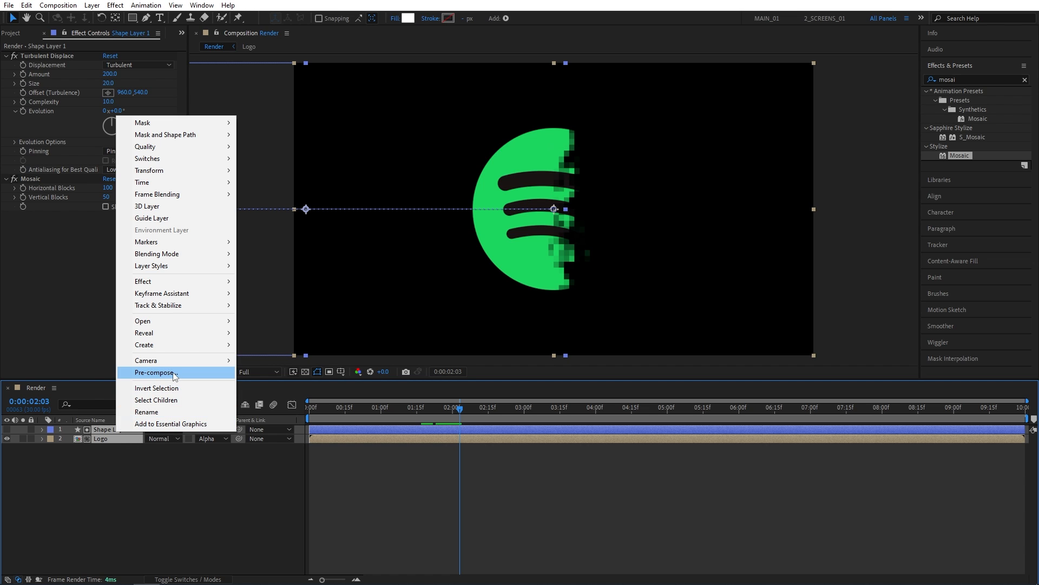
click(155, 372)
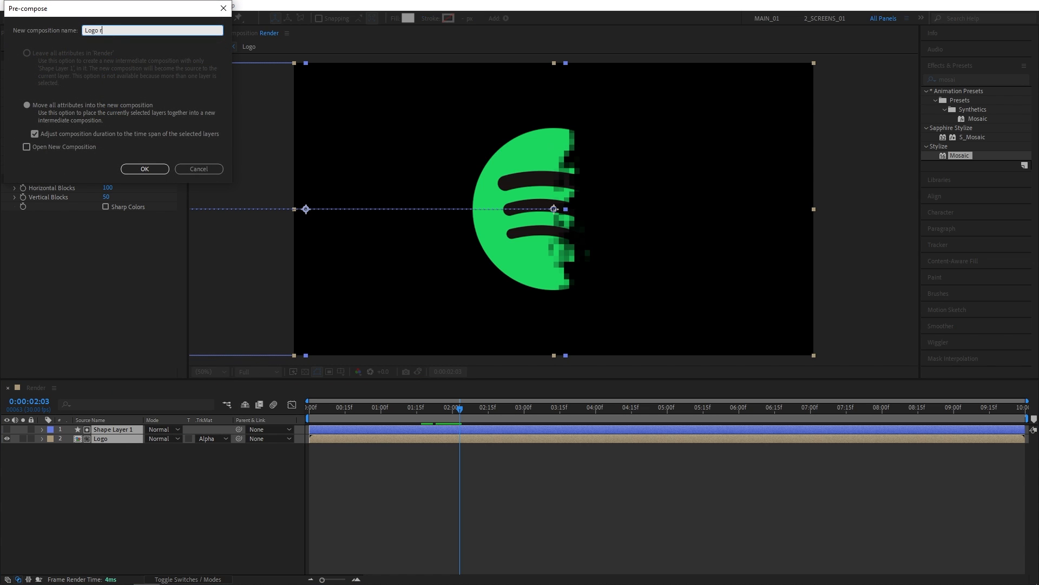
click(145, 168)
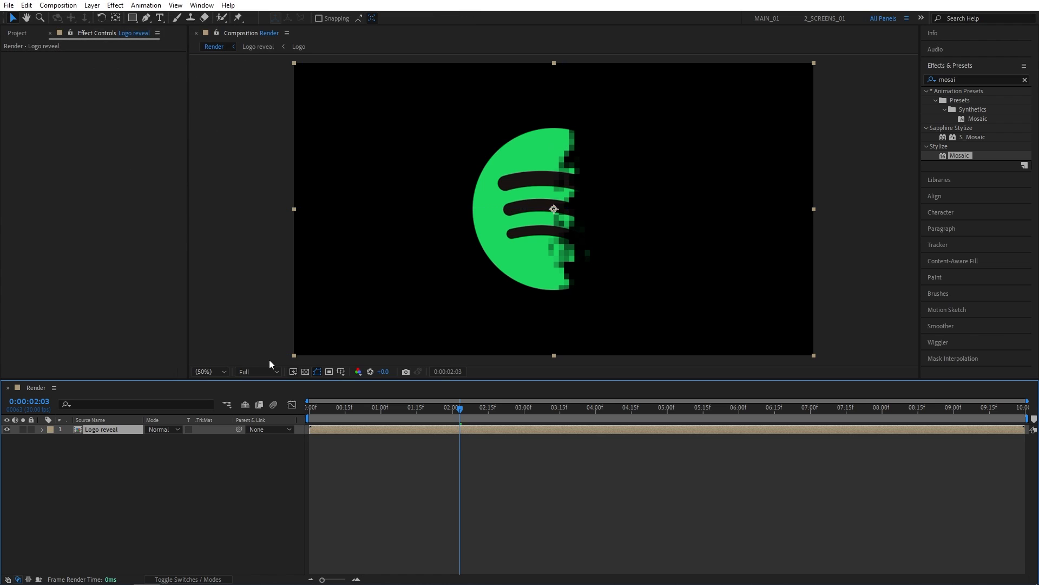
mouse_move(194, 462)
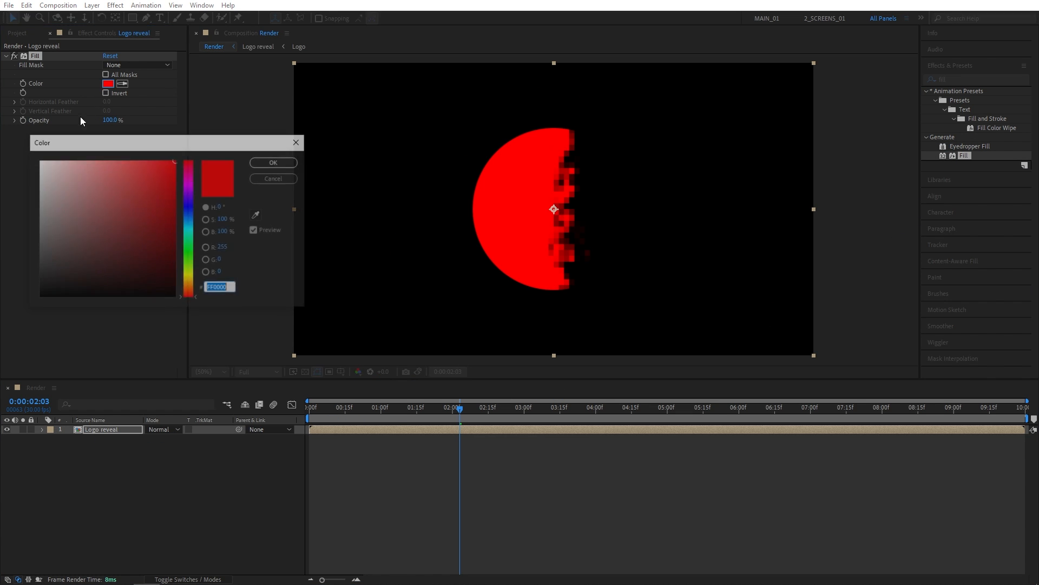
Step: Apply a Fill effect with white colour to the Logo reveal layer
click(273, 162)
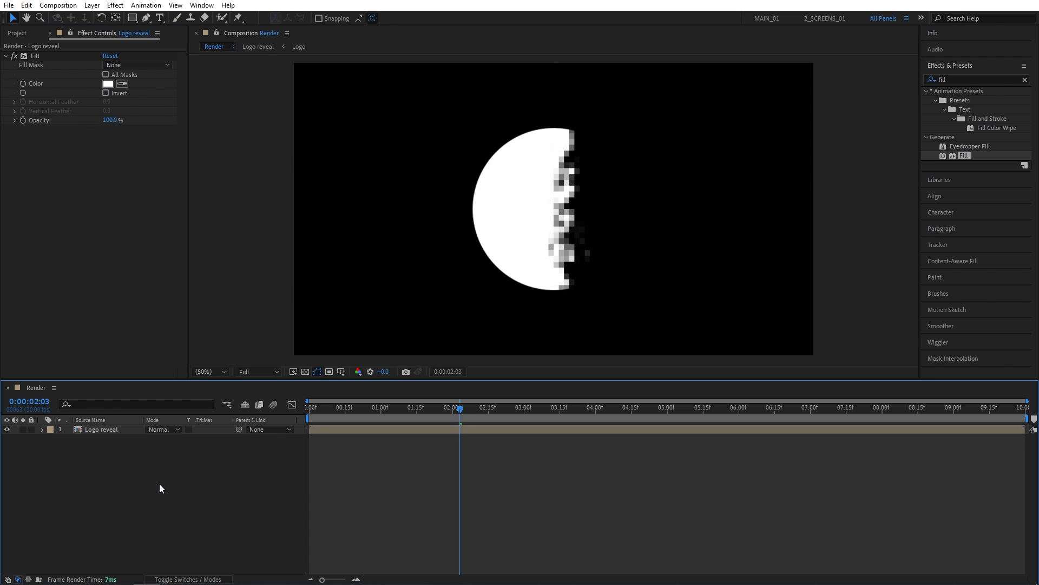
click(103, 428)
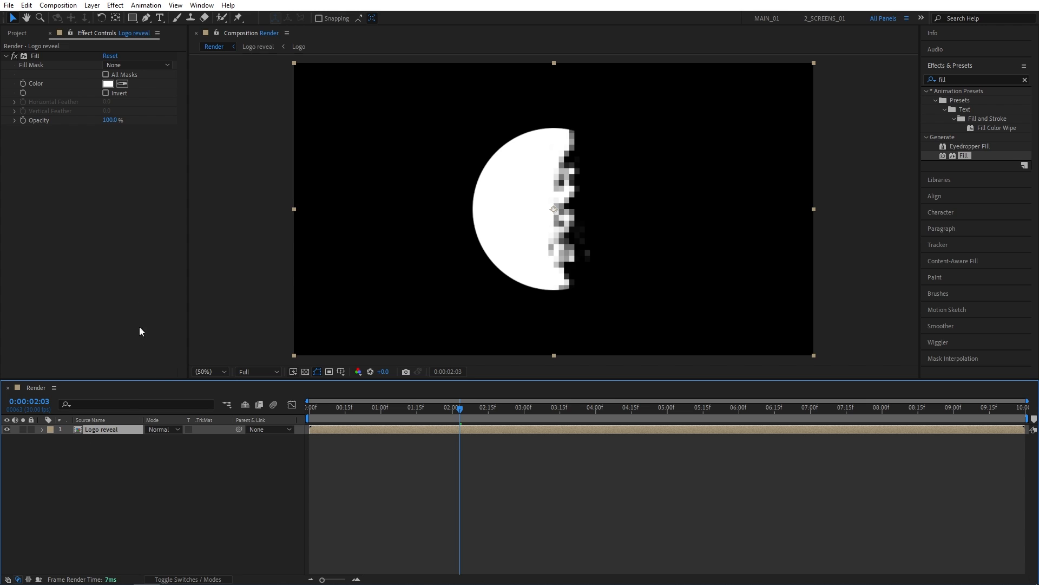
Step: Duplicate Logo reveal, alpha-inverted-matte the lower copy, and delay the top copy slightly
click(26, 6)
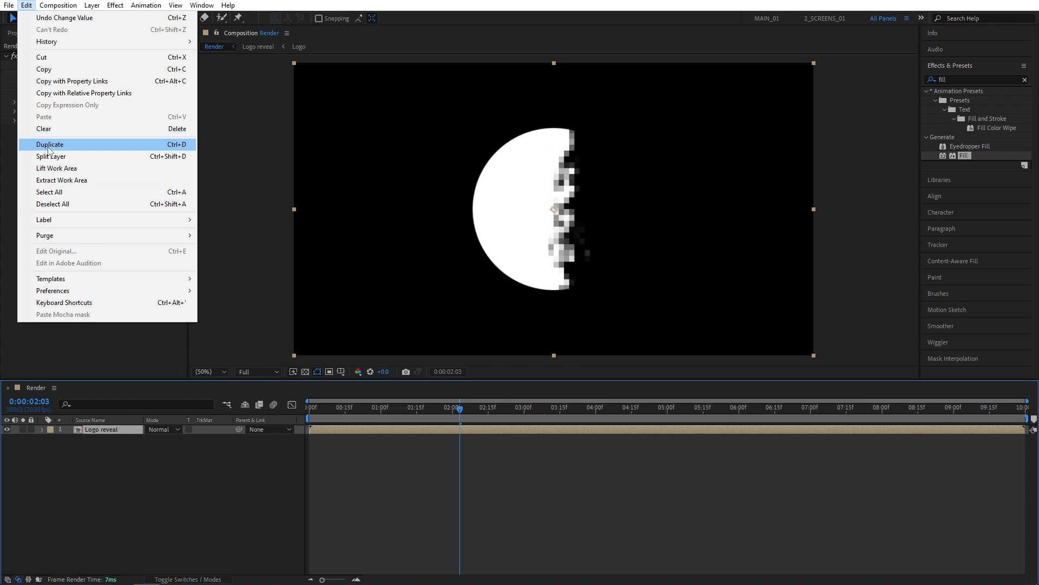
click(49, 144)
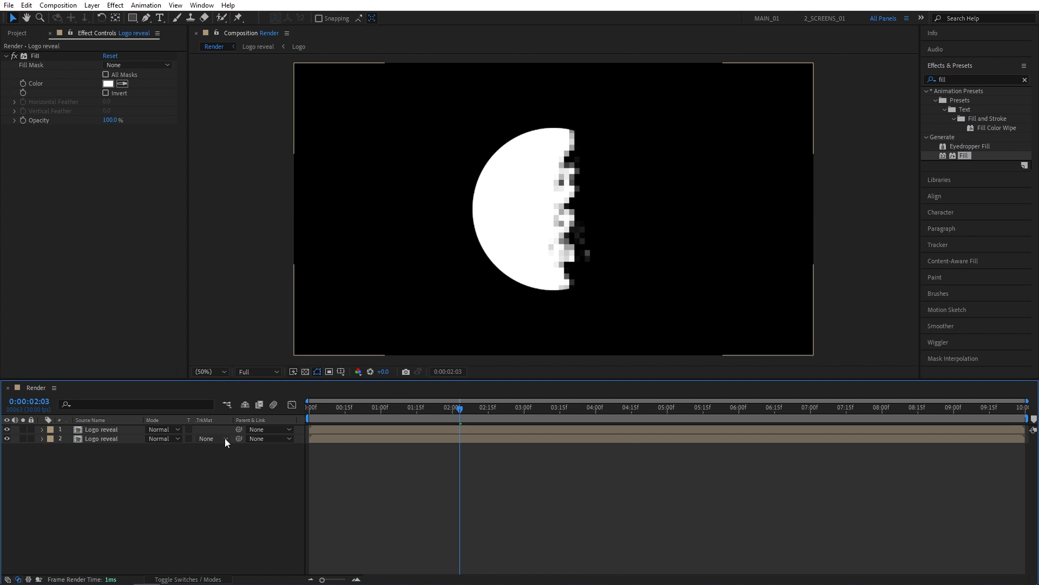
click(213, 438)
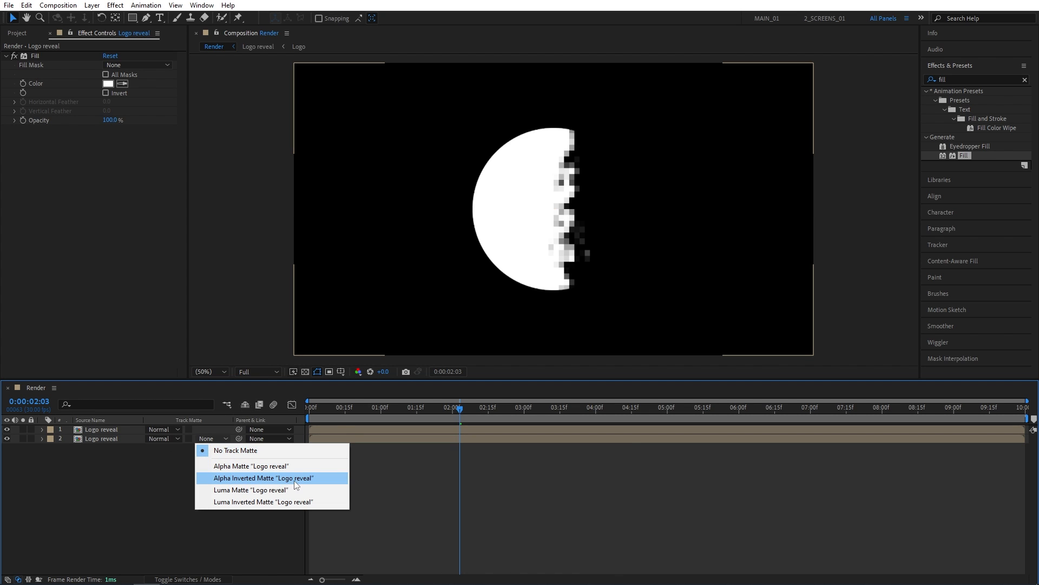
click(262, 478)
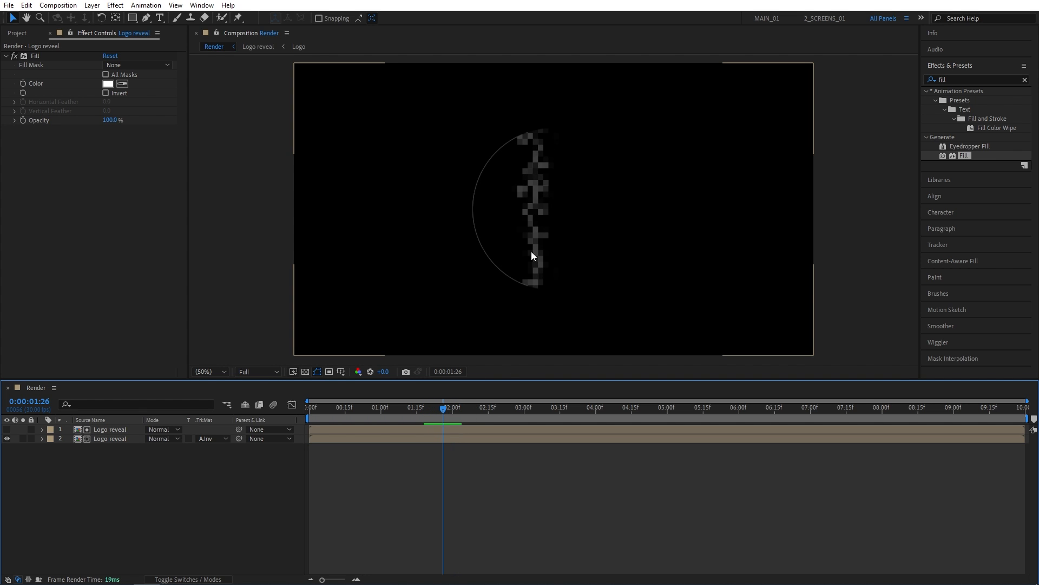
mouse_move(492, 330)
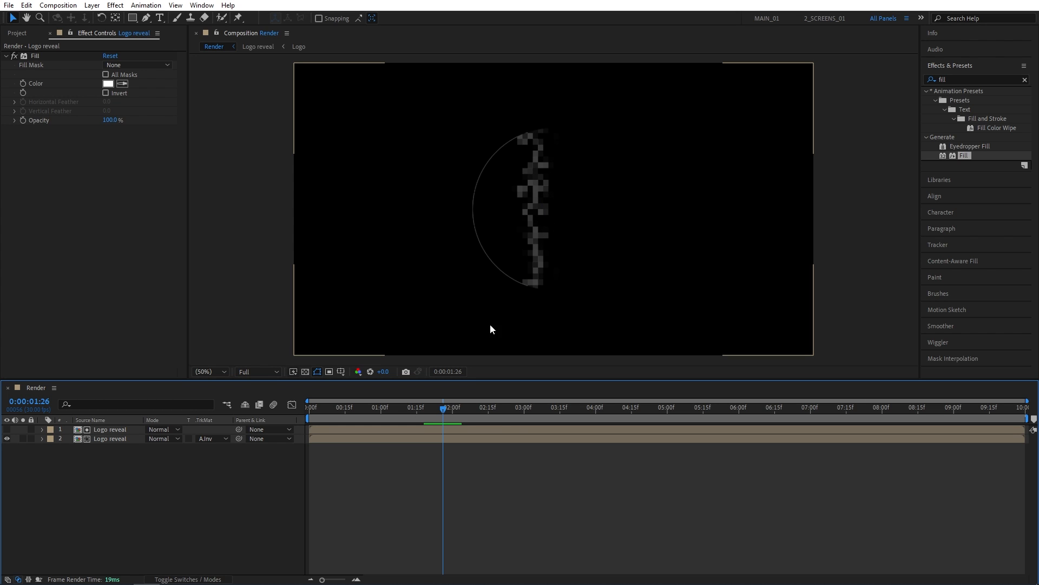
mouse_move(324, 433)
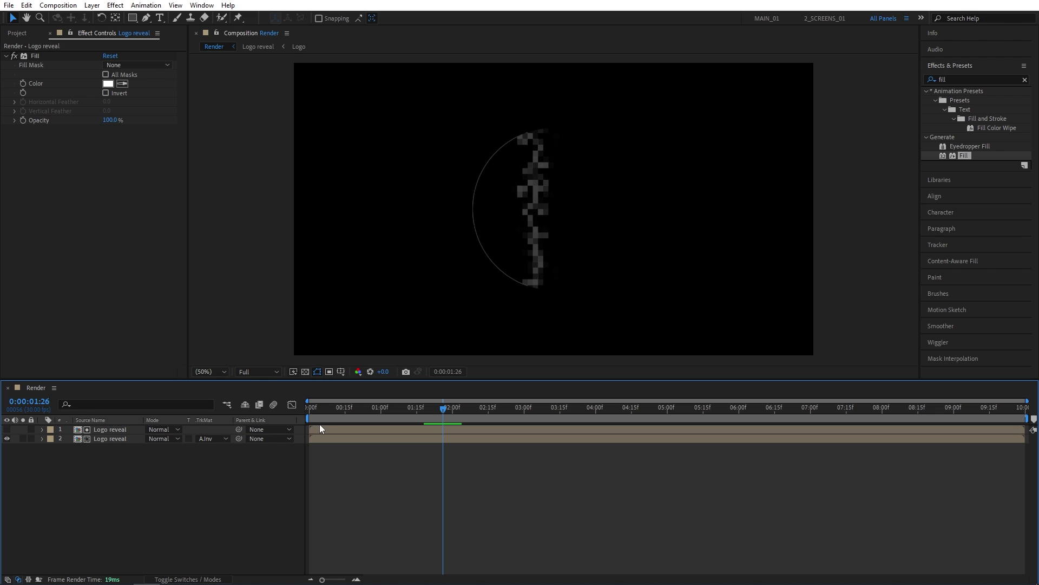
click(110, 429)
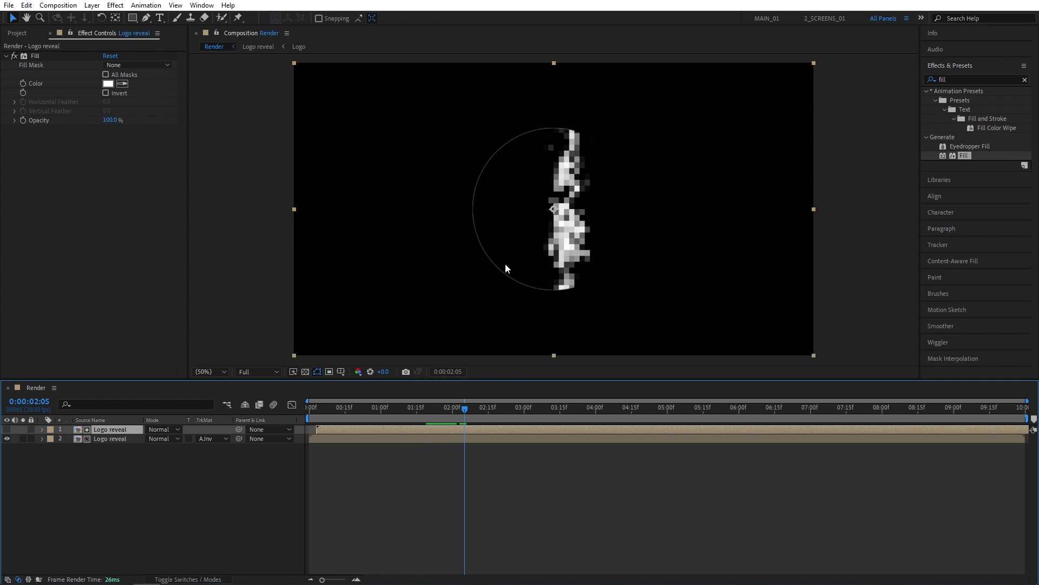
mouse_move(487, 255)
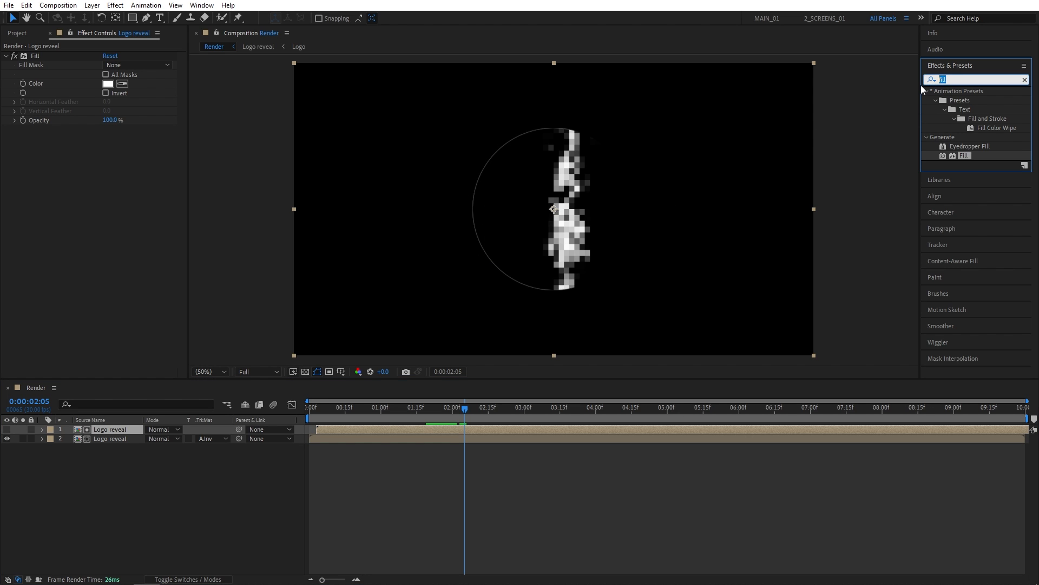
Step: Apply Minimax to the lower Logo reveal copy: Minimum, Alpha and Color, radius 3, then preview
text(minimax)
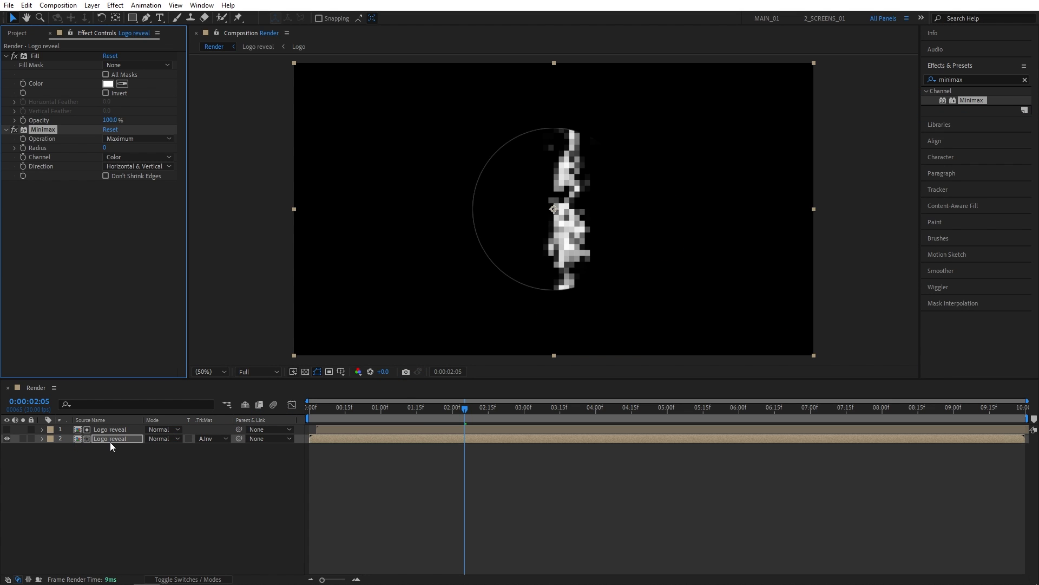
mouse_move(83, 152)
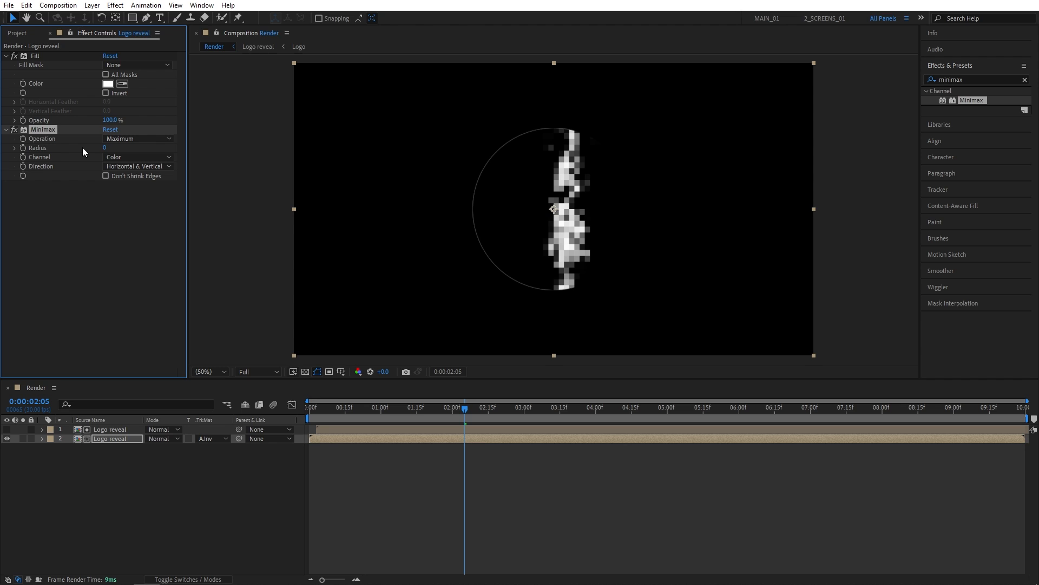
click(137, 139)
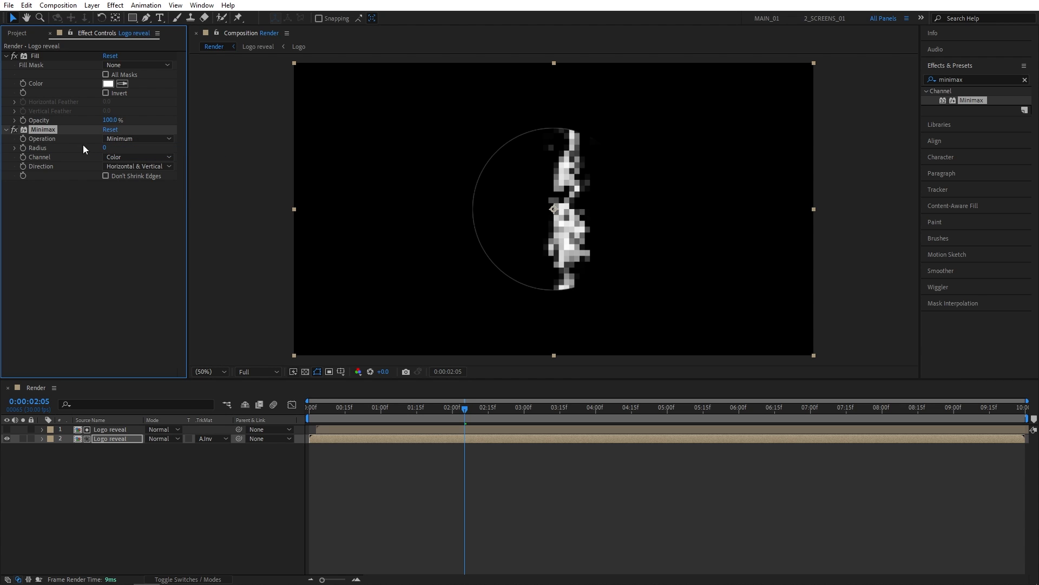
click(137, 156)
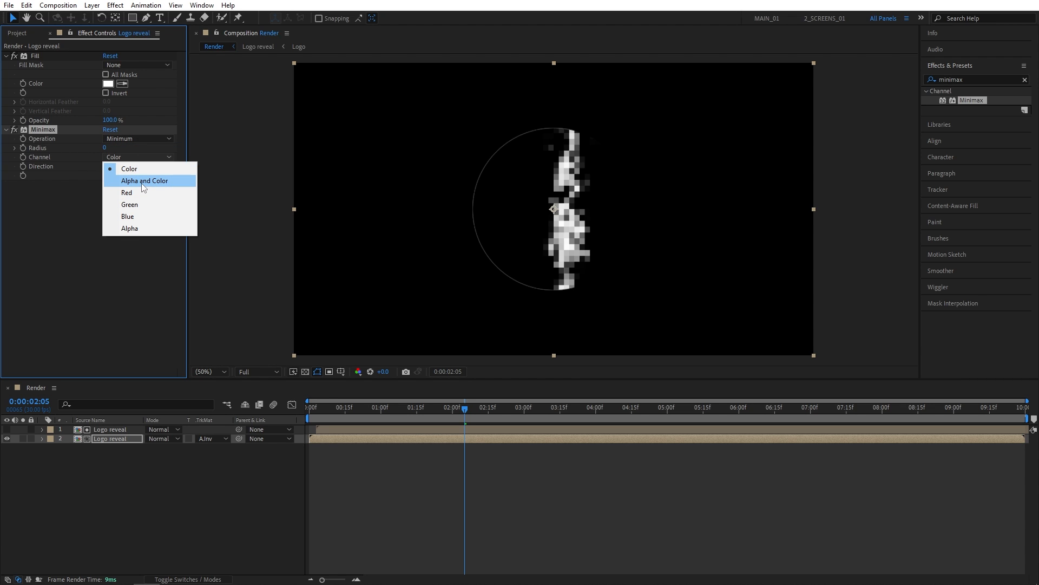
click(144, 180)
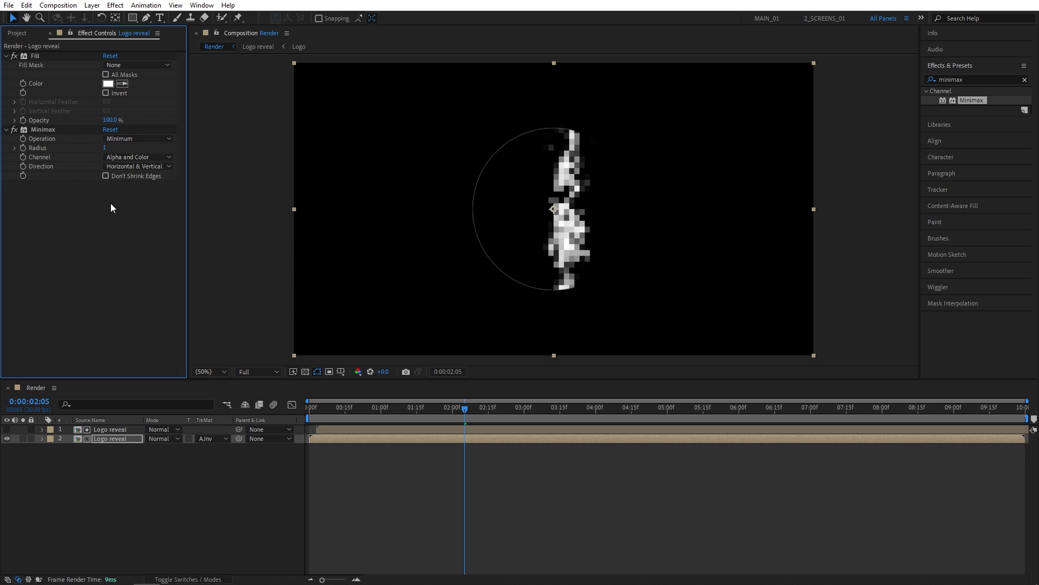
click(104, 147)
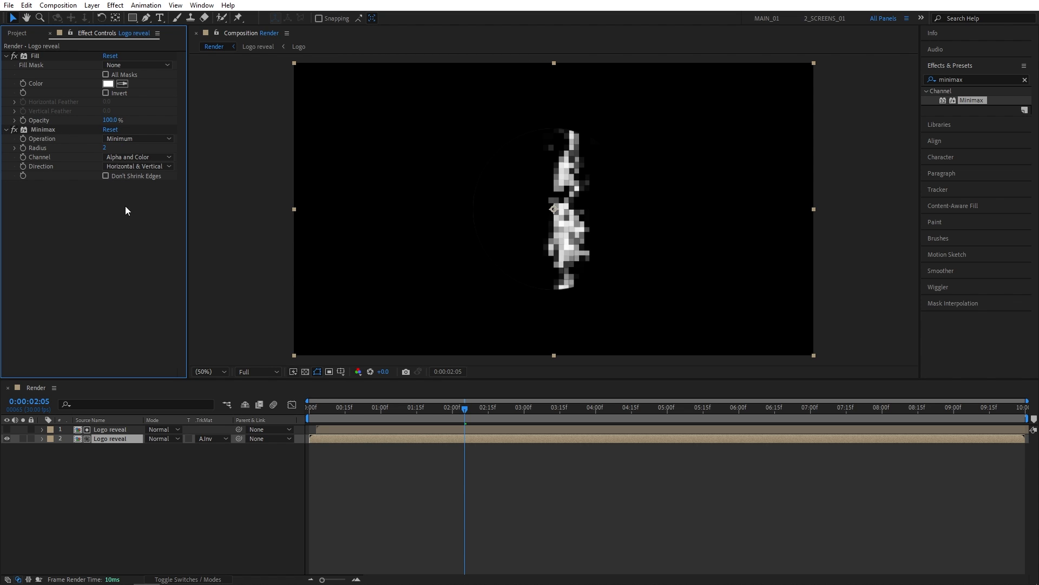
mouse_move(136, 166)
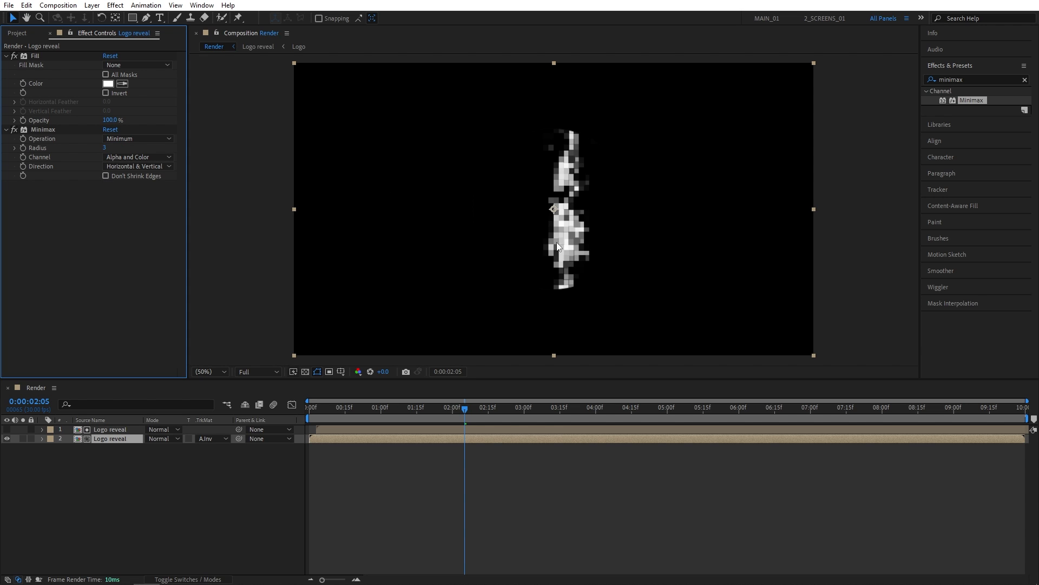
click(491, 406)
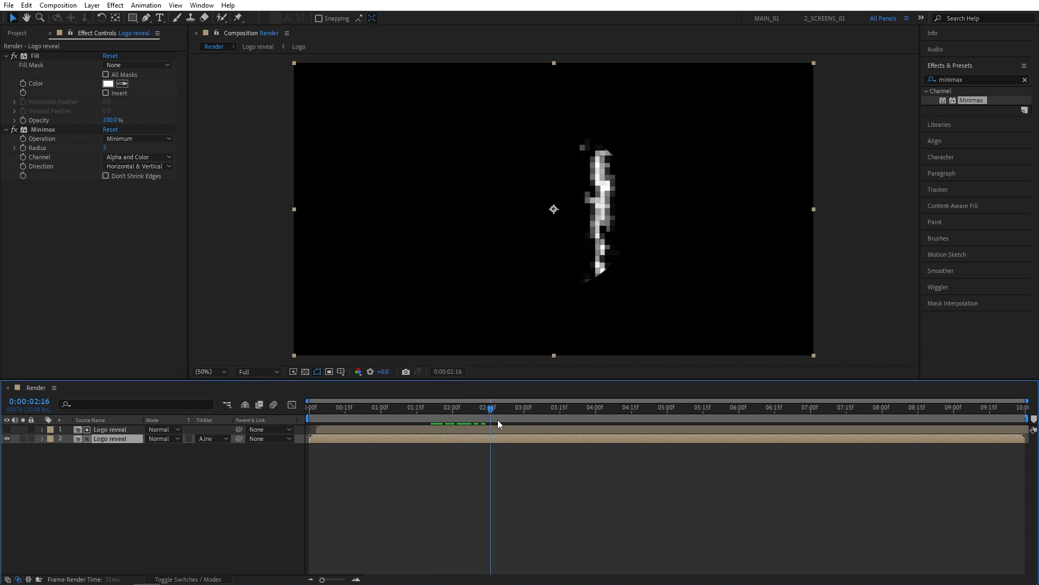
click(442, 408)
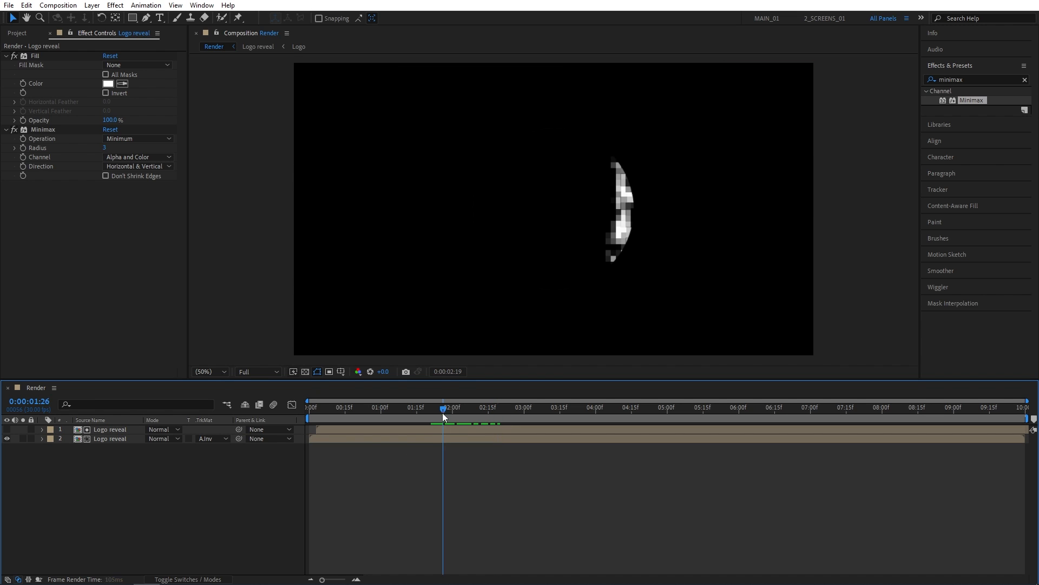
Step: Precompose the two edge copies into a composition named Logo and show the project's compositions
right_click(113, 429)
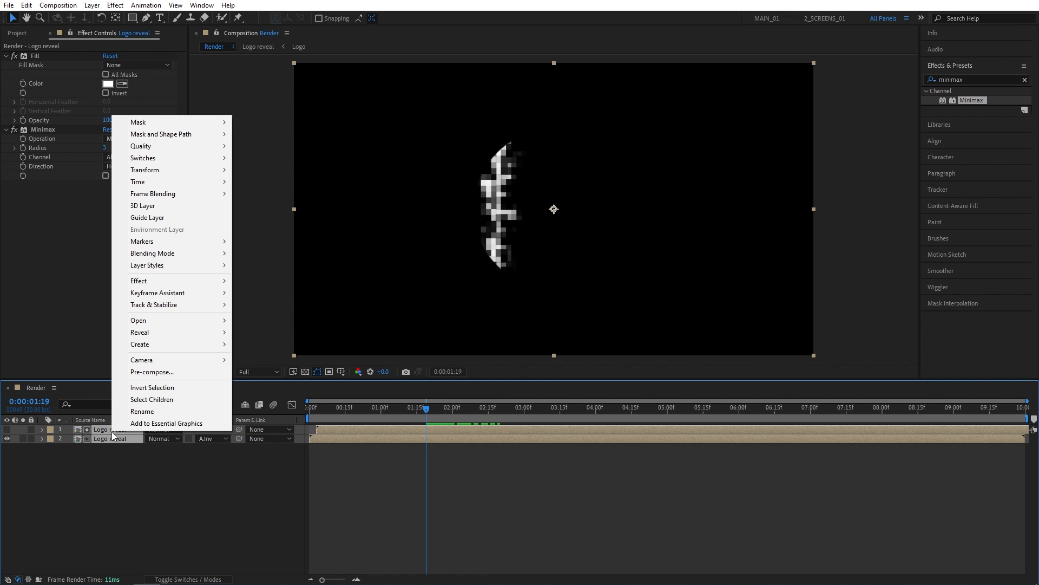
click(151, 371)
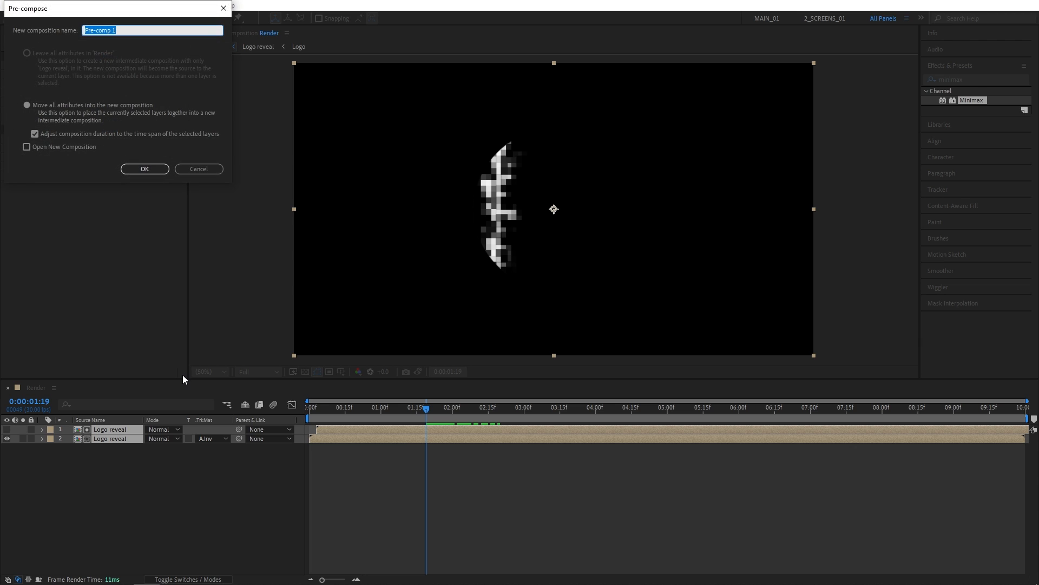
text(Logo)
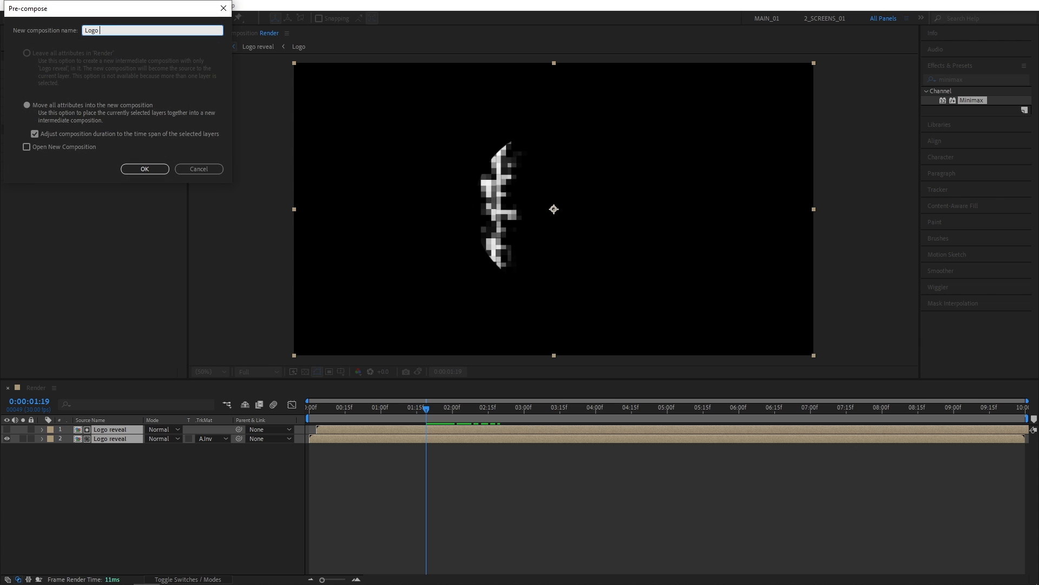
click(144, 169)
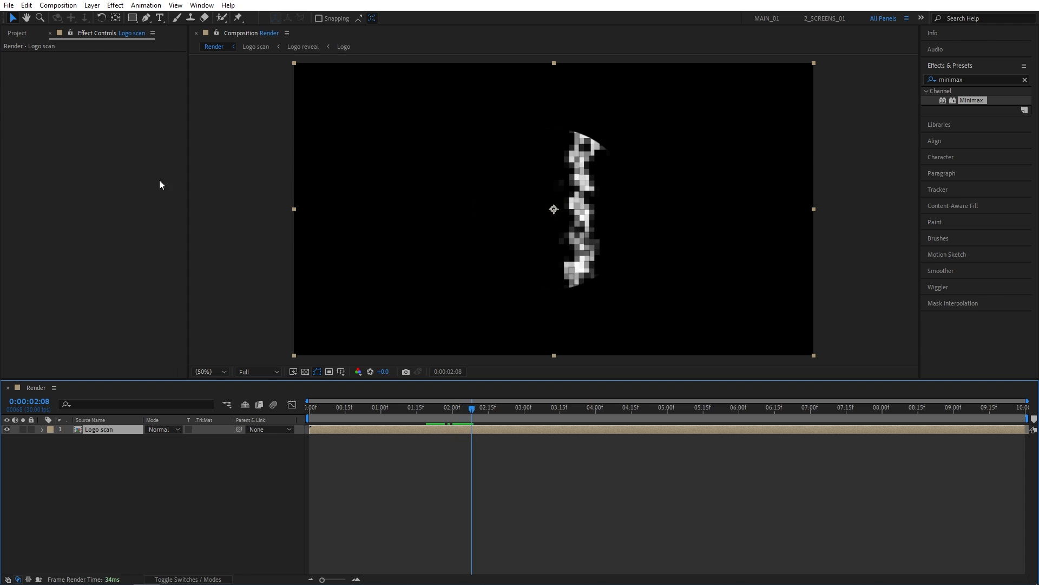
click(18, 32)
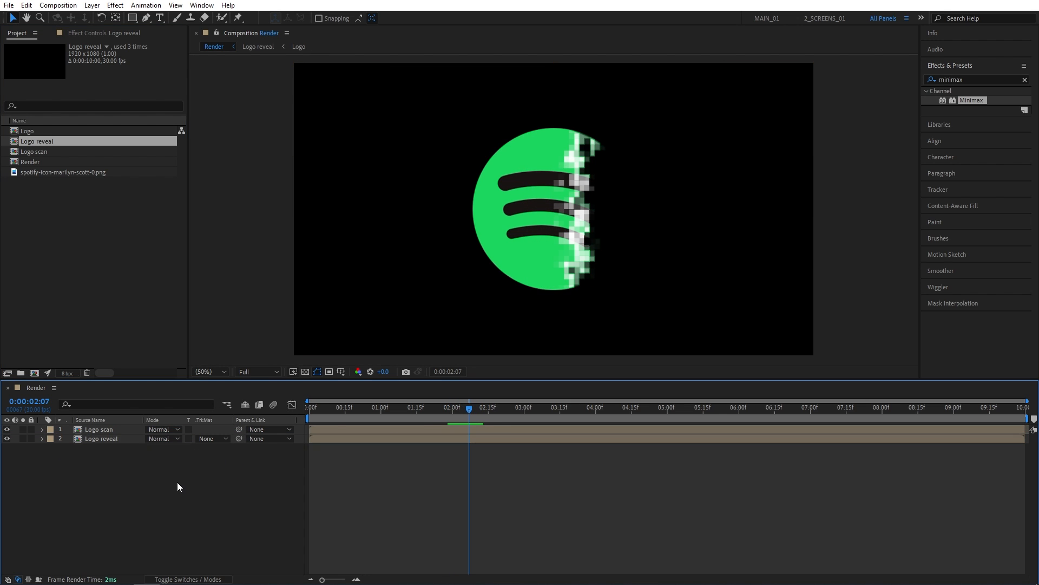
Step: Set the Logo scan layer's blending mode to Screen
click(98, 429)
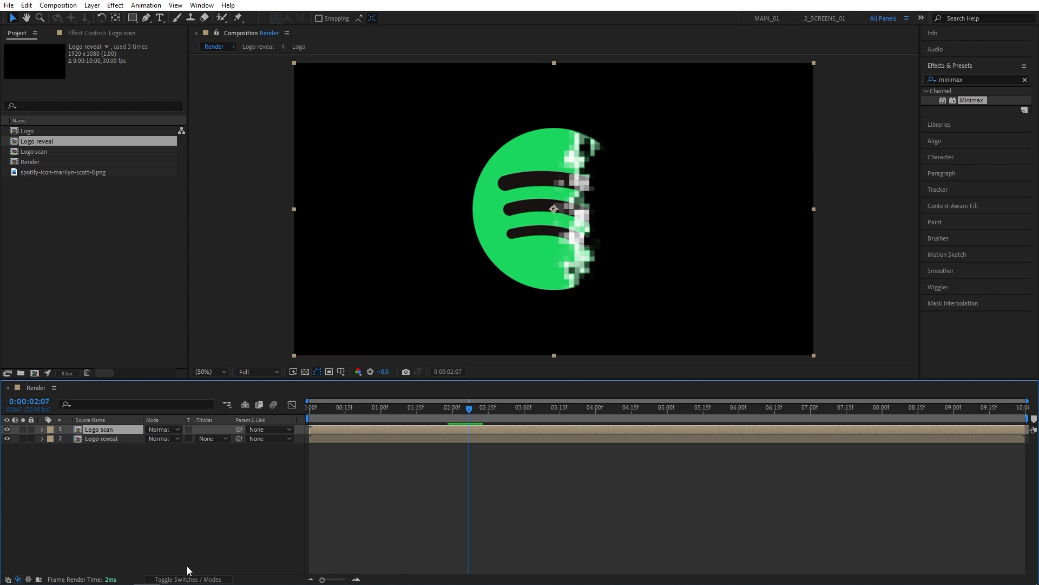
mouse_move(160, 429)
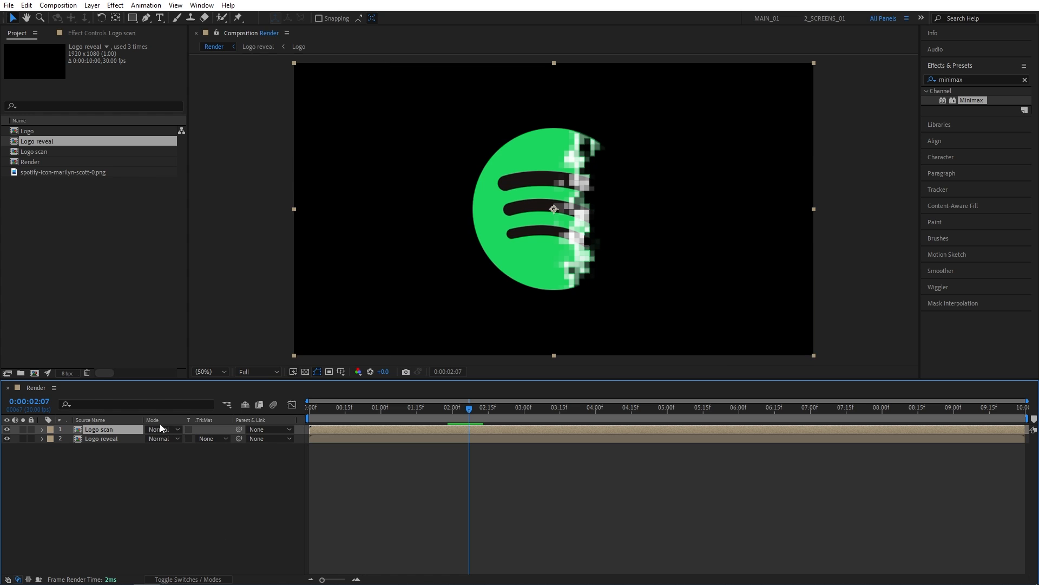
click(162, 429)
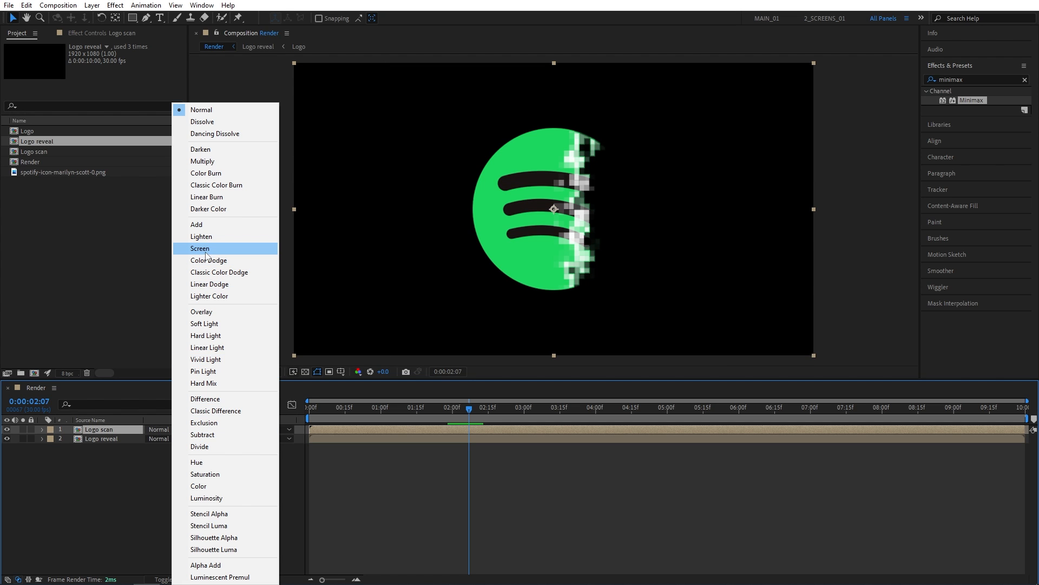
click(199, 248)
text(cc glass)
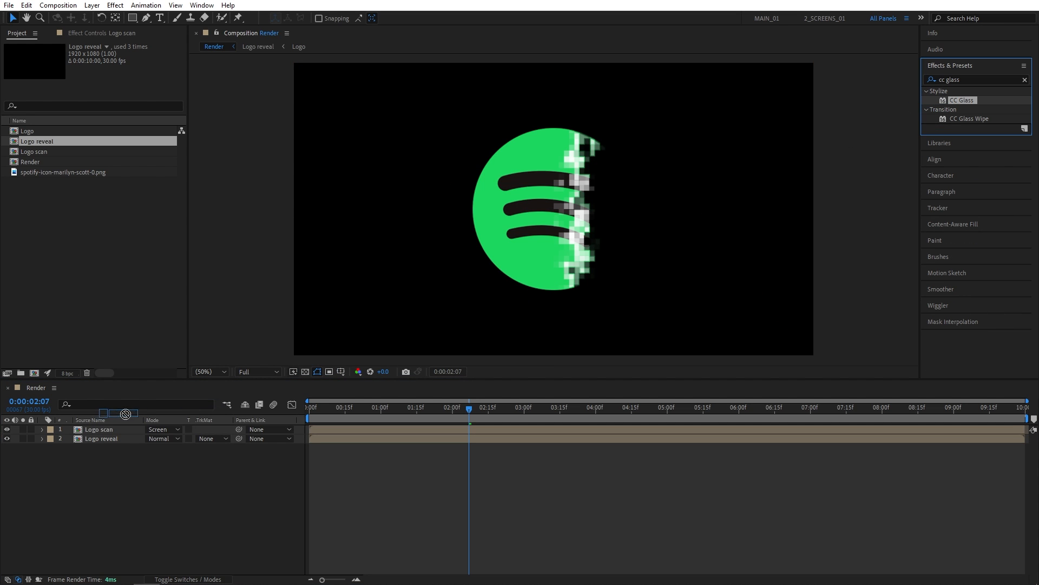
Step: Apply CC Glass to Logo scan with Alpha bump, softness 1, height -50, displacement 200
click(98, 429)
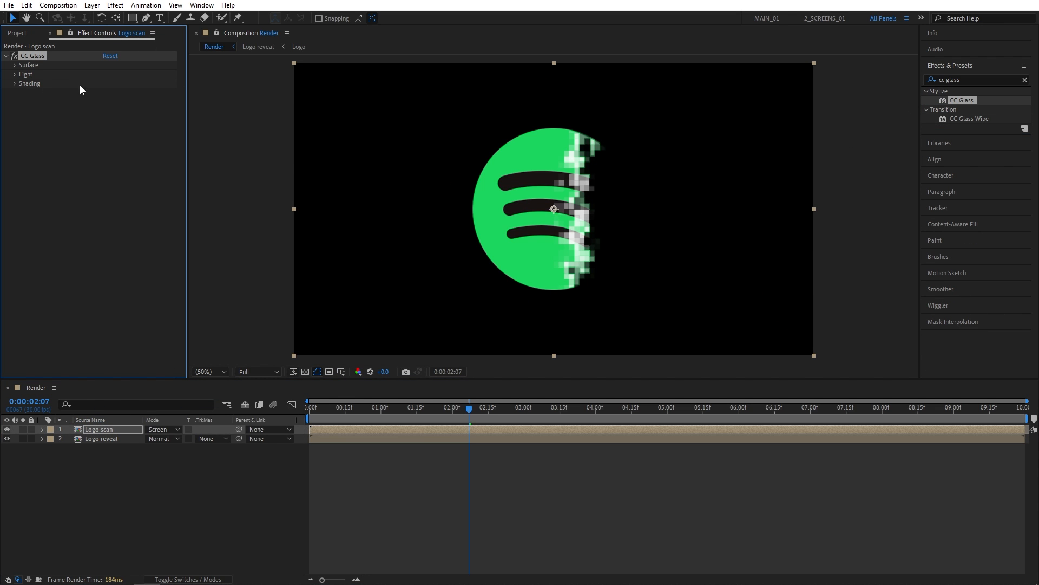
click(15, 65)
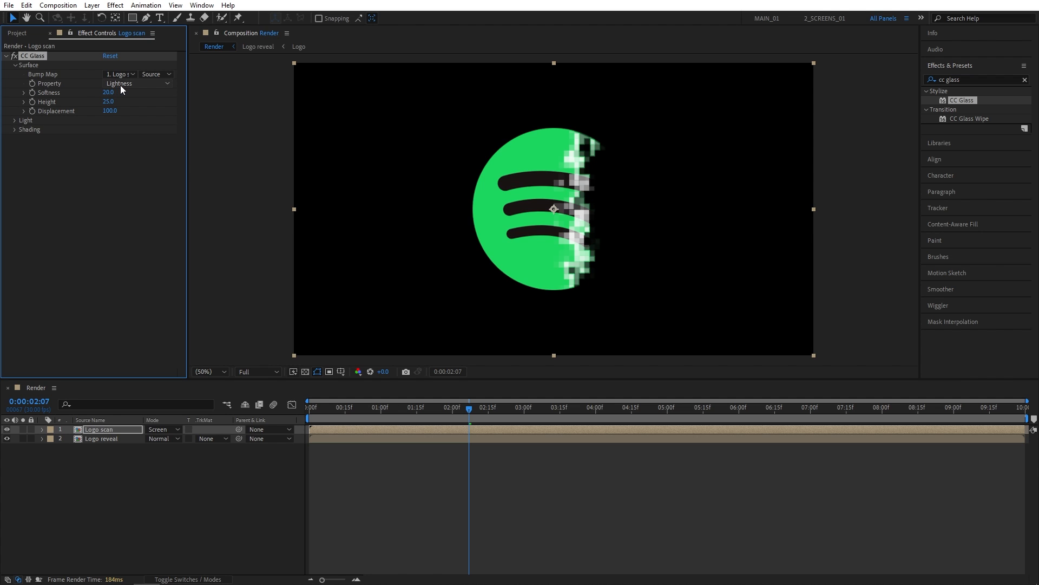
click(136, 83)
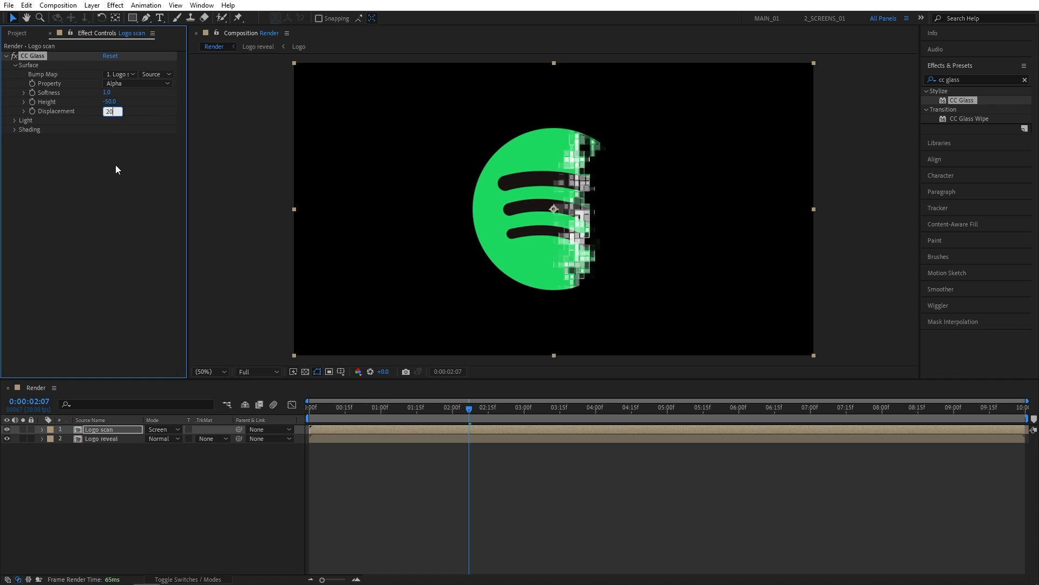
text(200.0)
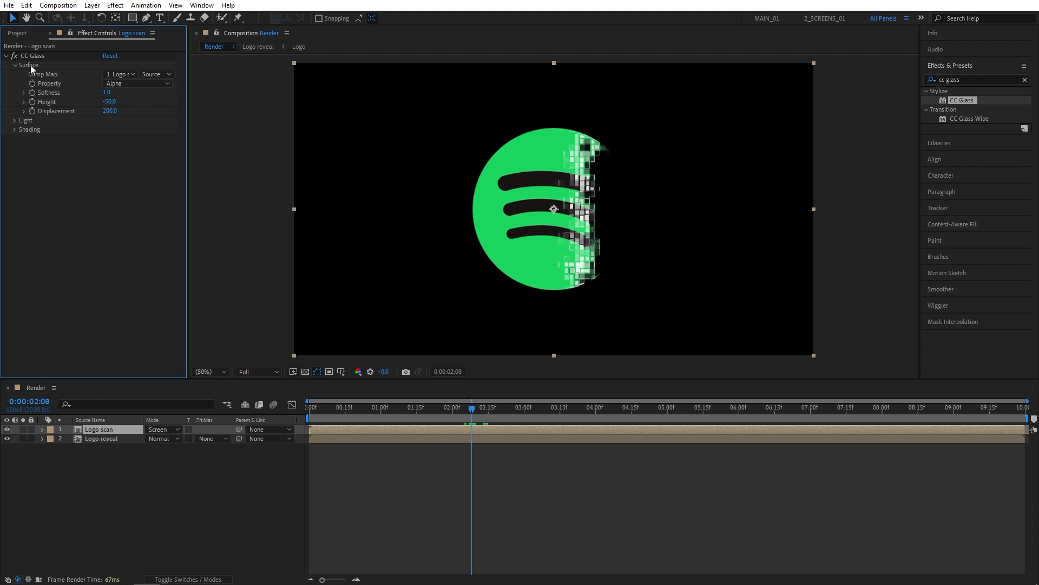
Step: Collapse CC Glass, add a Displacement Map to Logo scan, and duplicate it
click(6, 56)
text(displac)
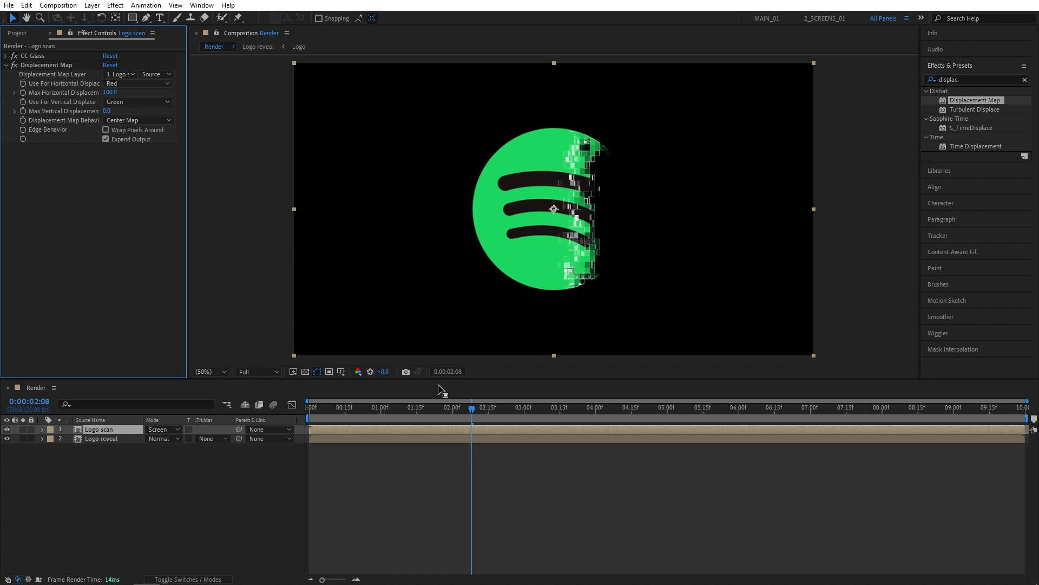
click(47, 65)
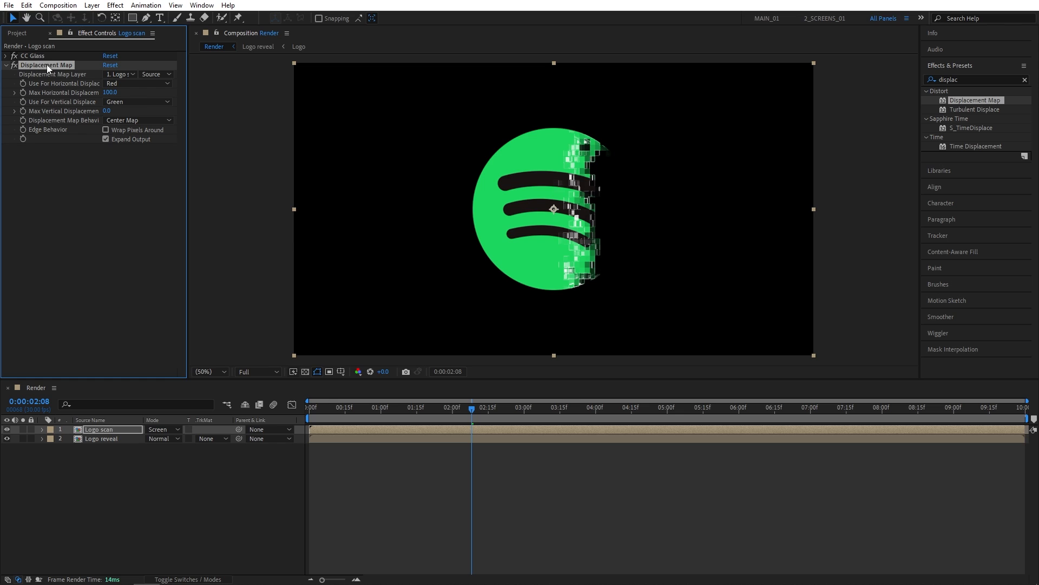
key(ctrl+d)
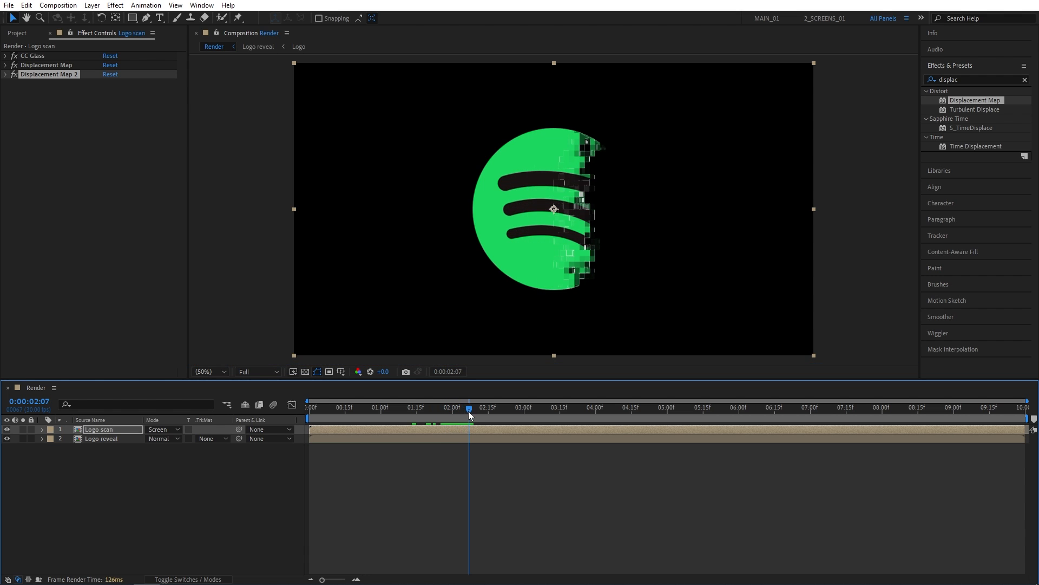
mouse_move(972, 80)
text(colora)
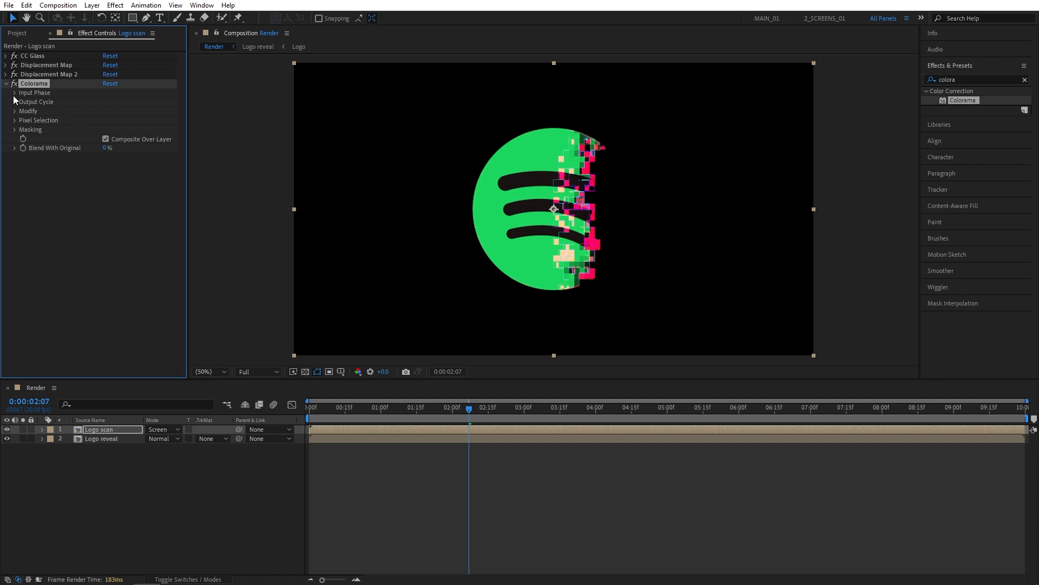
Step: Set Colorama's Add Phase source to Logo scan and turn off Modify Alpha
click(15, 92)
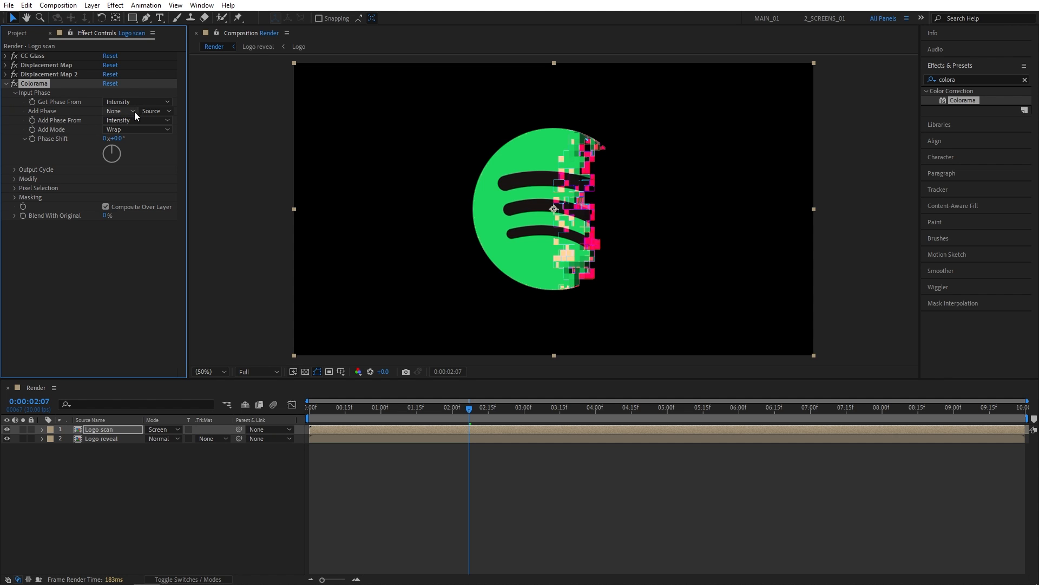
click(156, 111)
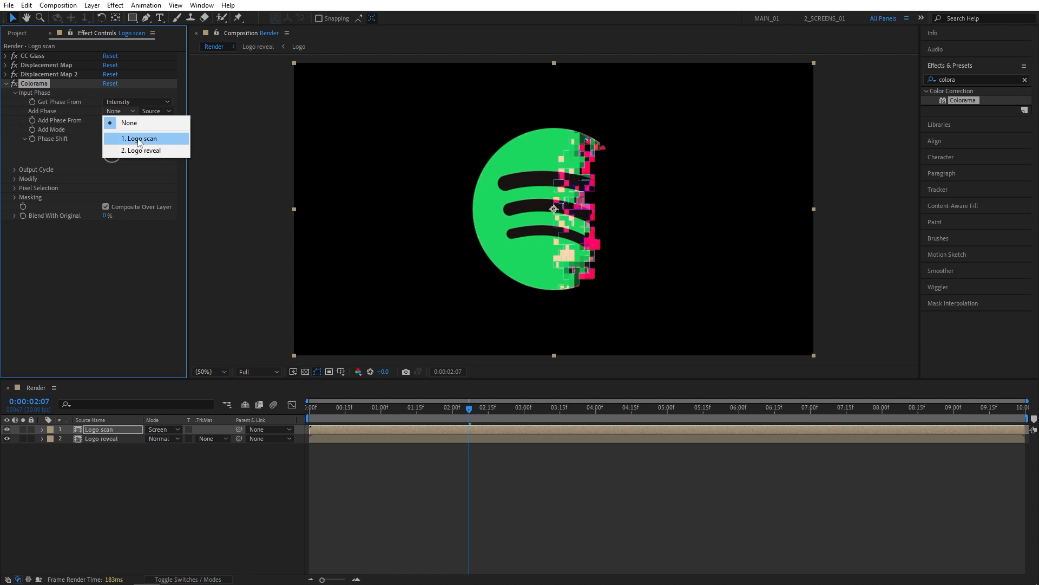
click(140, 138)
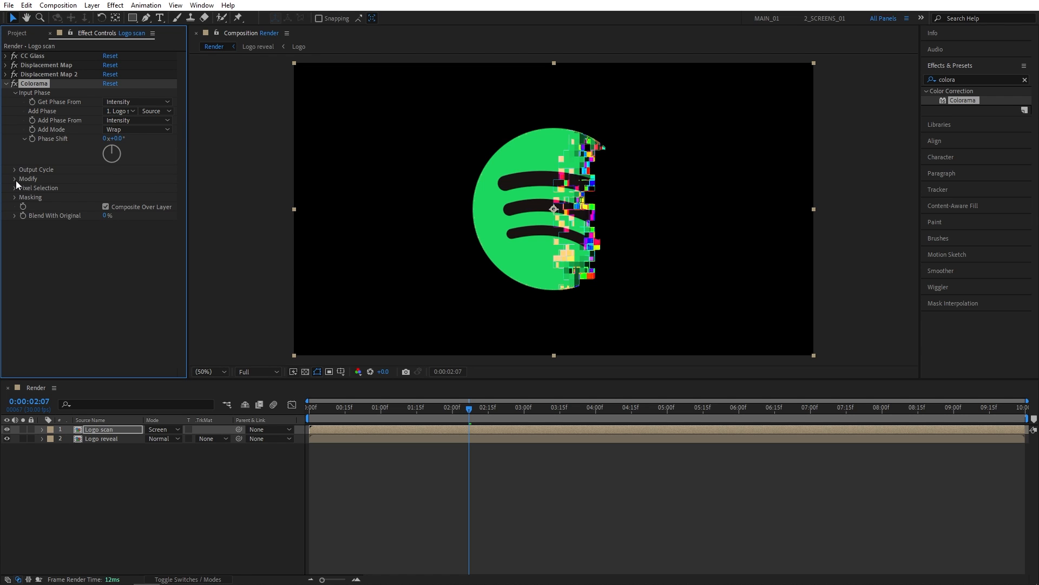
click(14, 178)
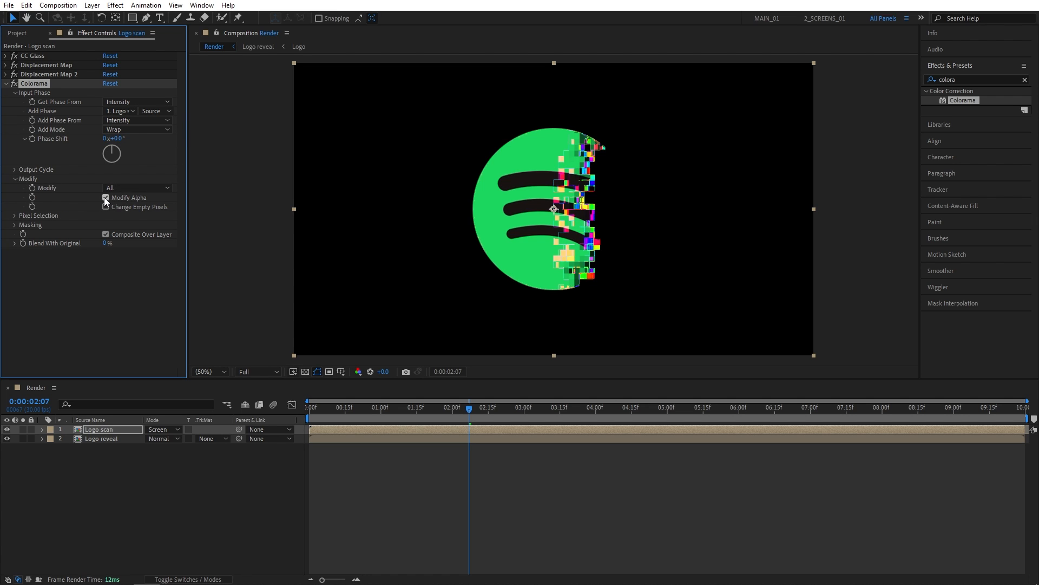
click(106, 198)
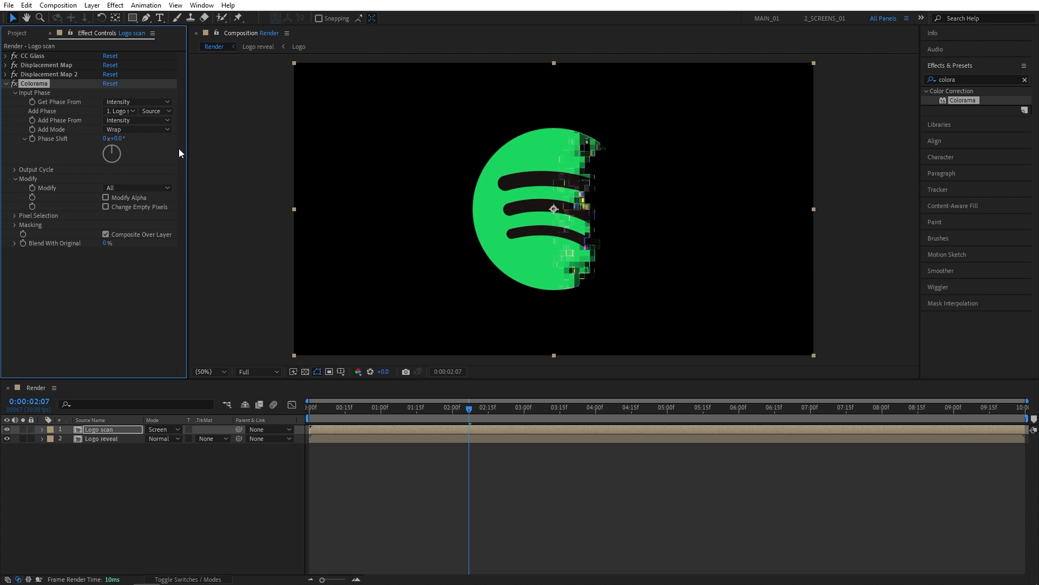
mouse_move(69, 140)
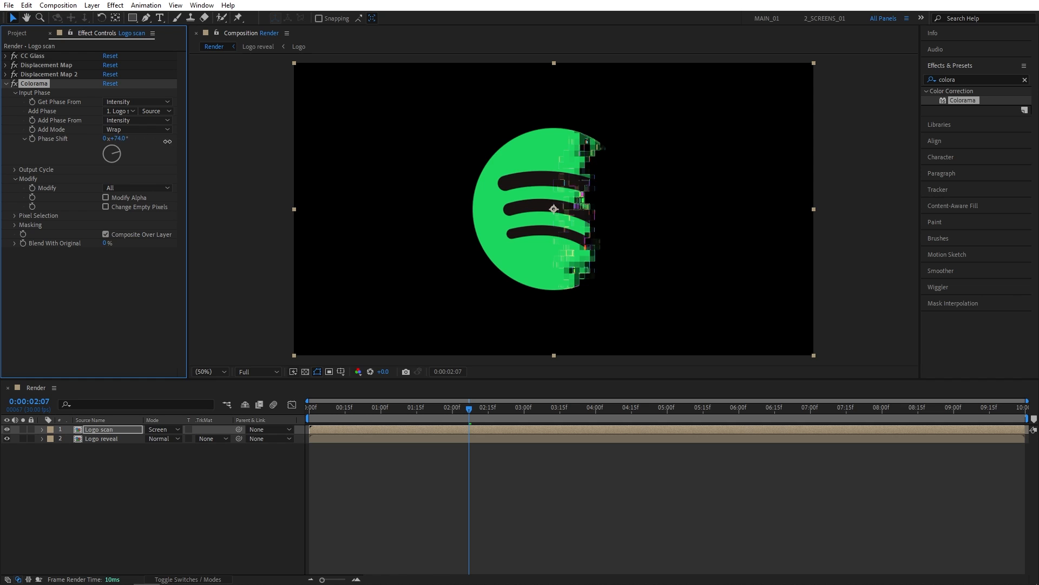
Step: Shift Colorama's phase and choose the Hue Cycle output palette
drag(115, 138, 109, 138)
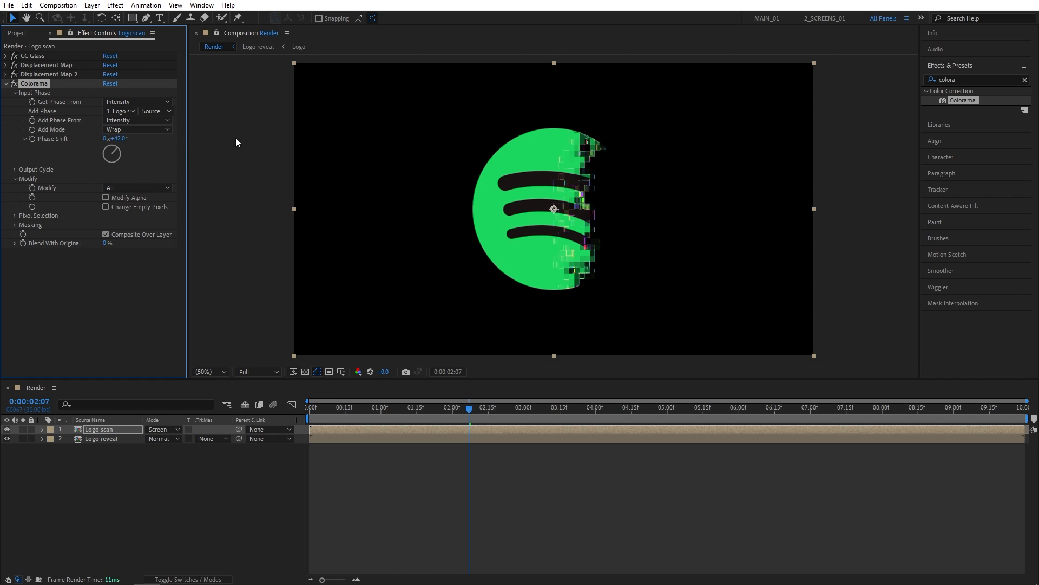
click(14, 169)
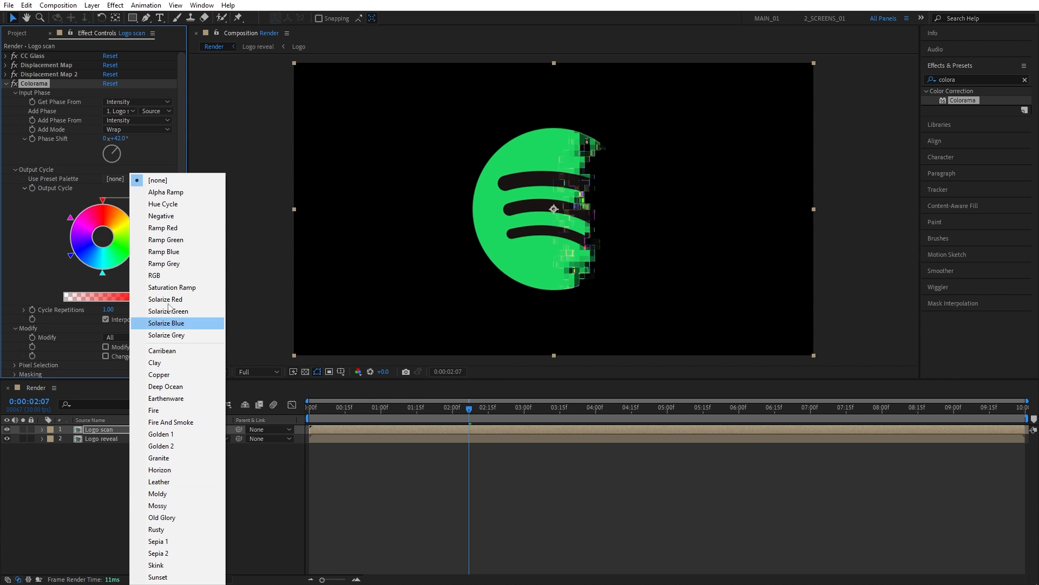
mouse_move(169, 312)
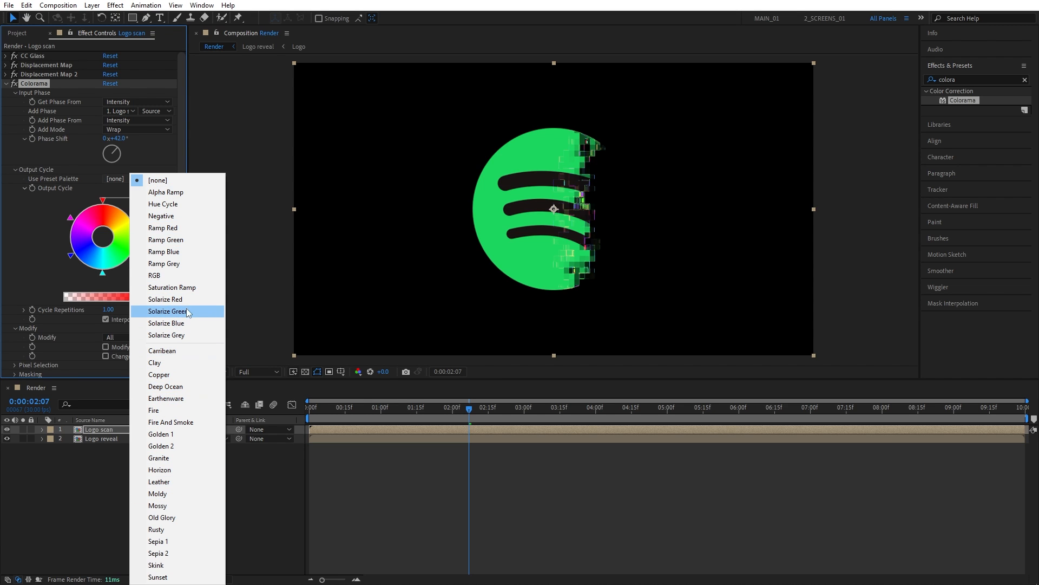
mouse_move(177, 325)
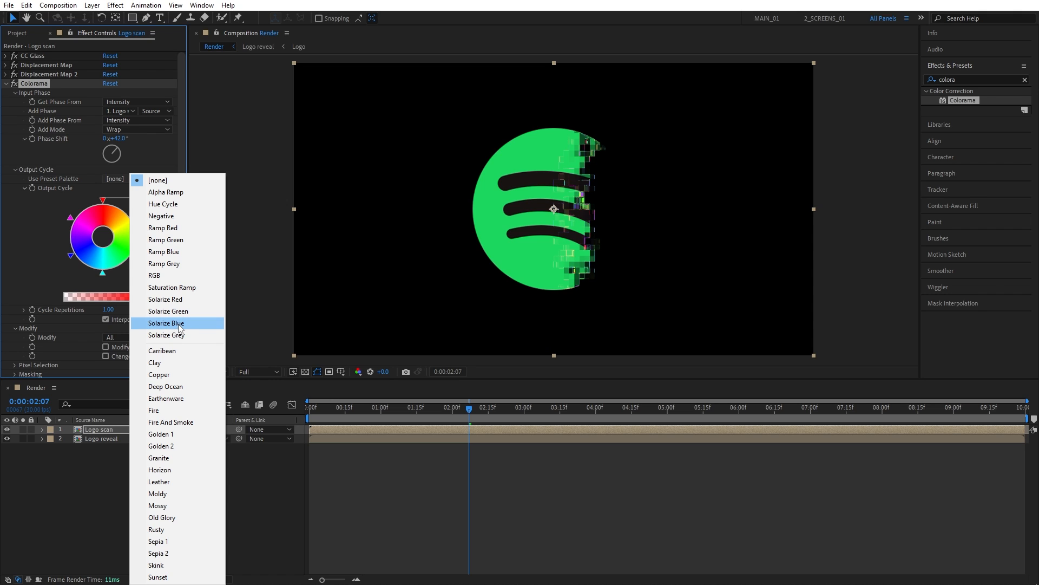
click(163, 251)
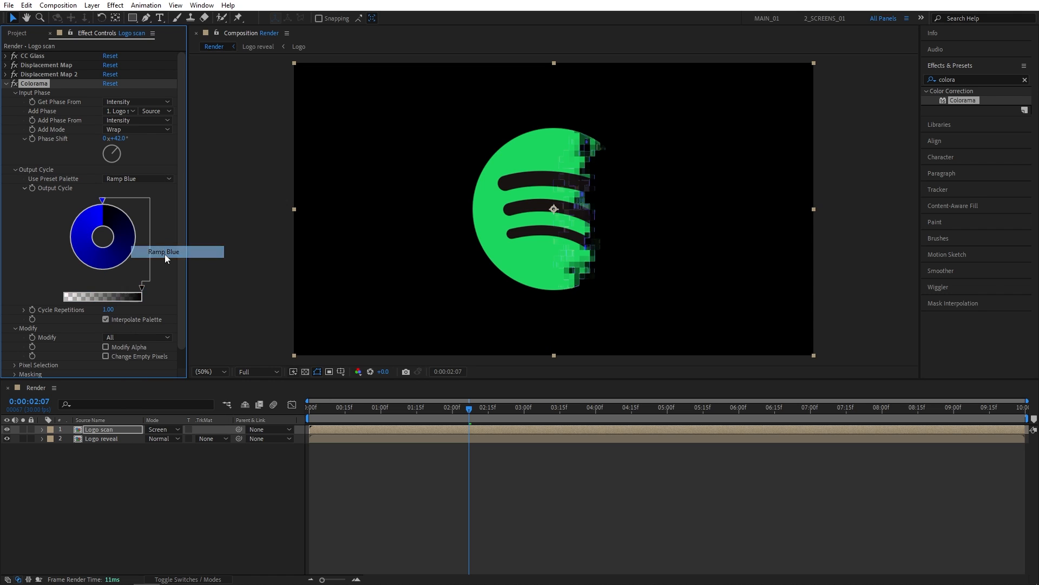
mouse_move(470, 413)
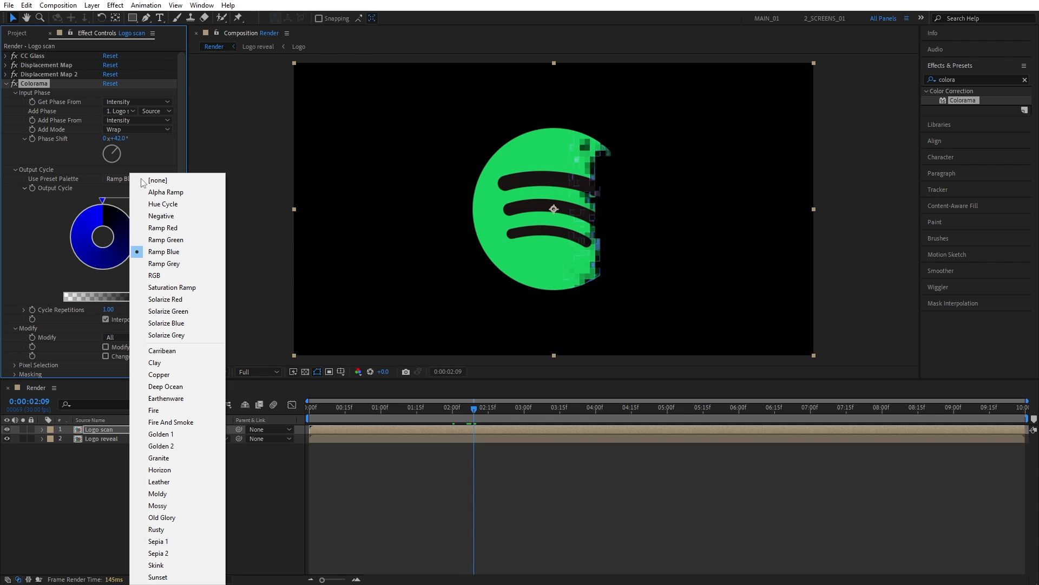
click(163, 204)
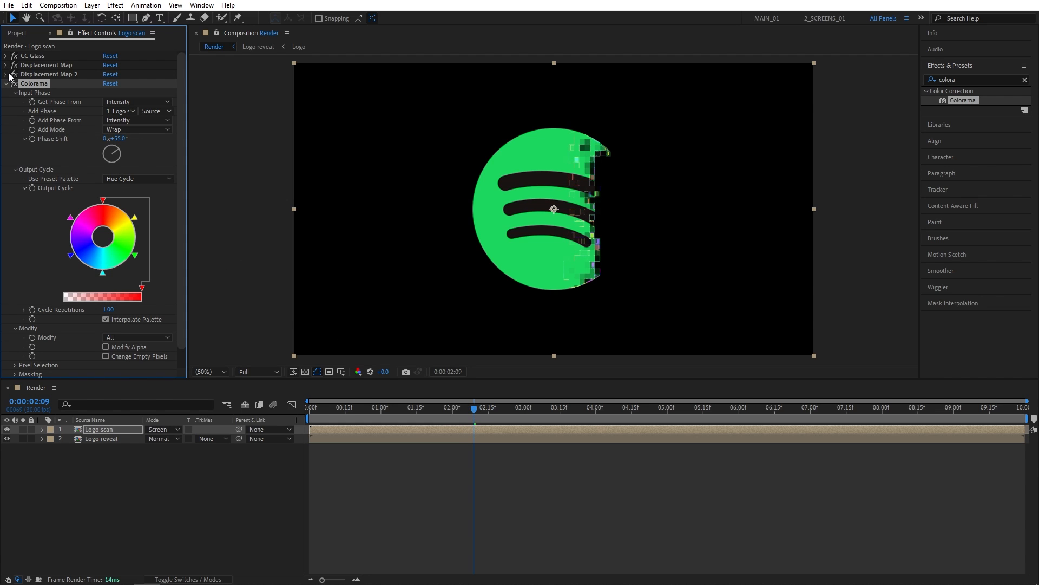
Step: Apply Glow to Logo scan, duplicate it with radius 200, then duplicate again for radius 500
click(449, 407)
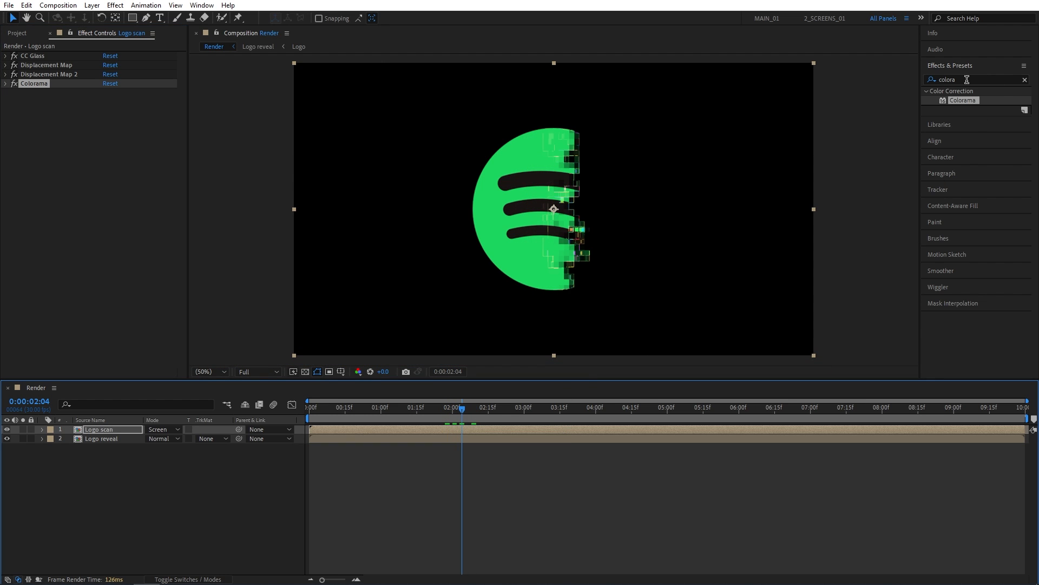
text(glow)
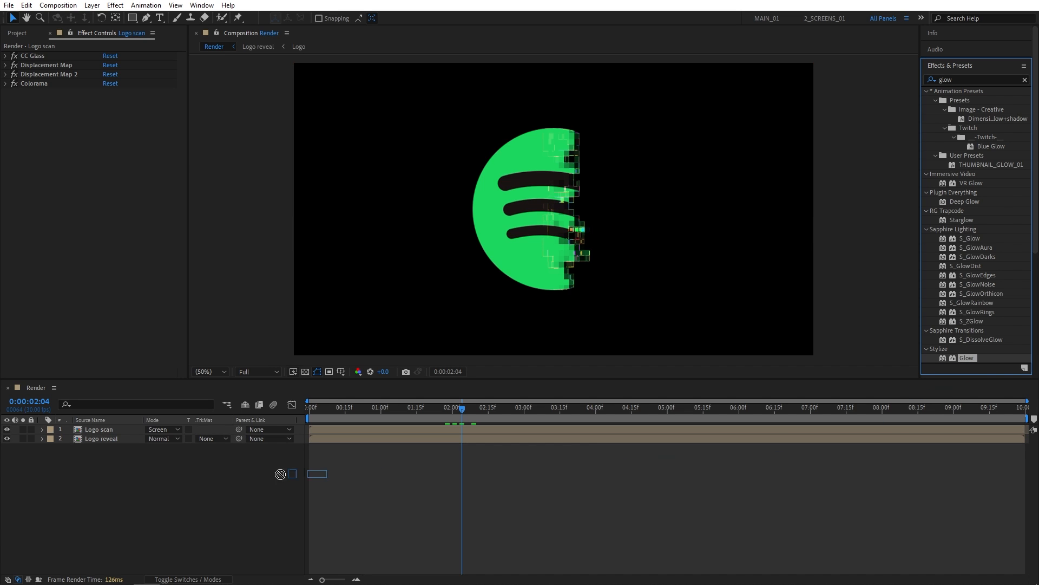
double_click(967, 357)
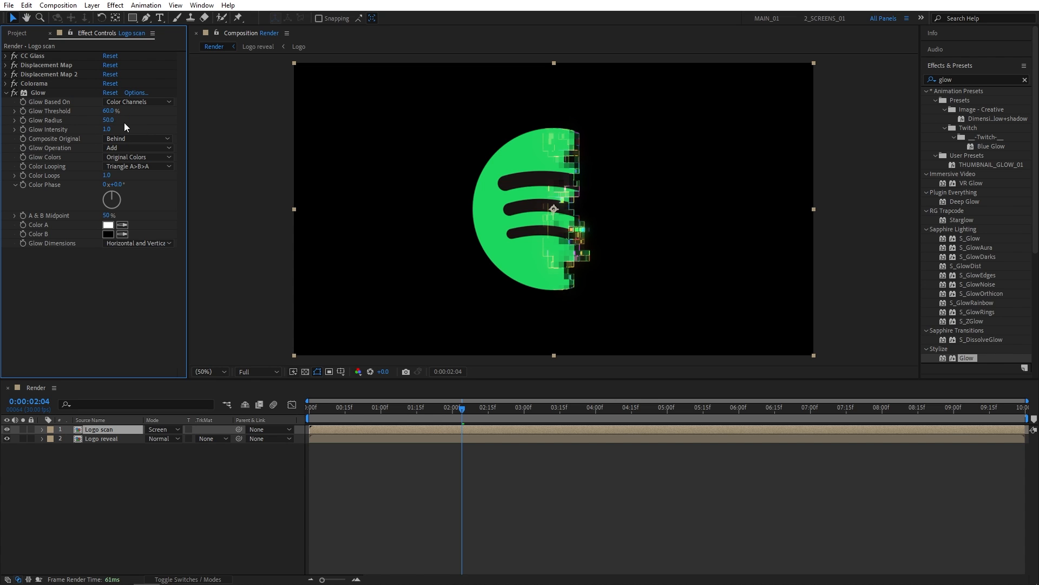
key(ctrl+d)
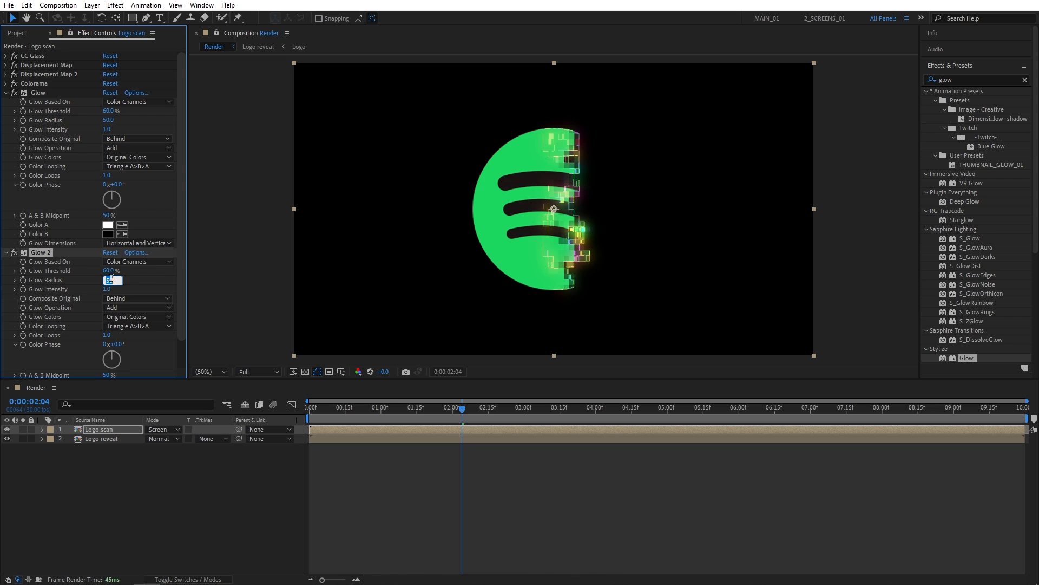
text(200)
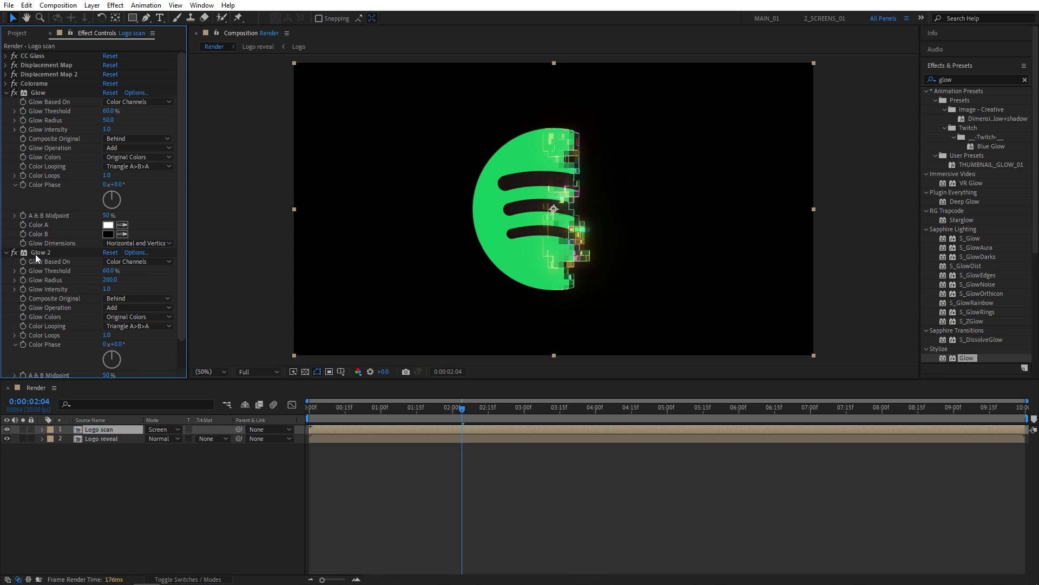
key(ctrl+d)
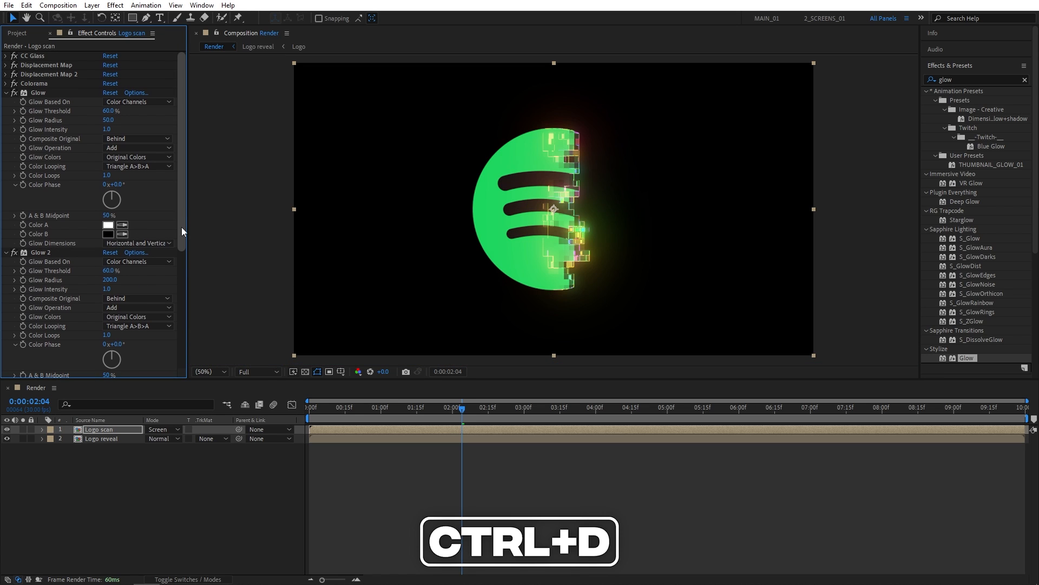
key(ctrl+d)
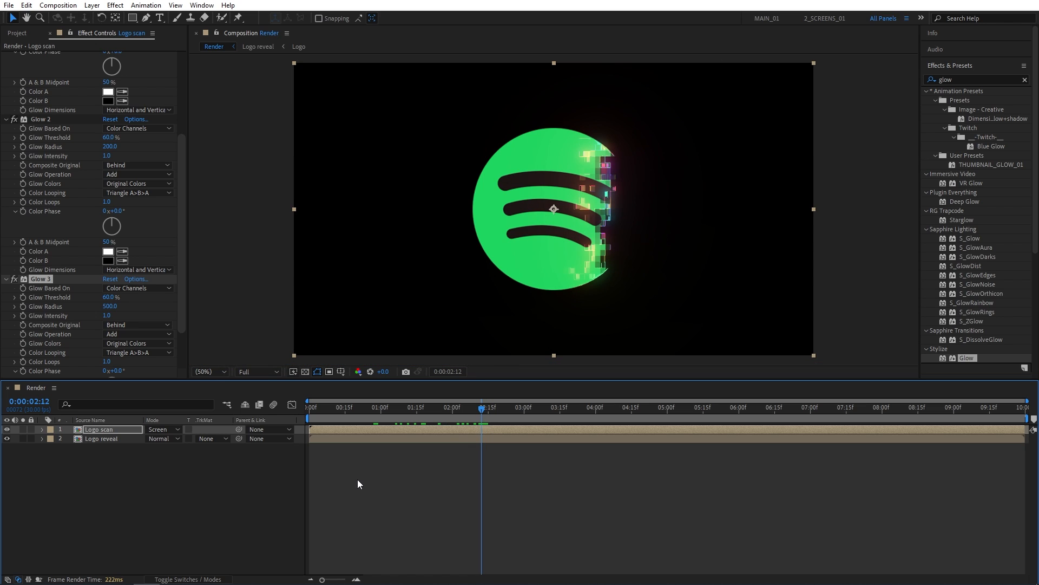
Step: Create a solid named BG, sampling the logo's green and darkening it to very dark green
click(91, 5)
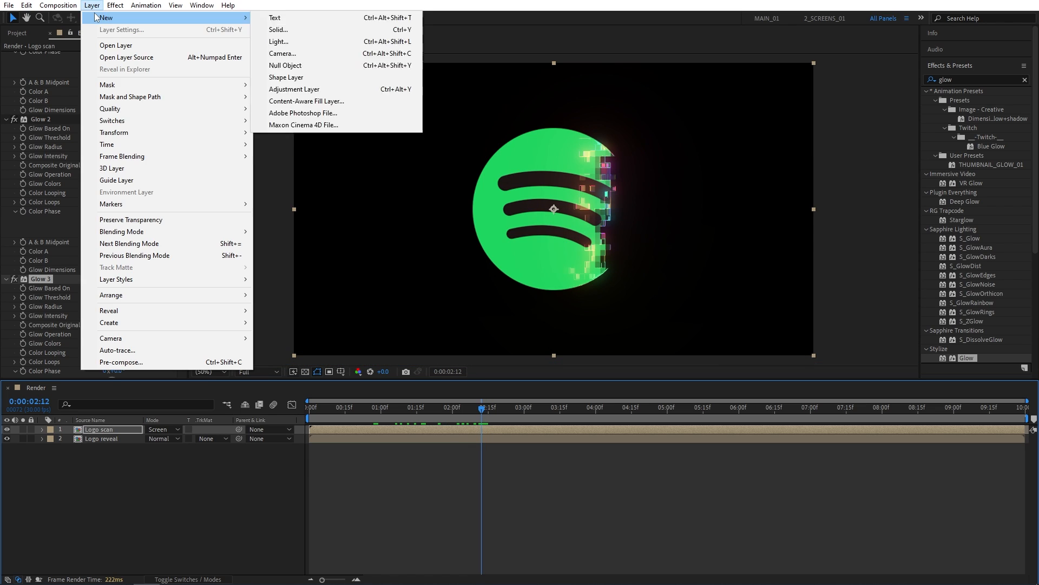
click(278, 29)
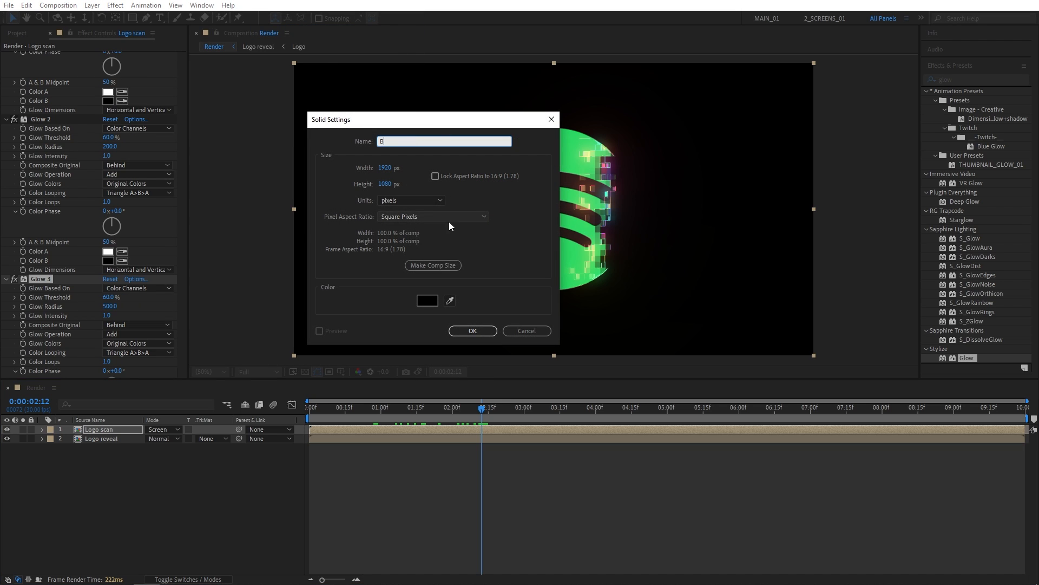
text(G)
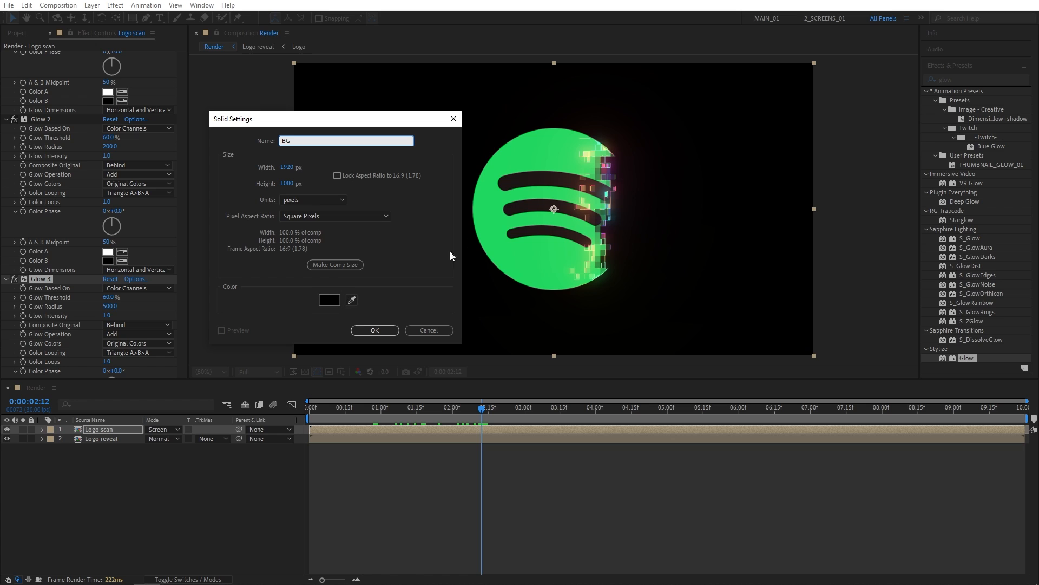
click(329, 299)
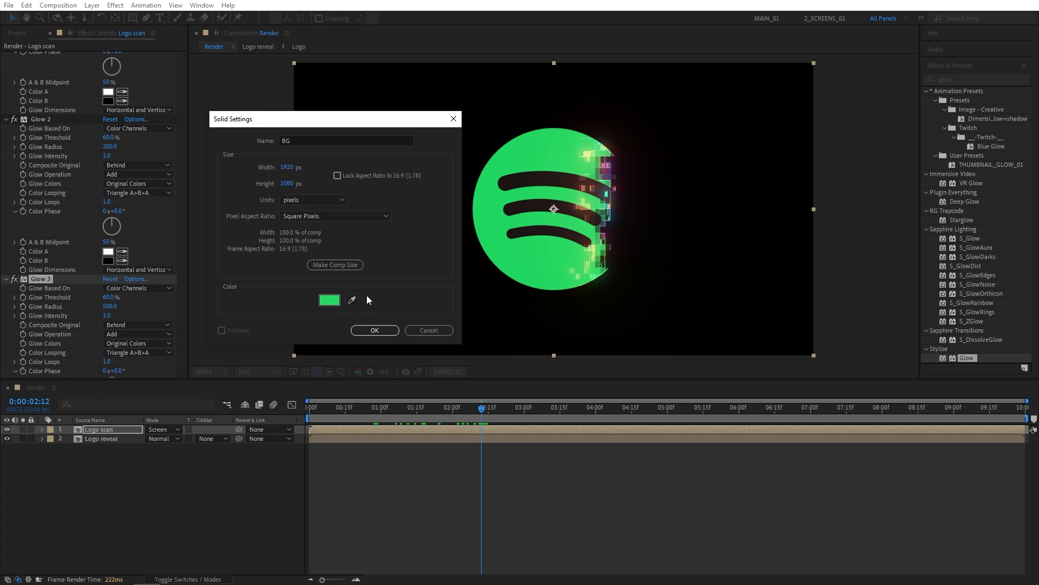
click(329, 299)
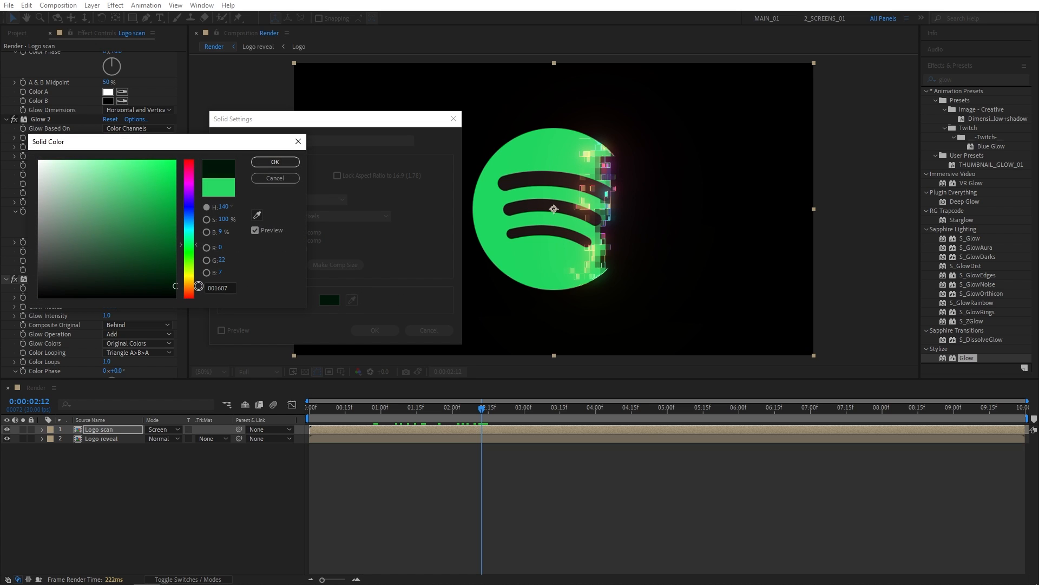
click(275, 161)
text(drop sha)
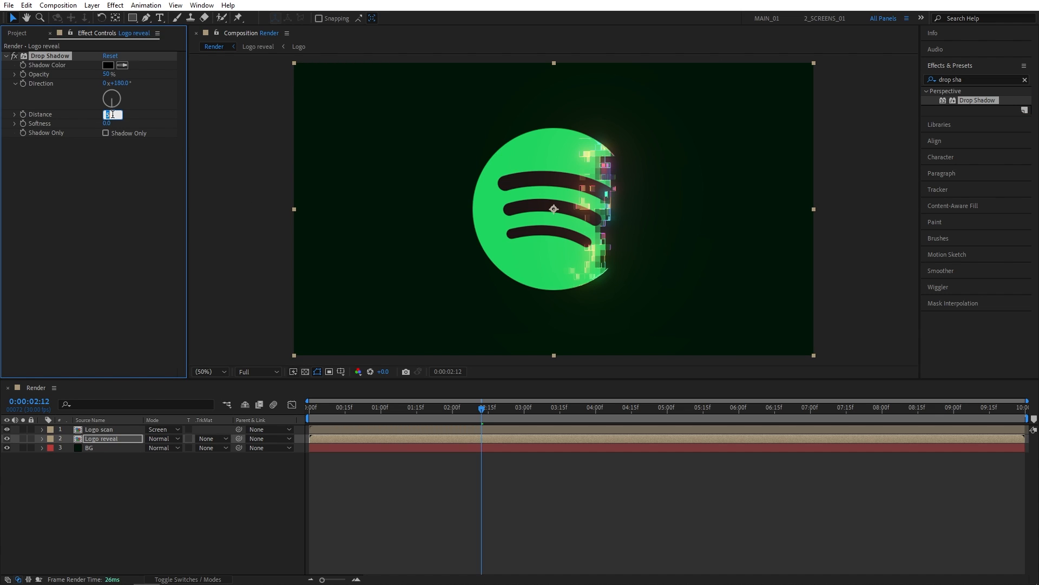
Step: Set Logo reveal's Drop Shadow to distance 30 and softness 100
click(112, 124)
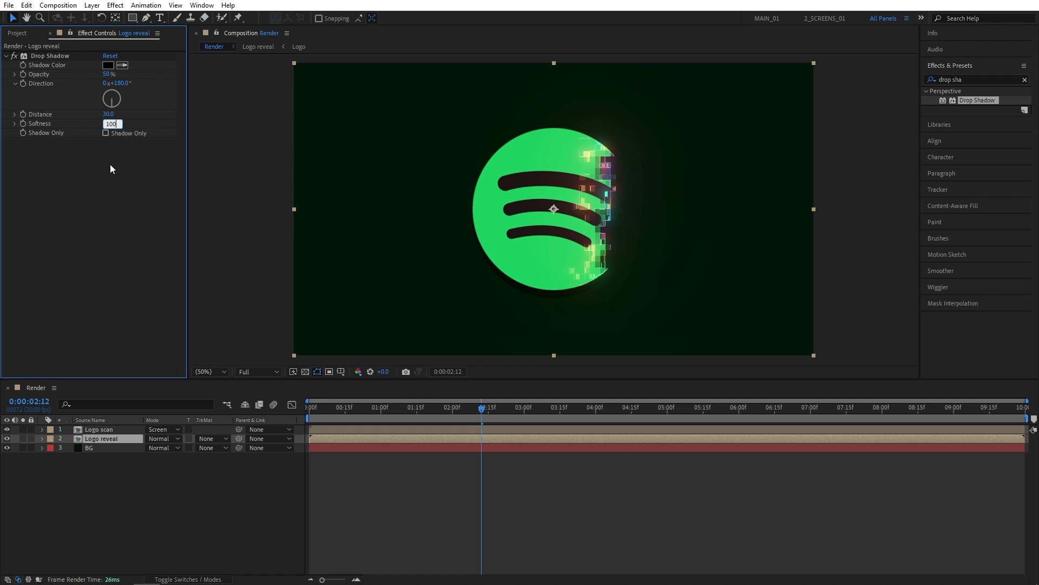
key(Return)
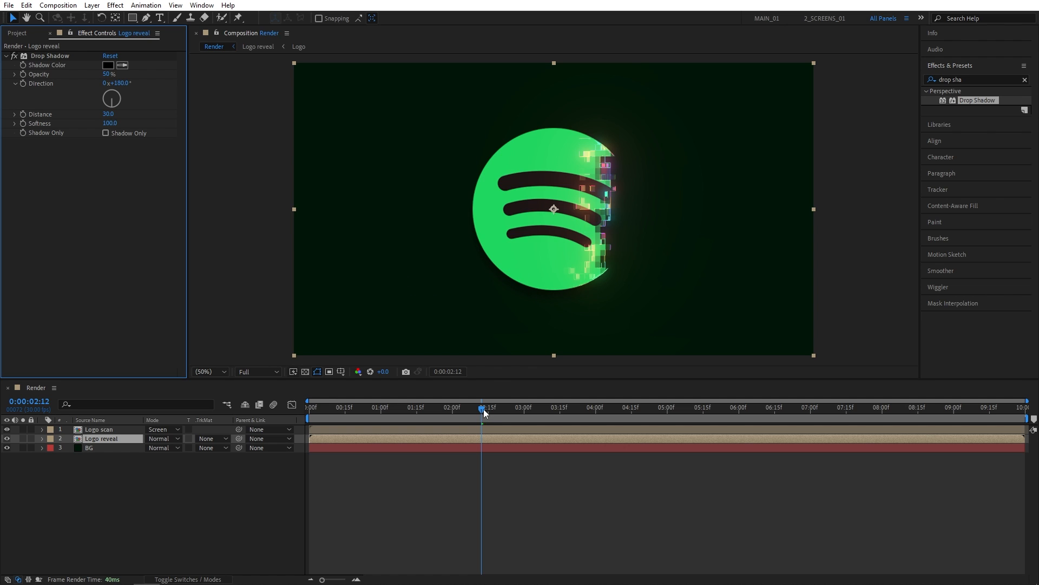
mouse_move(481, 411)
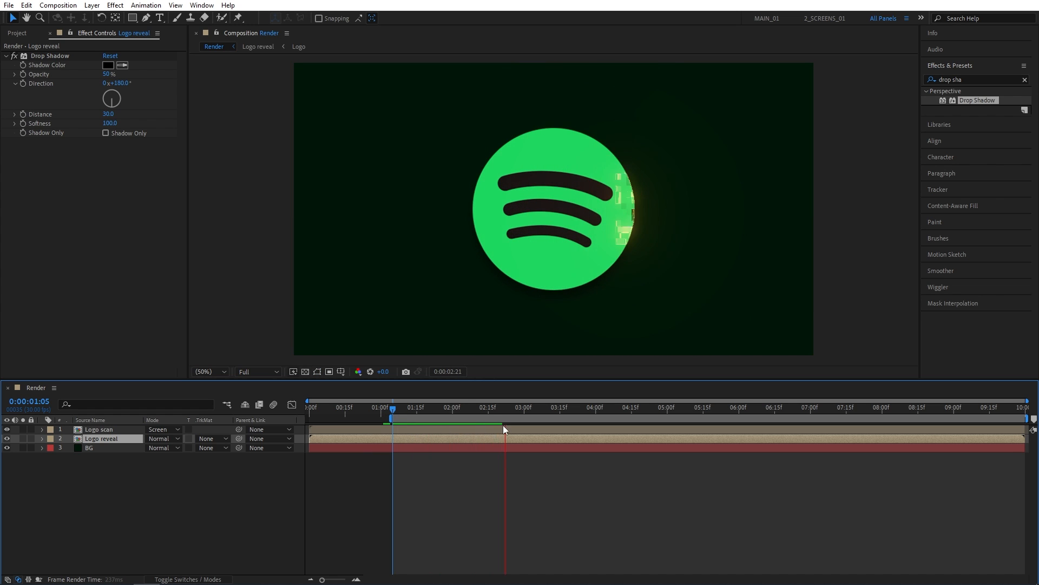
Step: Set the work area to roughly 1–3 seconds and preview the logo reveal
click(525, 407)
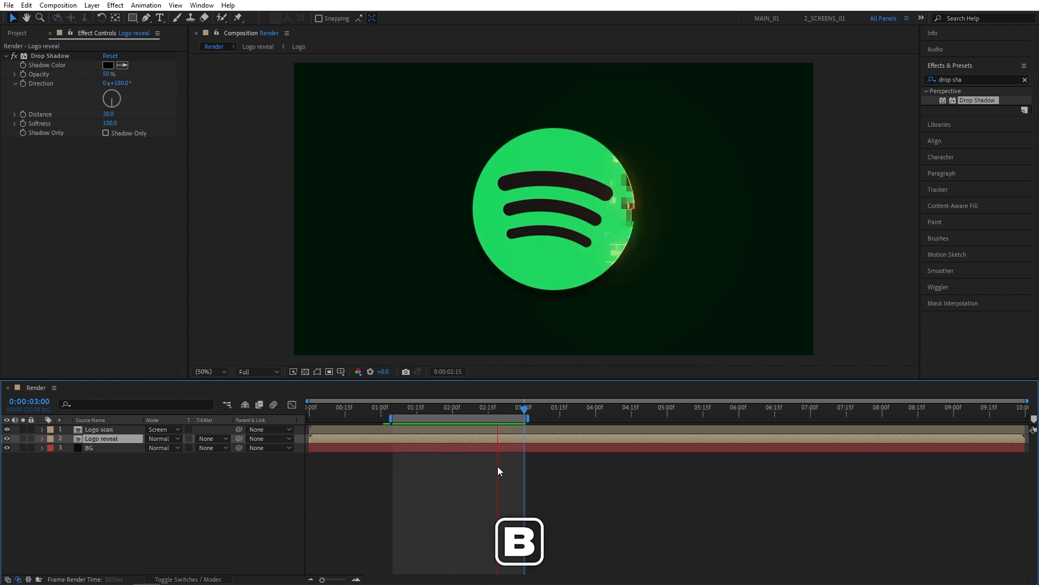
click(393, 407)
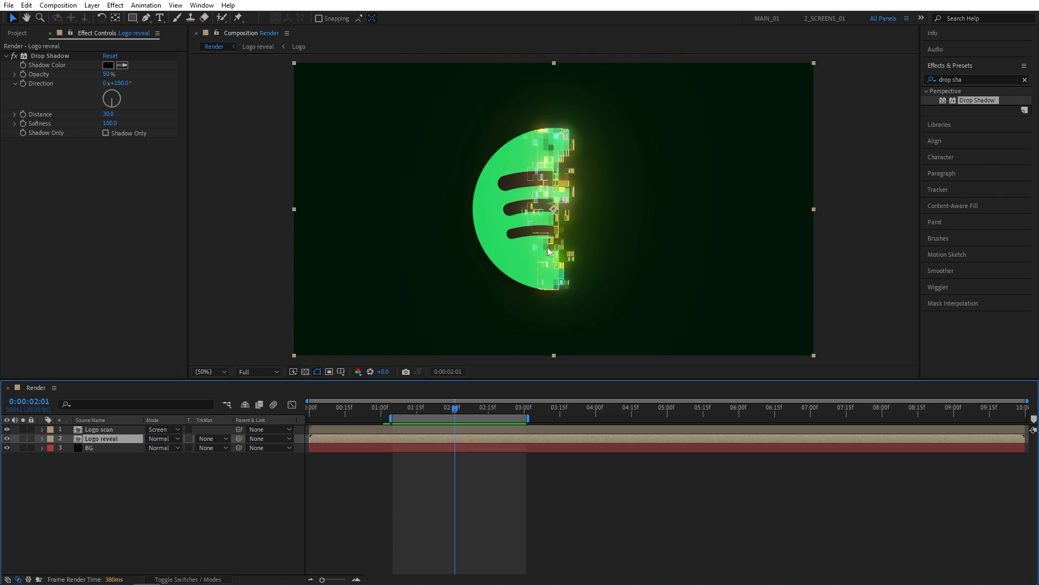
mouse_move(363, 503)
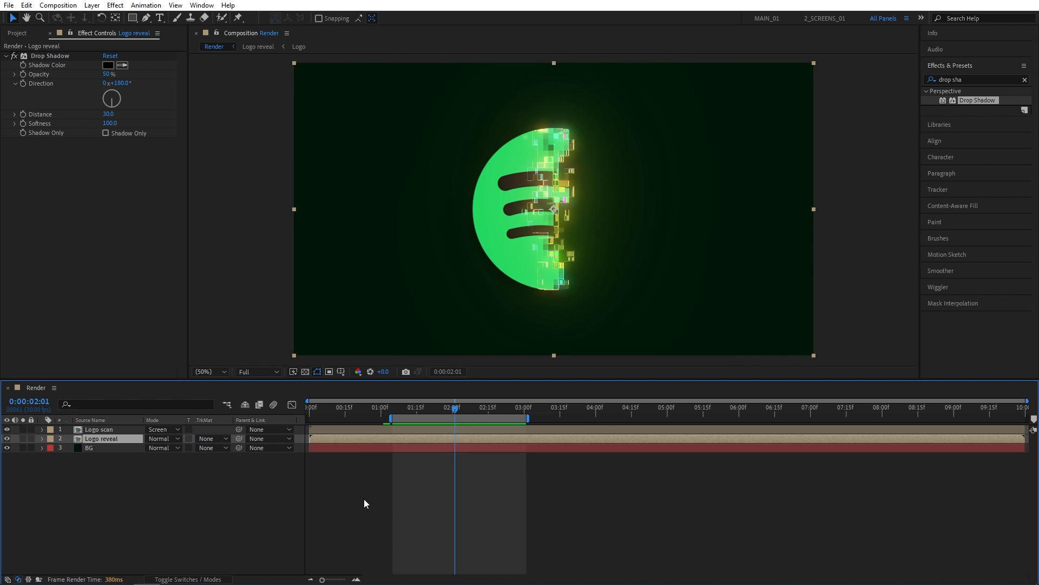
click(16, 33)
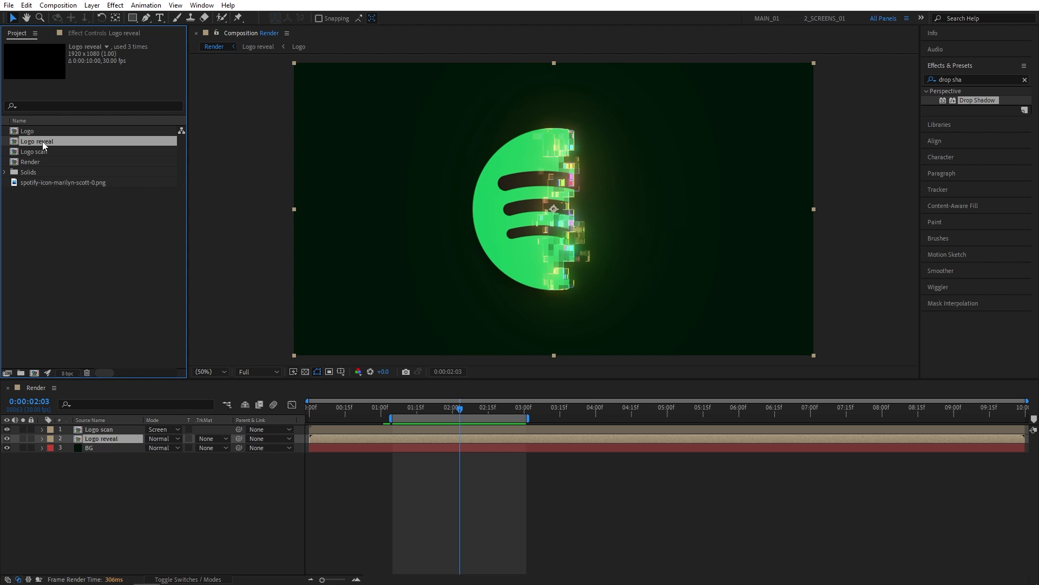
double_click(37, 141)
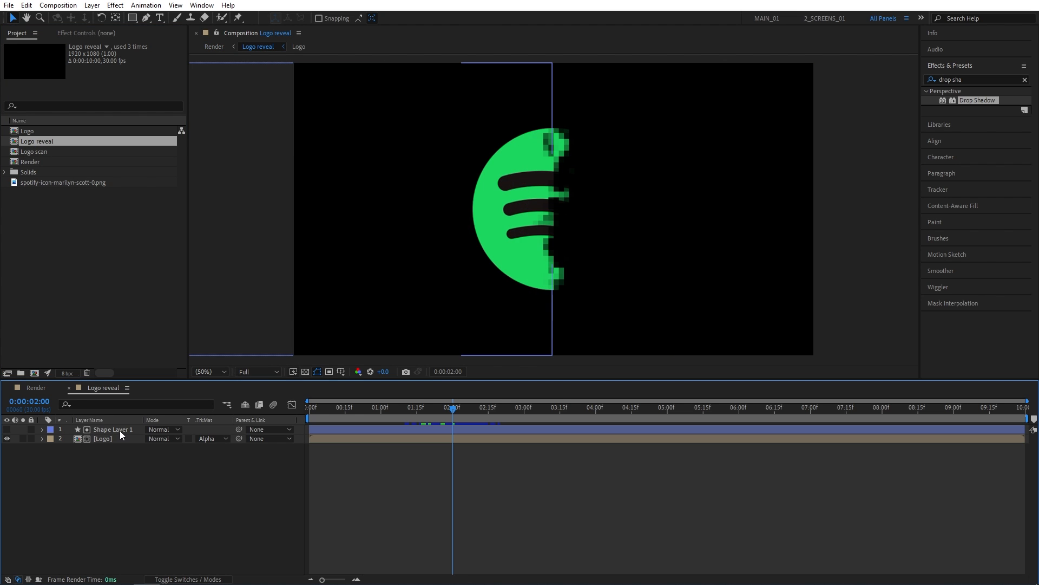
click(114, 429)
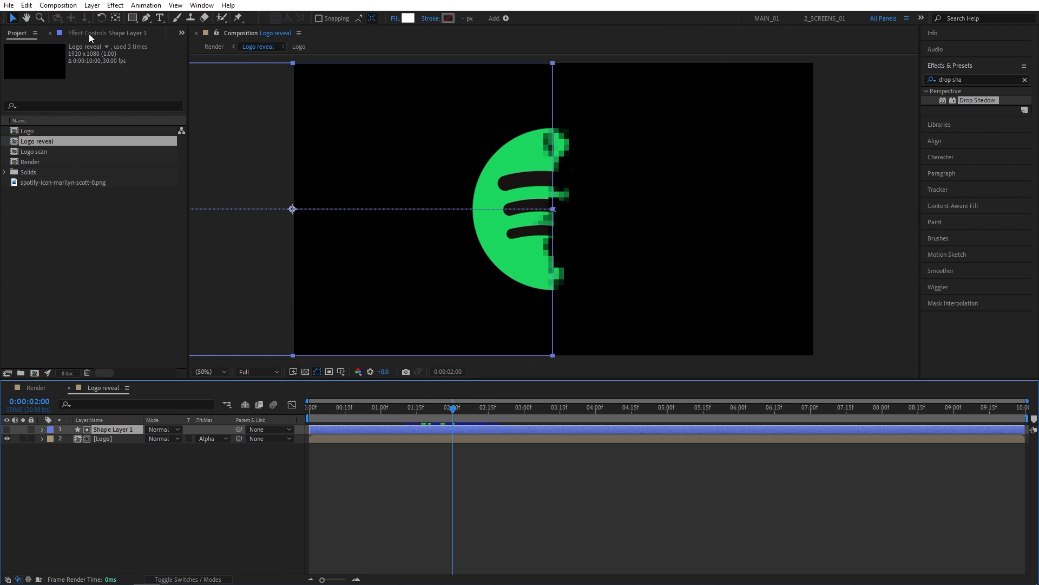
click(106, 33)
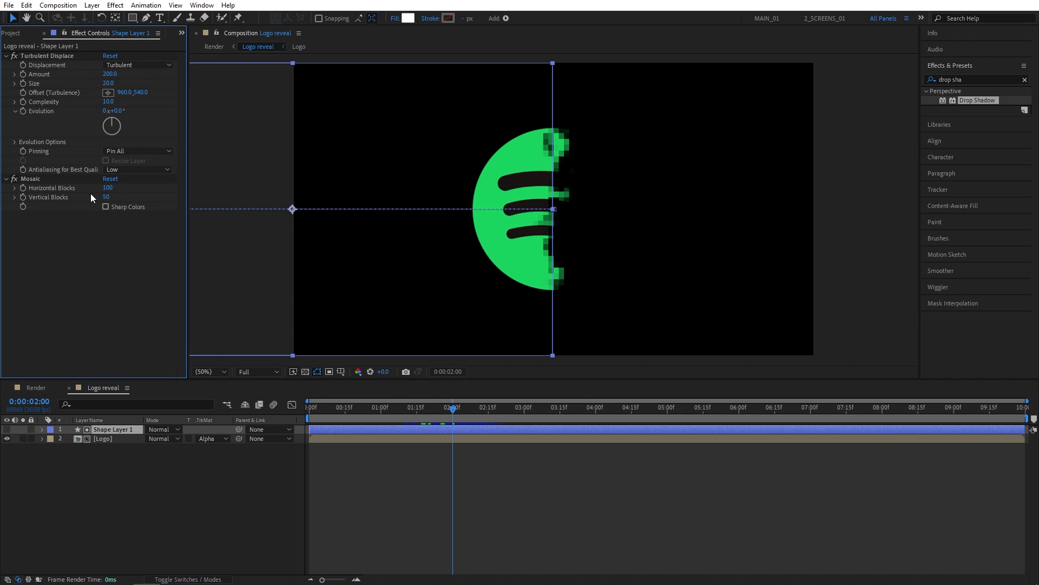
mouse_move(89, 209)
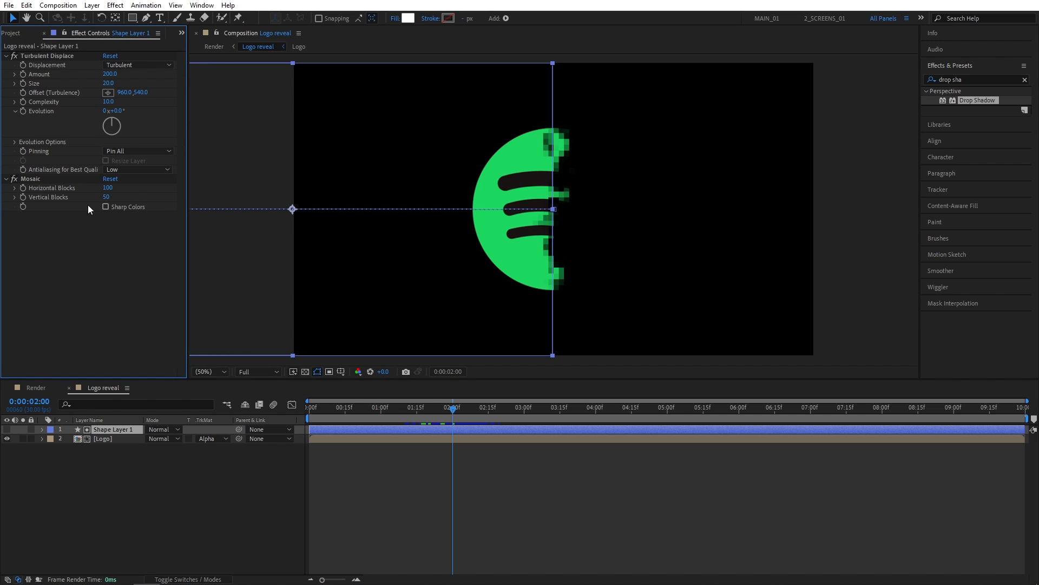
mouse_move(542, 166)
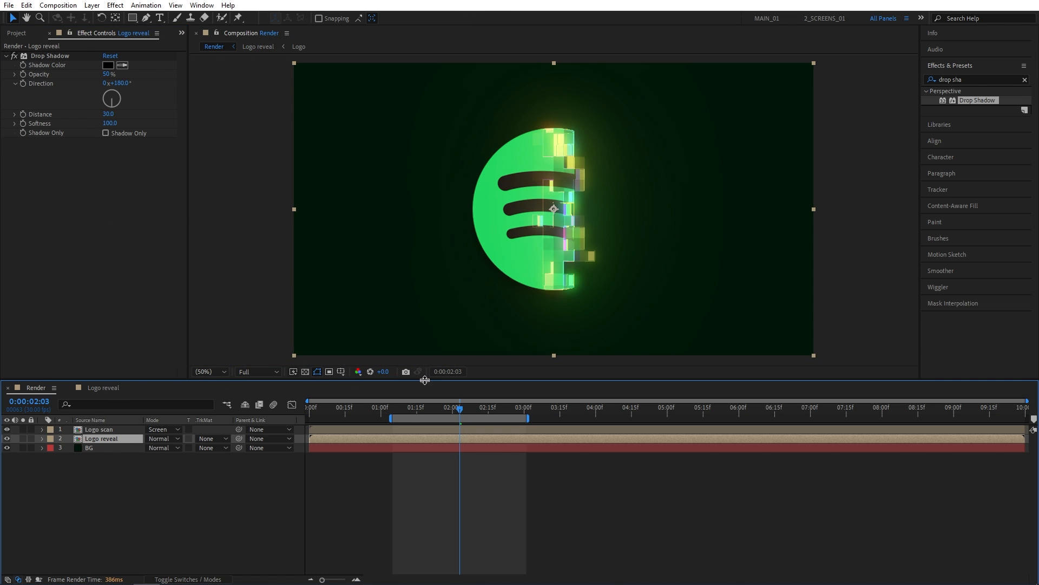
click(456, 407)
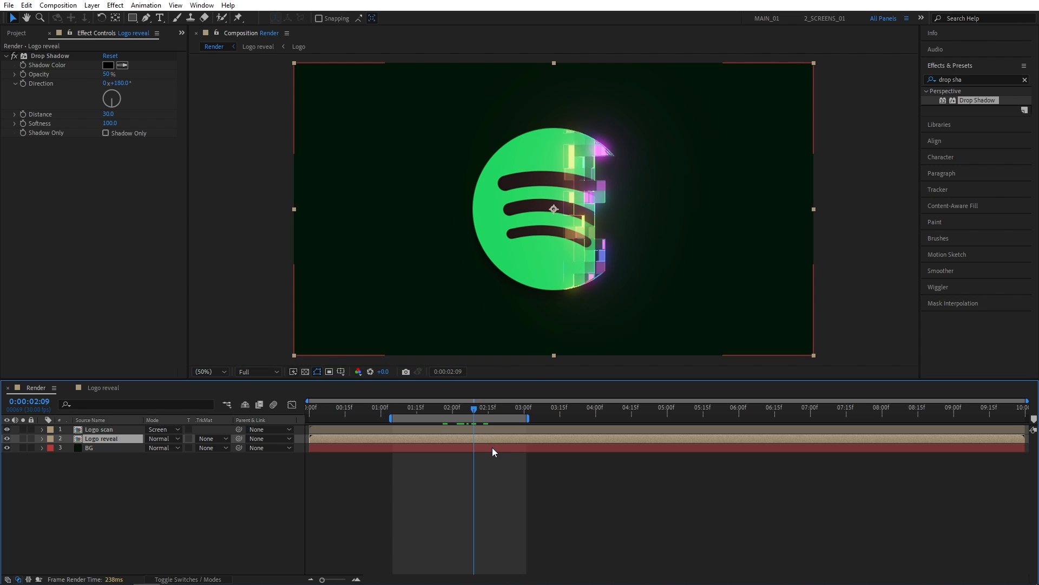
Step: Place the TikTok logo PNG in the Logo comp over Spotify, then preview Render
click(17, 32)
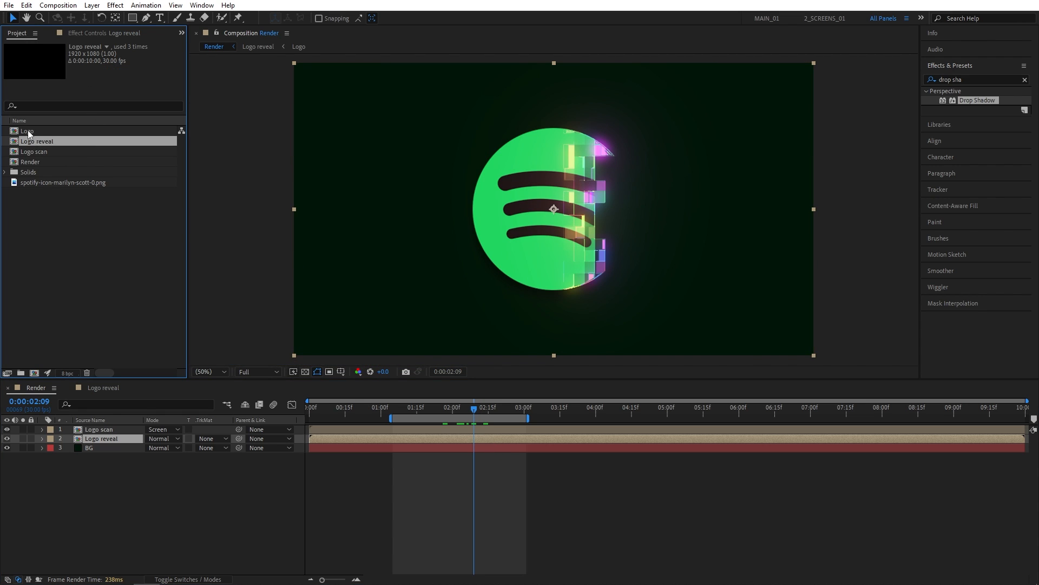
double_click(27, 130)
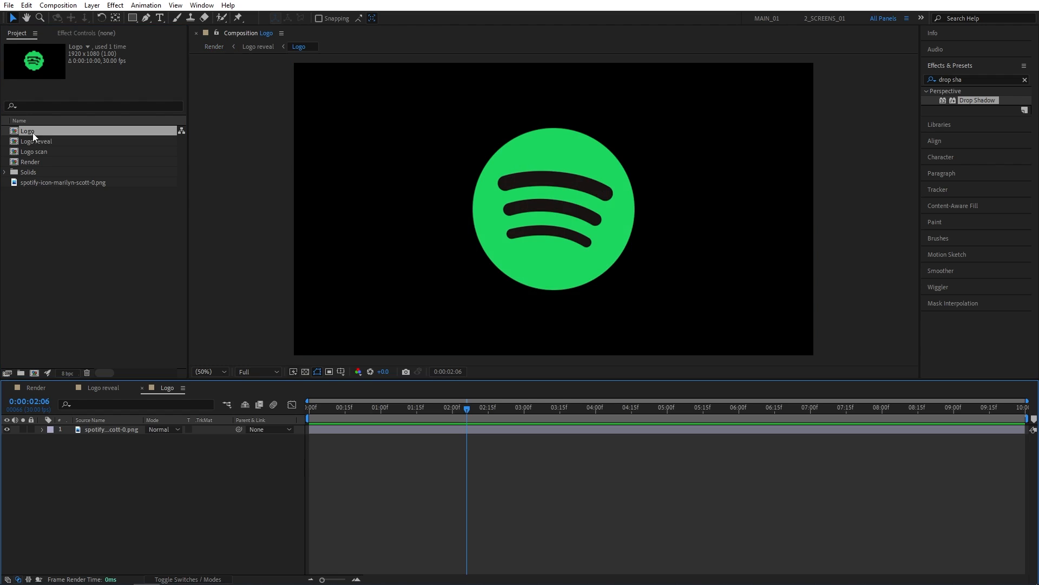
mouse_move(148, 446)
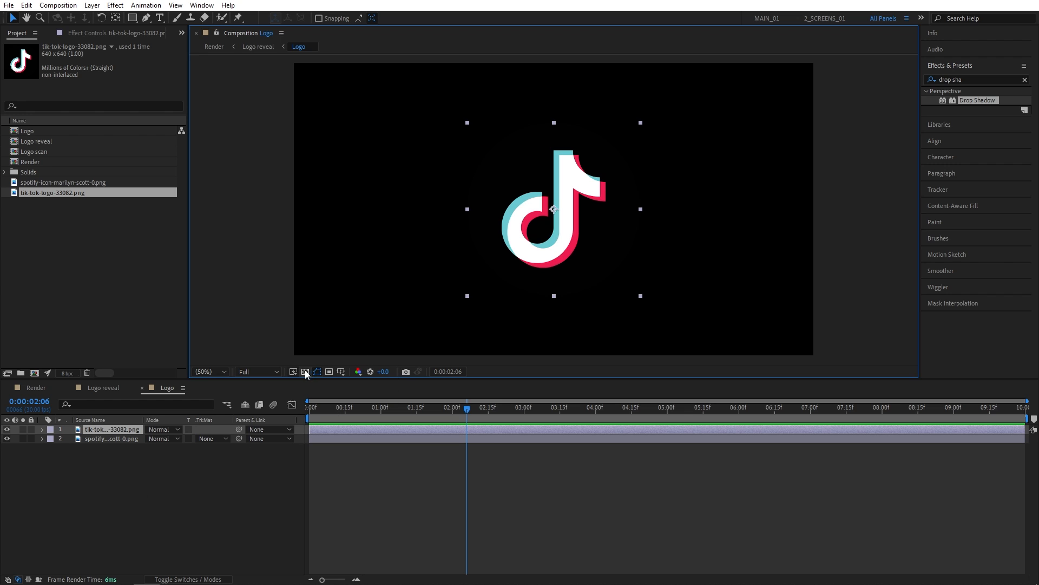
click(305, 371)
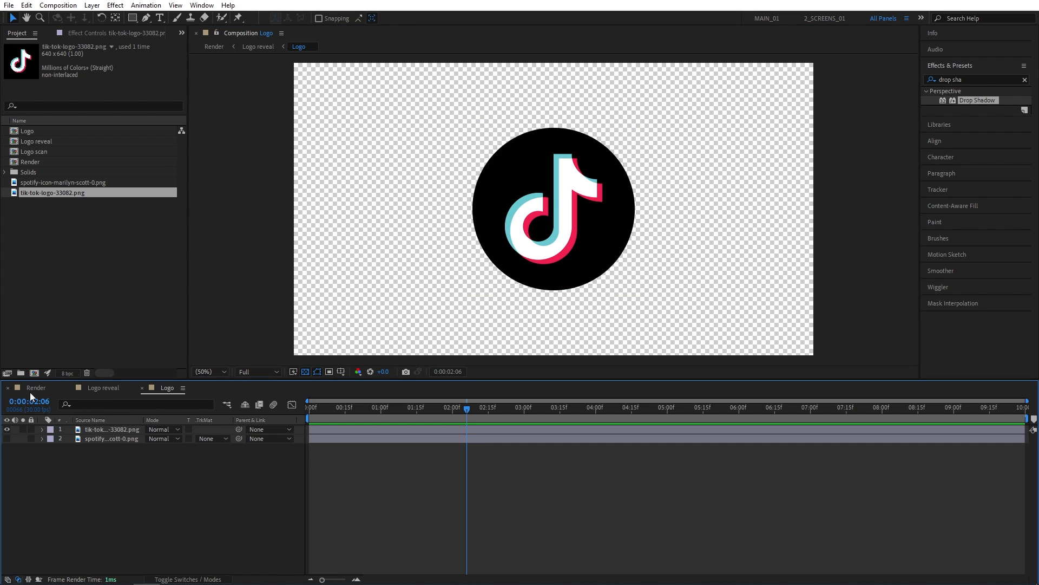
click(213, 46)
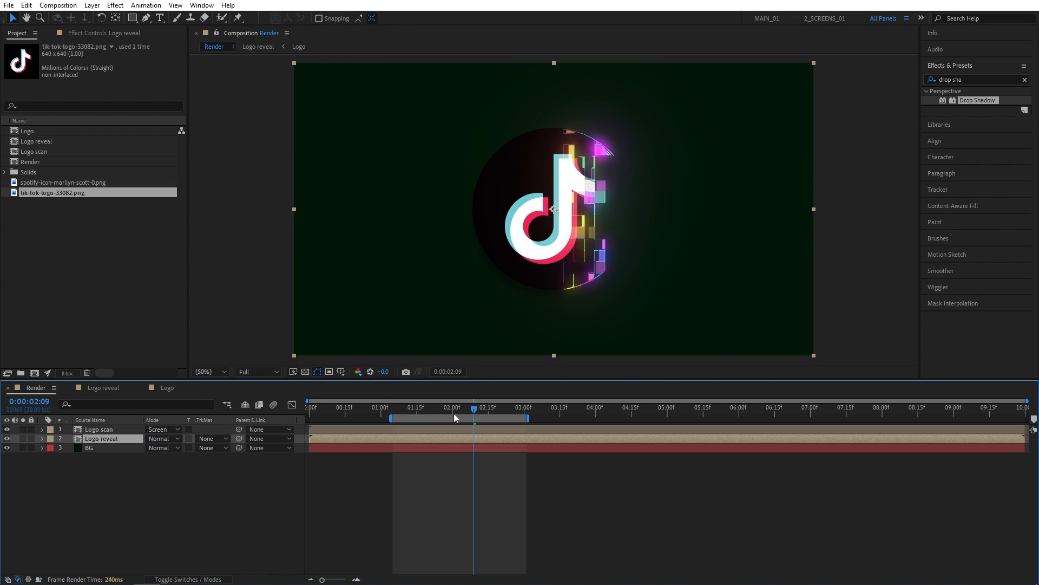